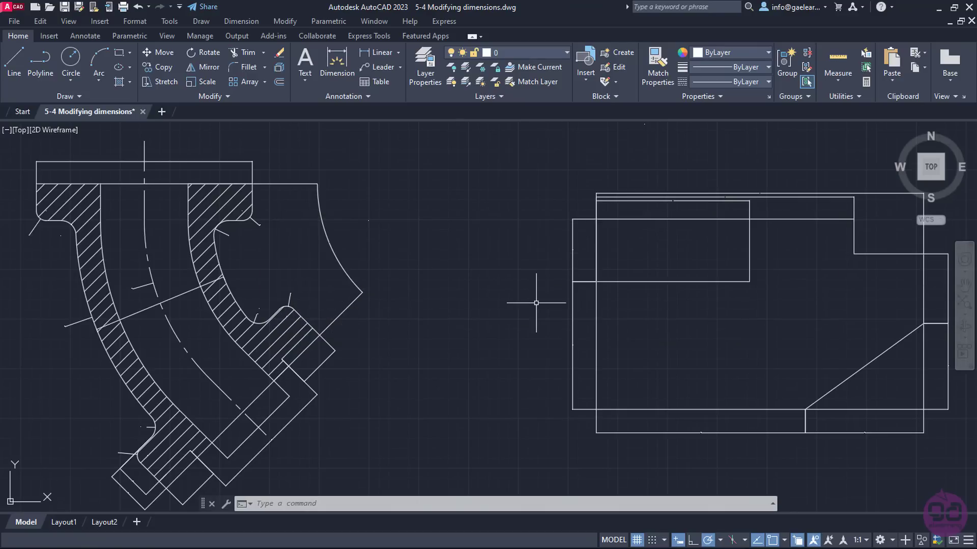
pyautogui.moveTo(532, 300)
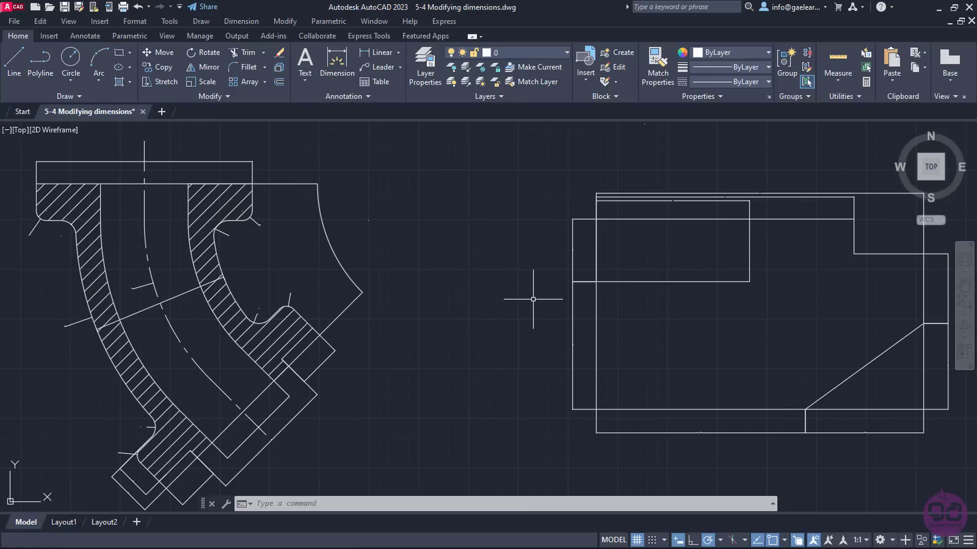
pyautogui.moveTo(505, 281)
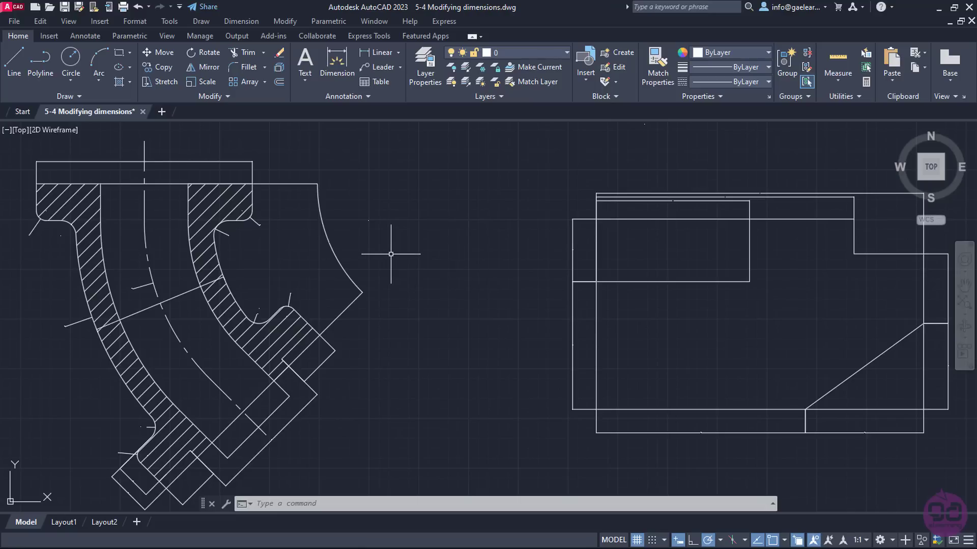
pyautogui.moveTo(386, 253)
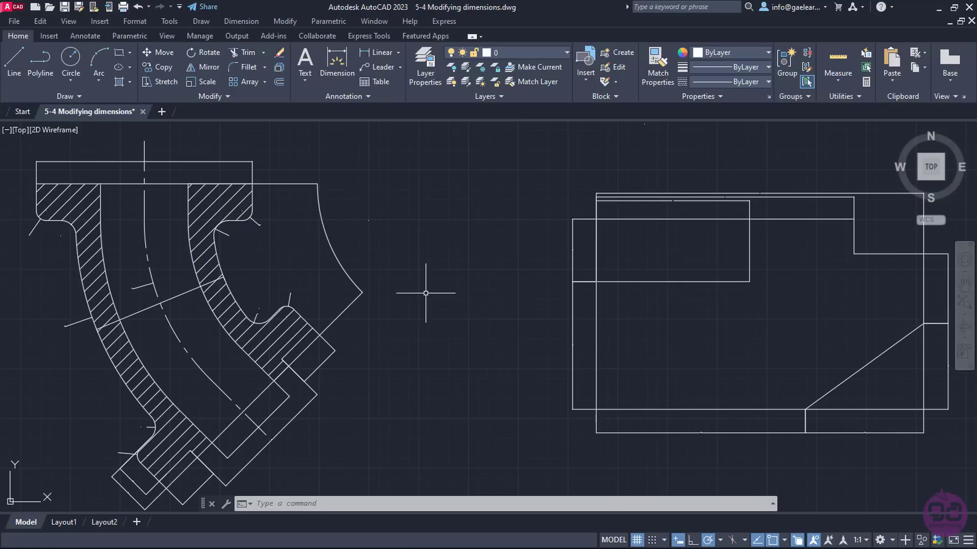
pyautogui.moveTo(400, 208)
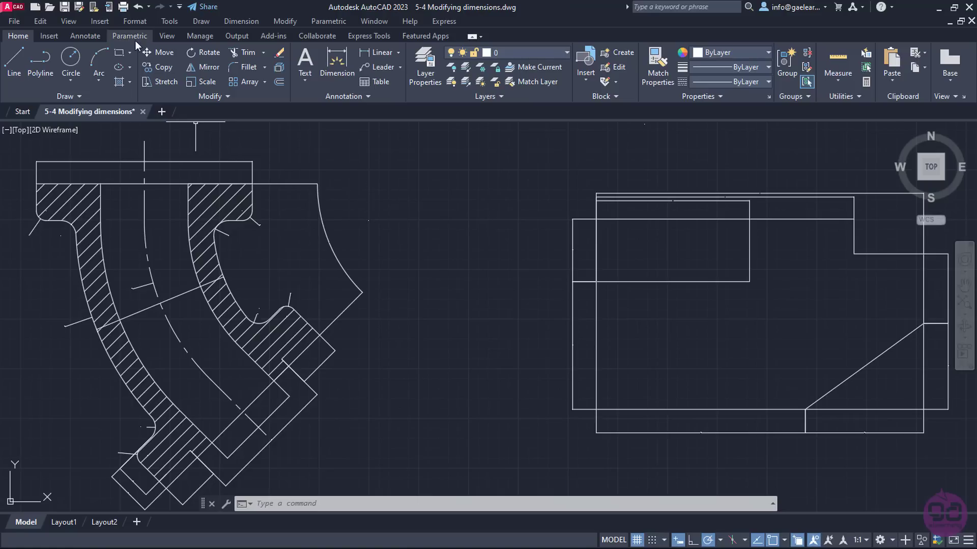
# - Browse the Format and Dimension menus, then open the Standard style in the Dimension Style Manager
pyautogui.click(135, 21)
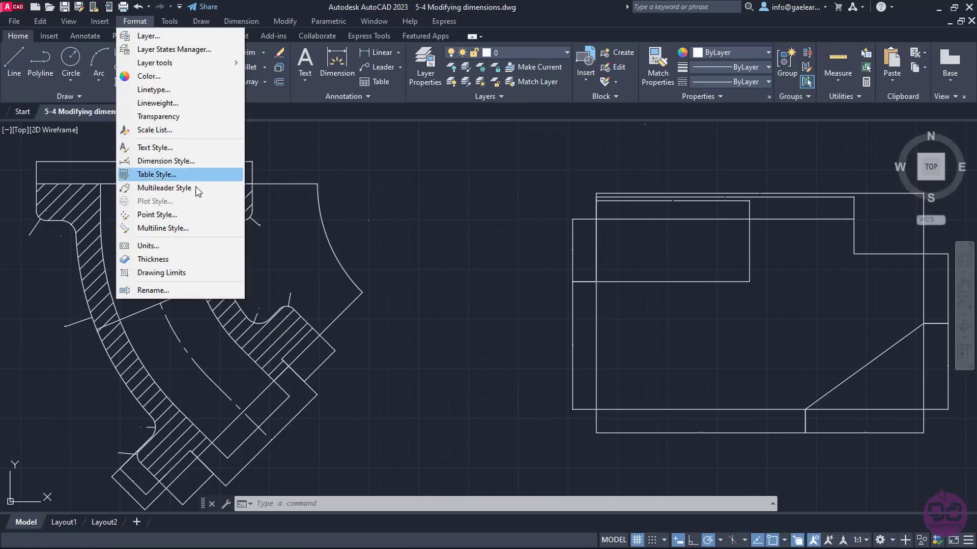
pyautogui.moveTo(164, 161)
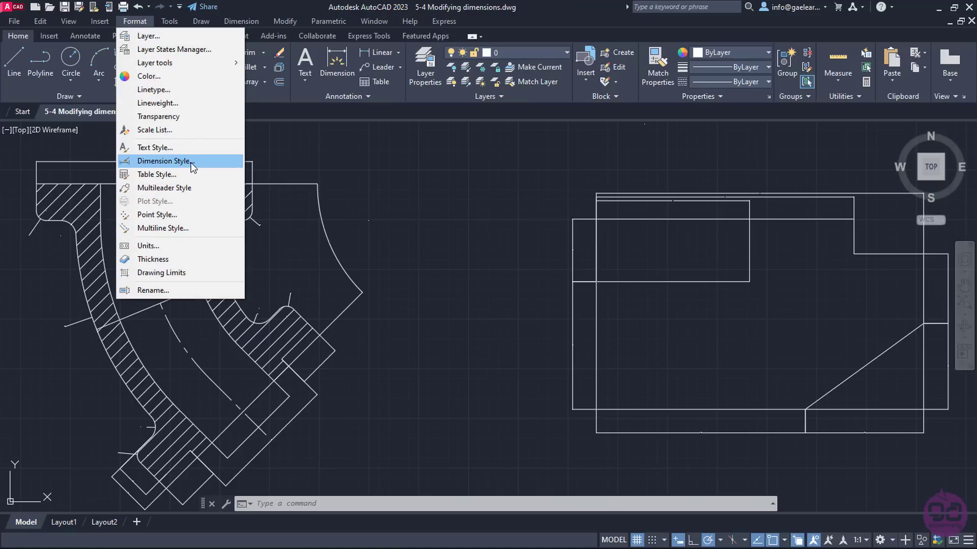
pyautogui.click(241, 21)
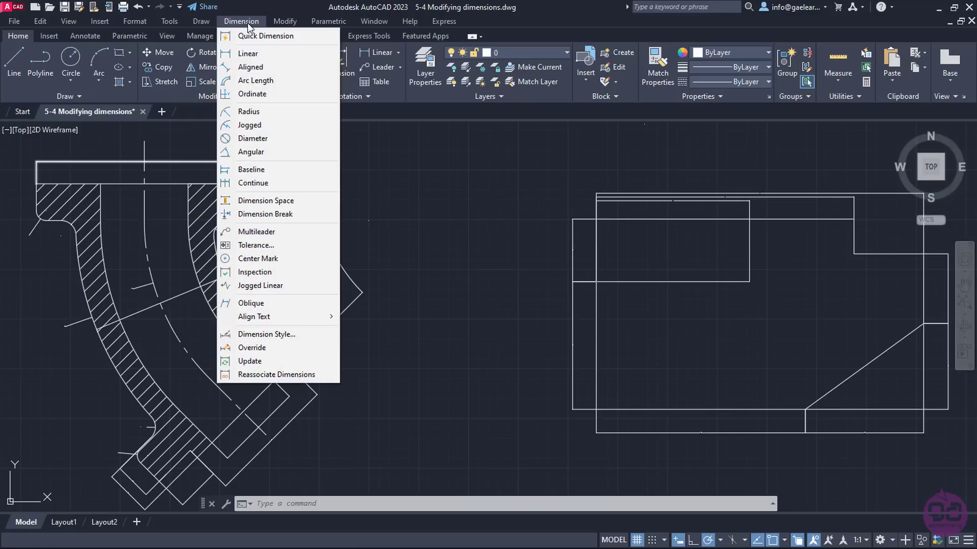
pyautogui.moveTo(266, 335)
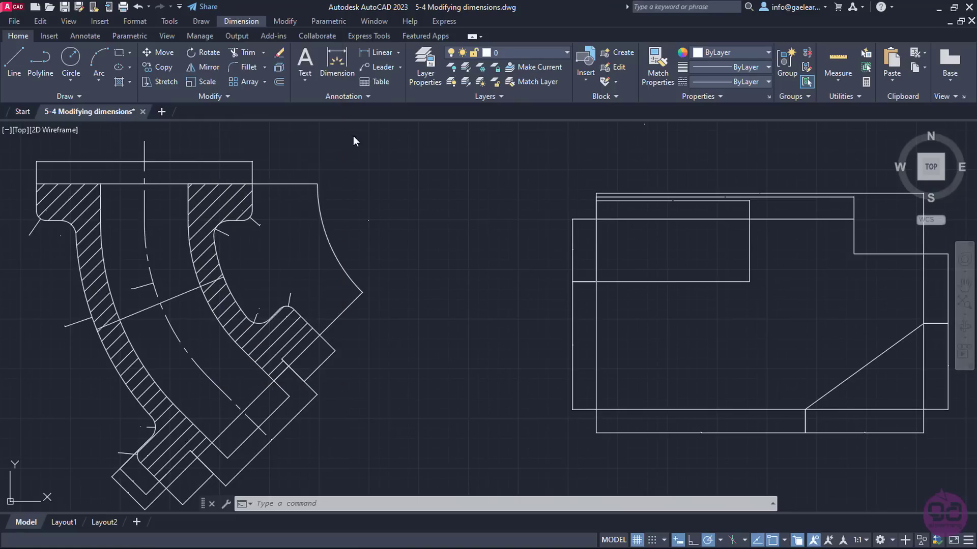
pyautogui.click(346, 96)
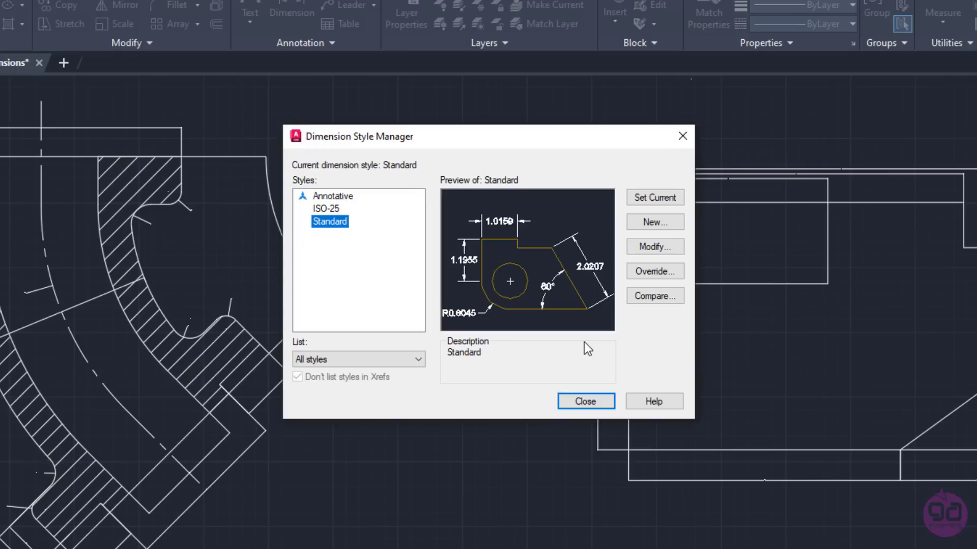
pyautogui.moveTo(513, 345)
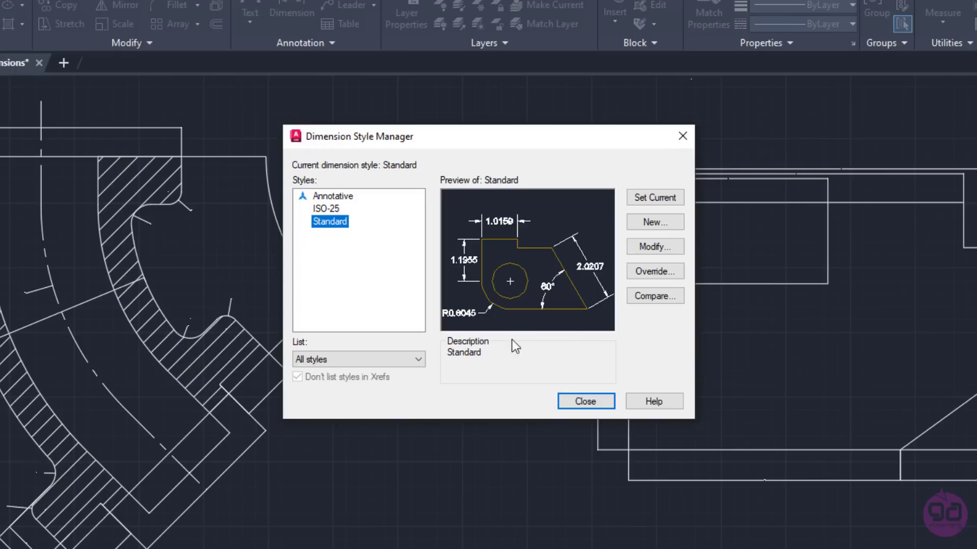
pyautogui.moveTo(339, 215)
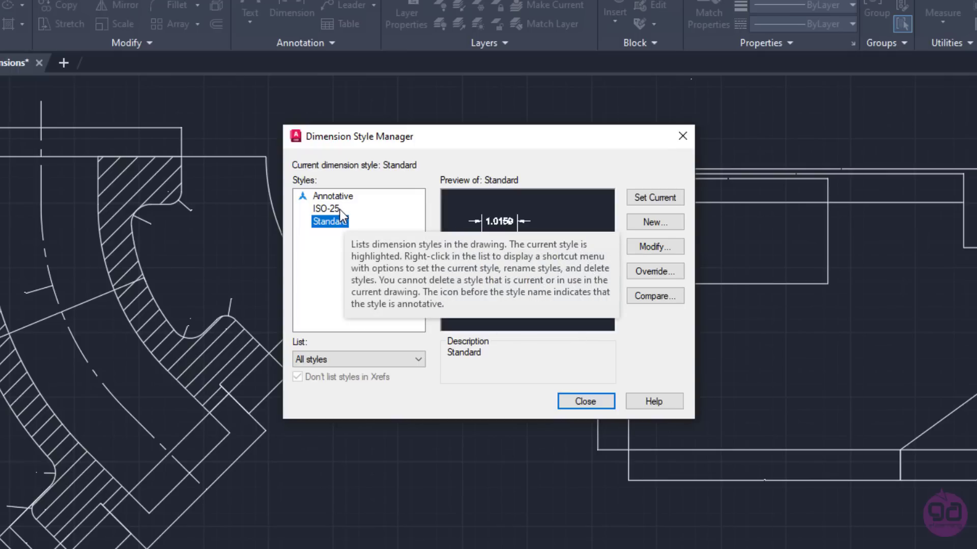
pyautogui.moveTo(483, 389)
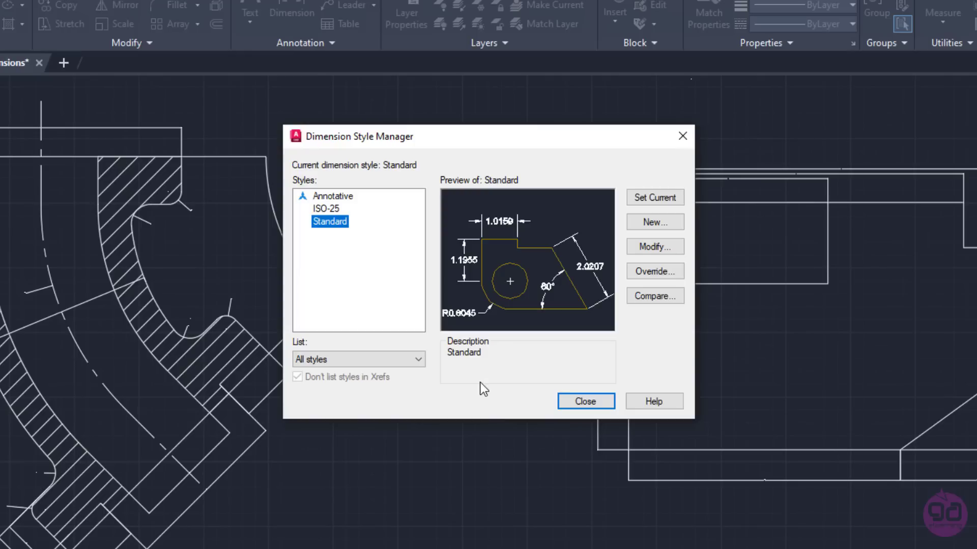
pyautogui.moveTo(329, 219)
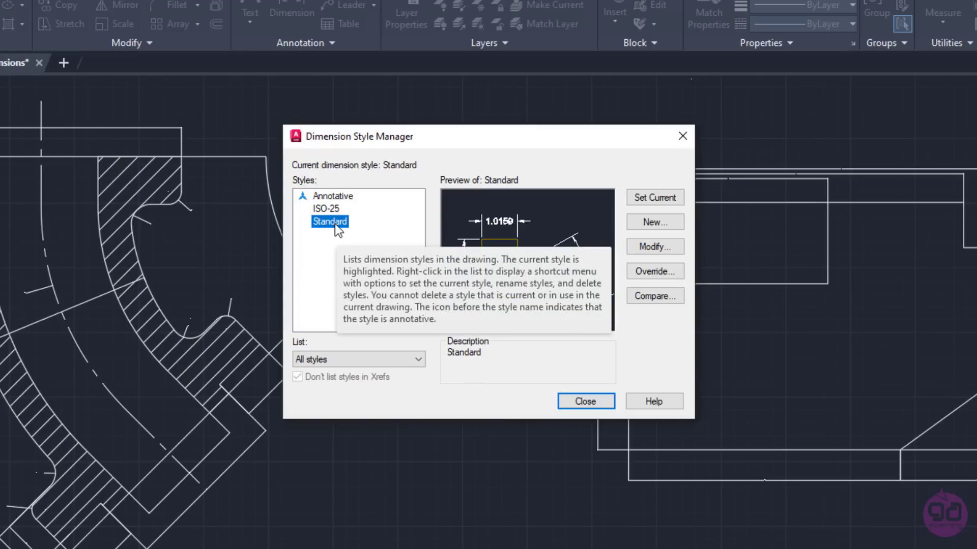
pyautogui.moveTo(368, 233)
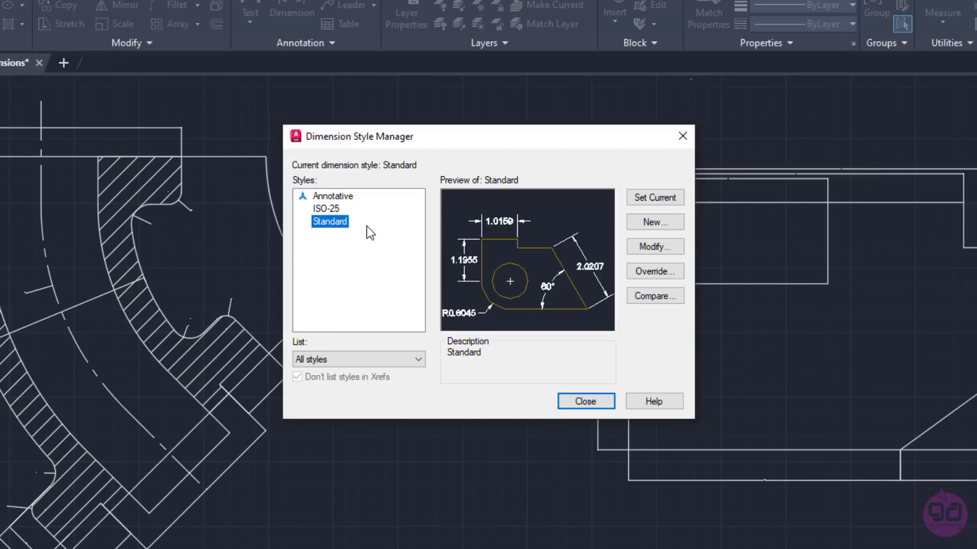
pyautogui.moveTo(572, 256)
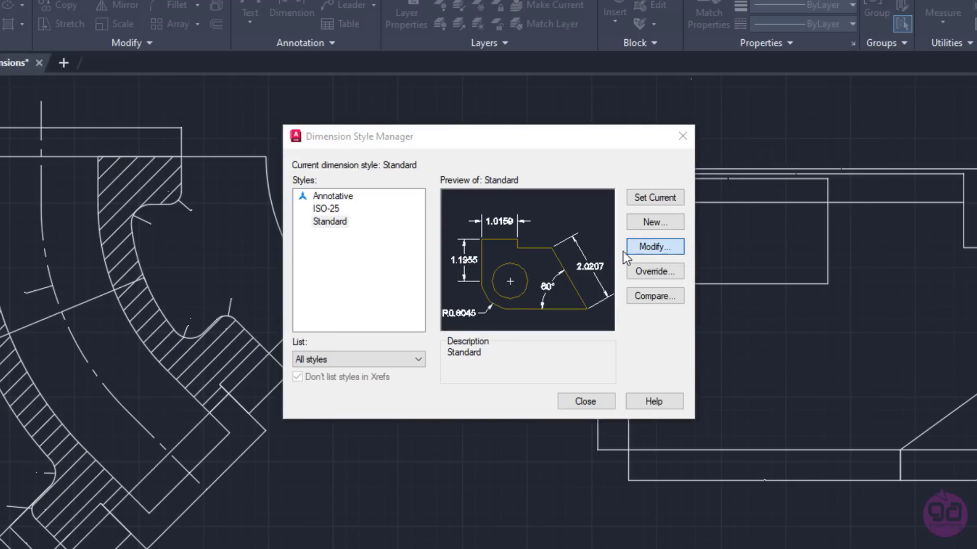
# - Modify Standard: on Primary Units, set linear precision 0 and angular precision 0.0
pyautogui.click(654, 246)
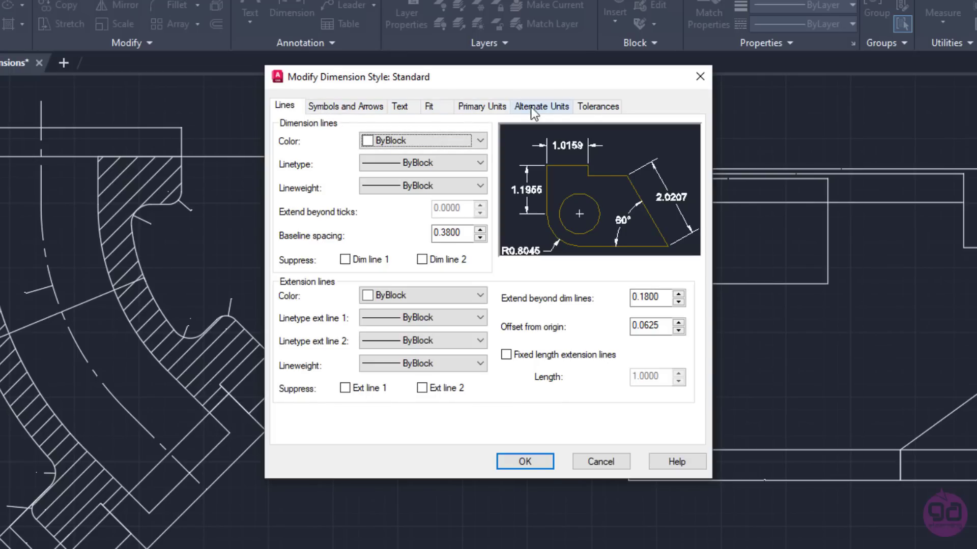
pyautogui.moveTo(581, 145)
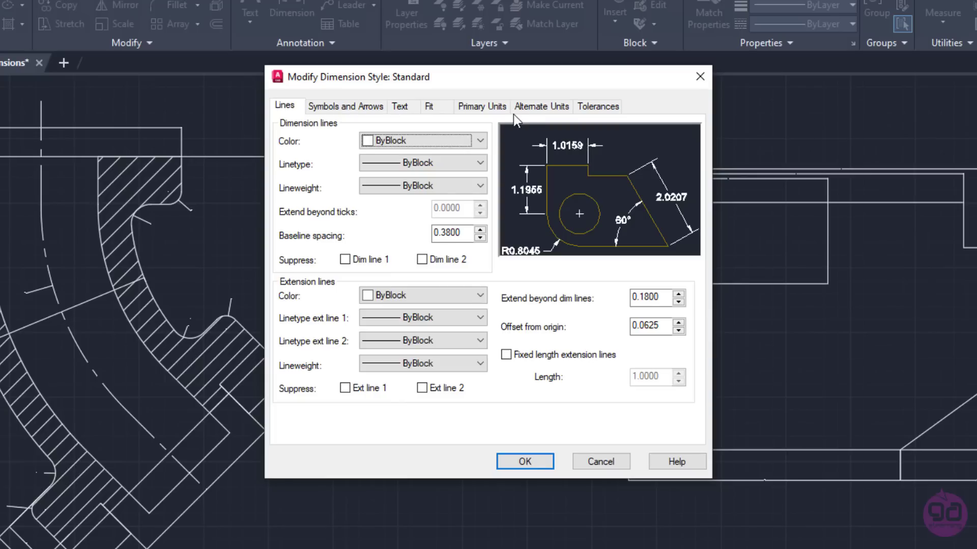
pyautogui.click(480, 106)
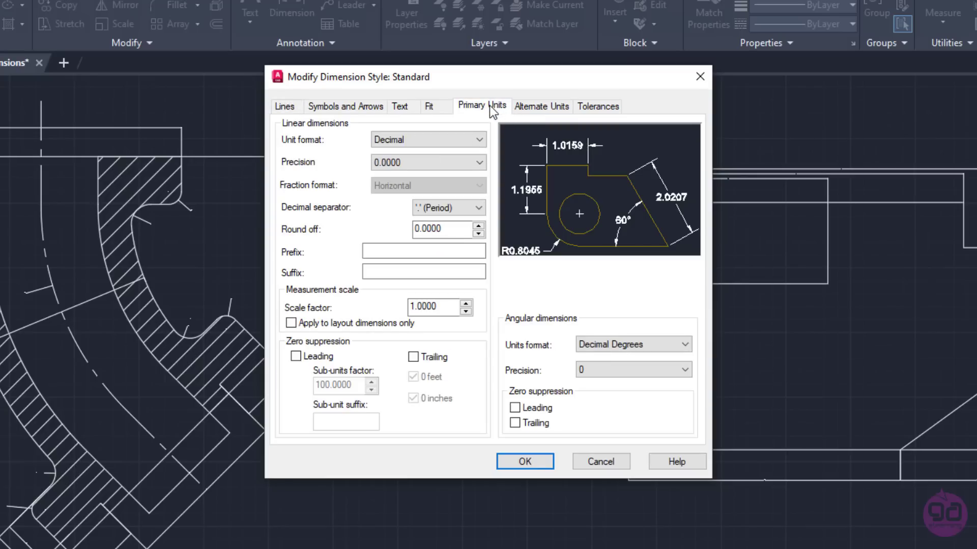
pyautogui.moveTo(366, 126)
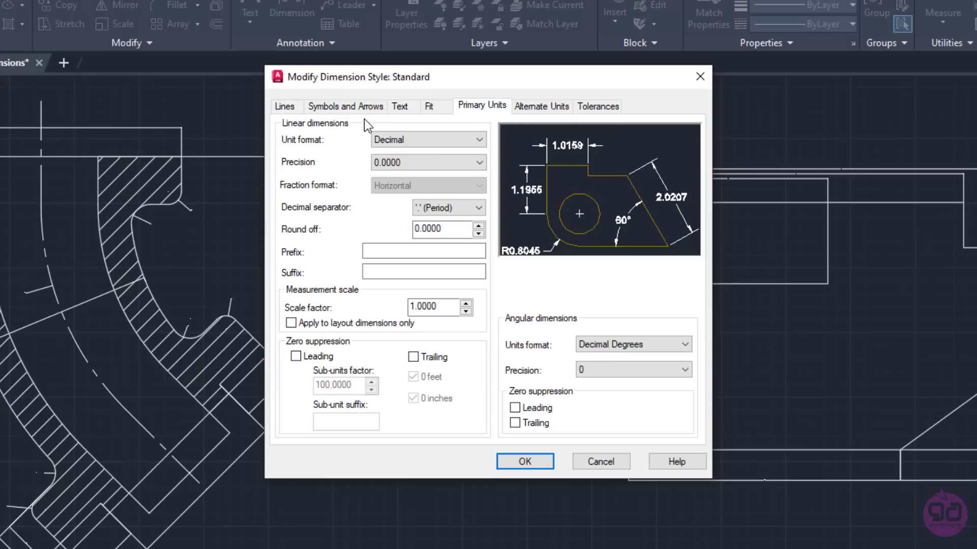
pyautogui.moveTo(341, 144)
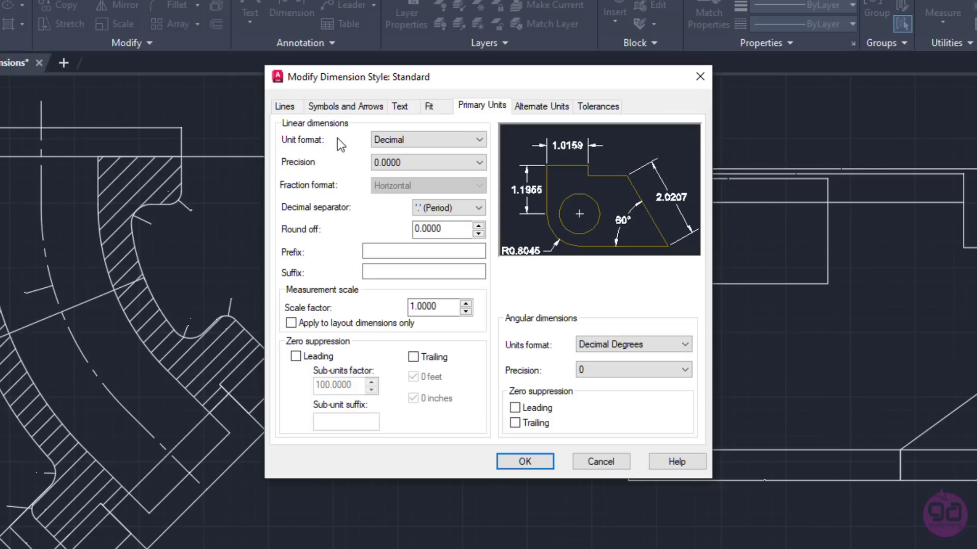
pyautogui.moveTo(314, 159)
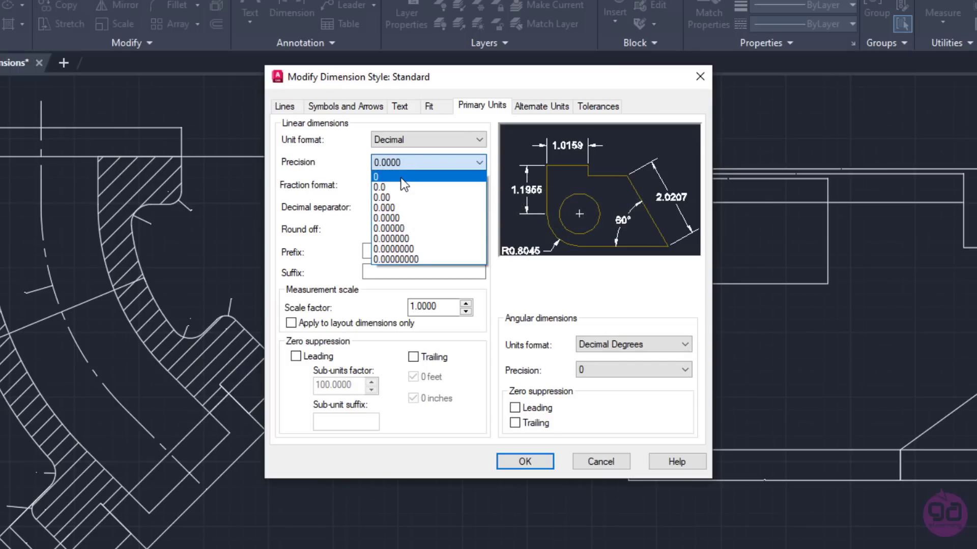
pyautogui.click(386, 175)
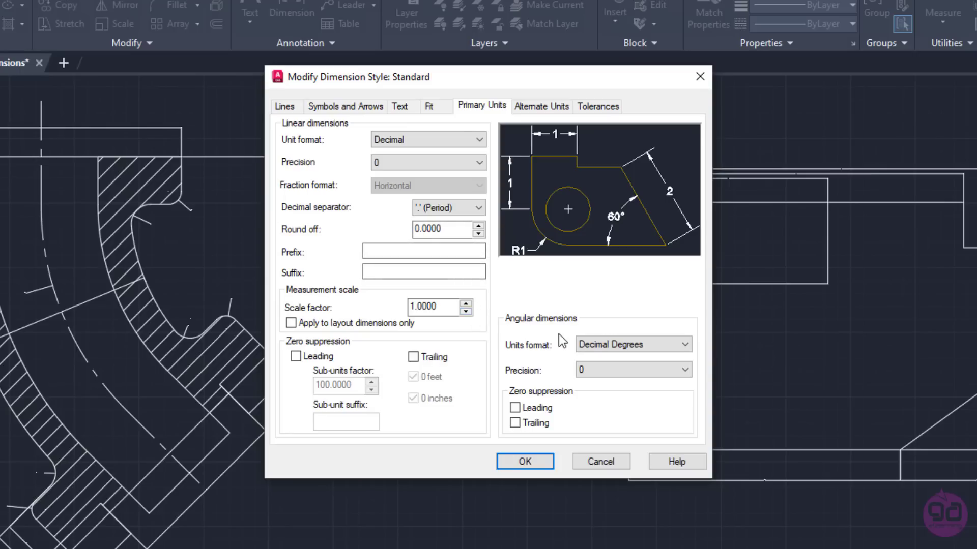
pyautogui.click(632, 369)
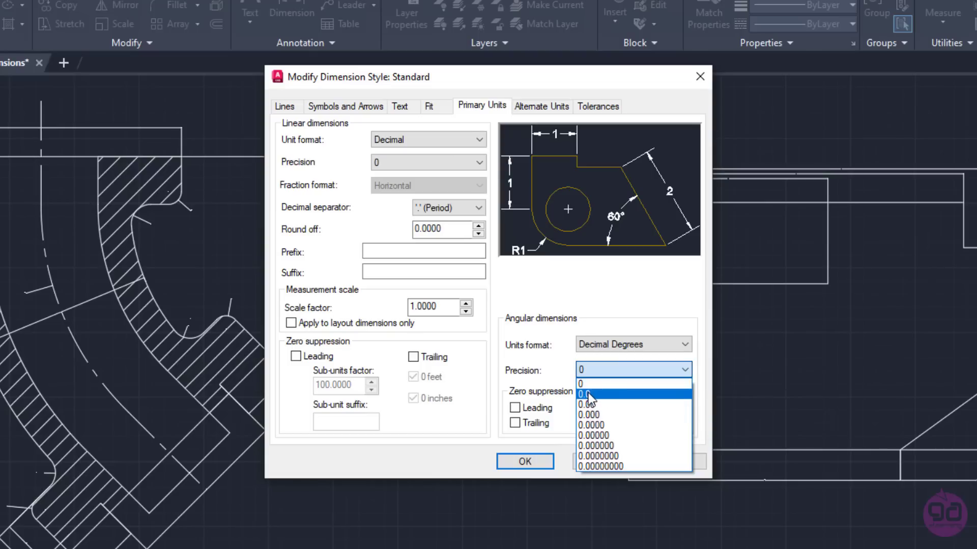
pyautogui.click(588, 394)
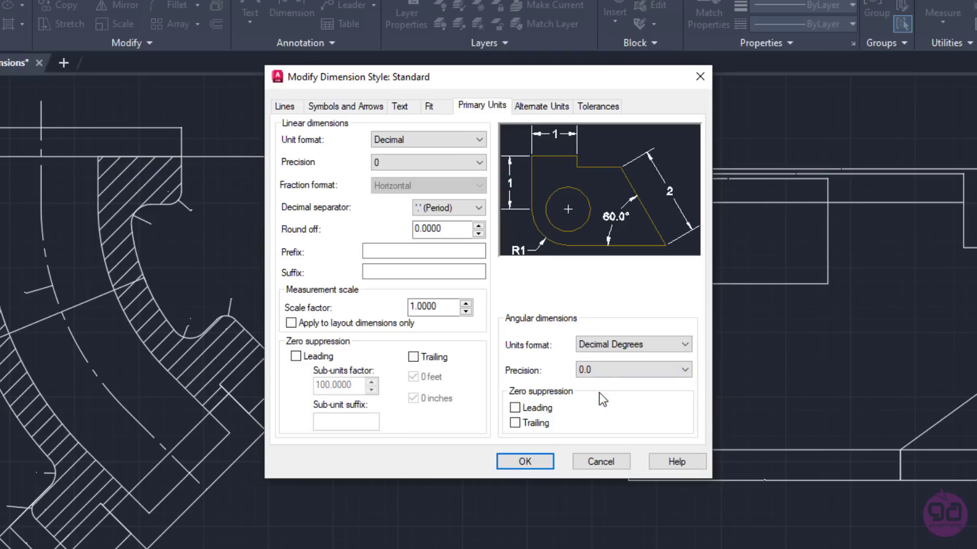
pyautogui.moveTo(540, 408)
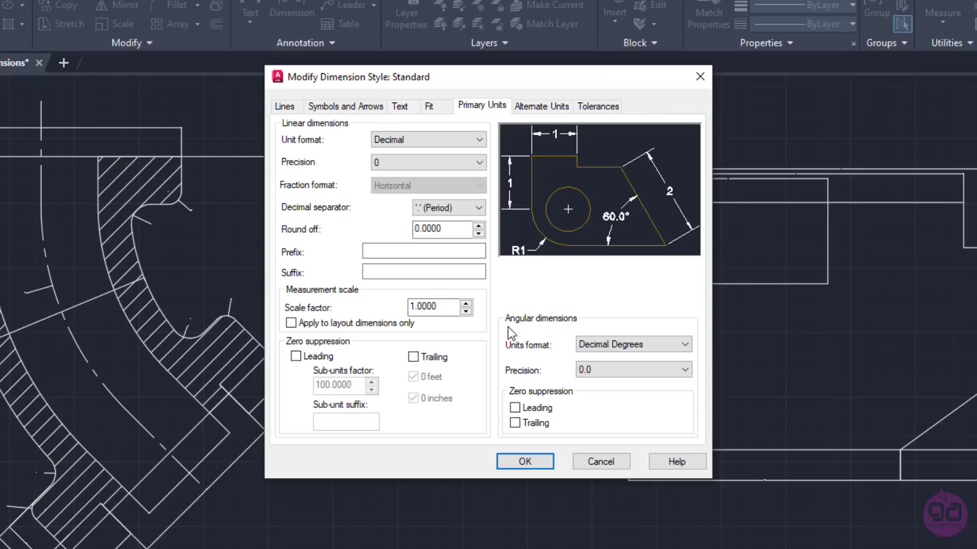
# - Set Standard text height to 5, colour Cyan, fill None, with no frame
pyautogui.click(400, 106)
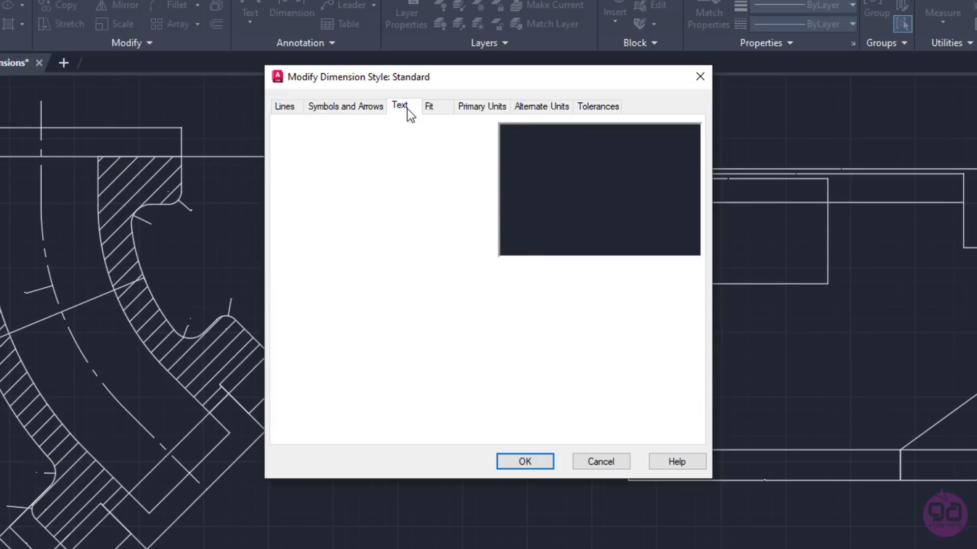
pyautogui.click(399, 106)
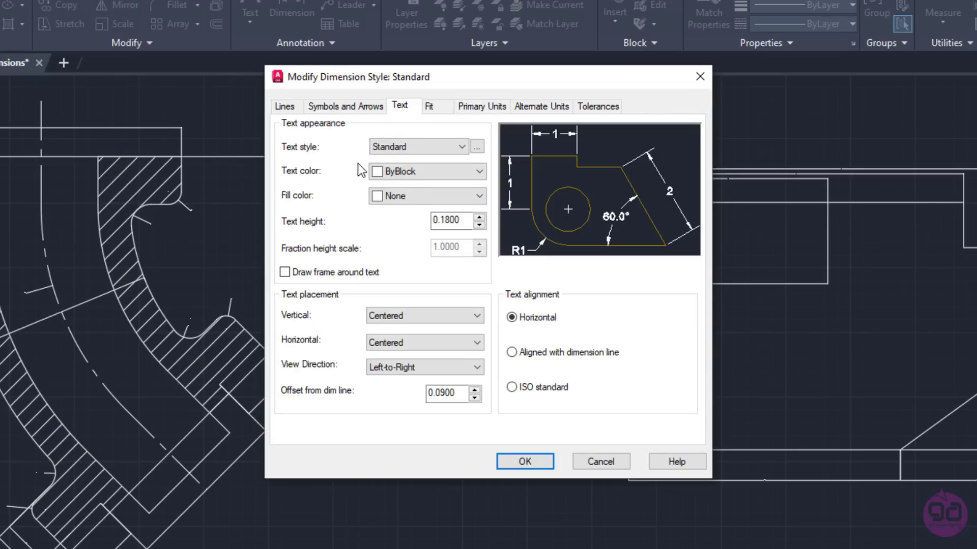
pyautogui.click(450, 221)
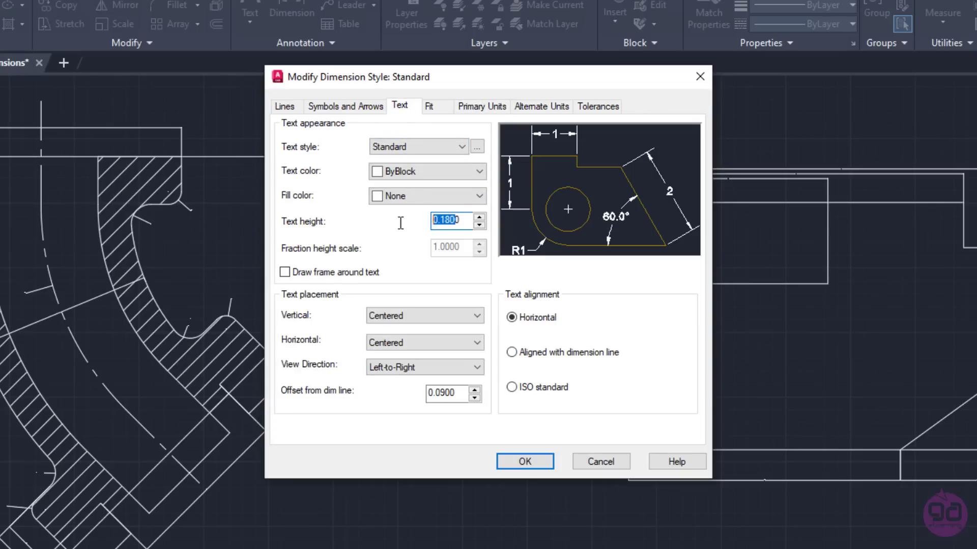
pyautogui.write('5')
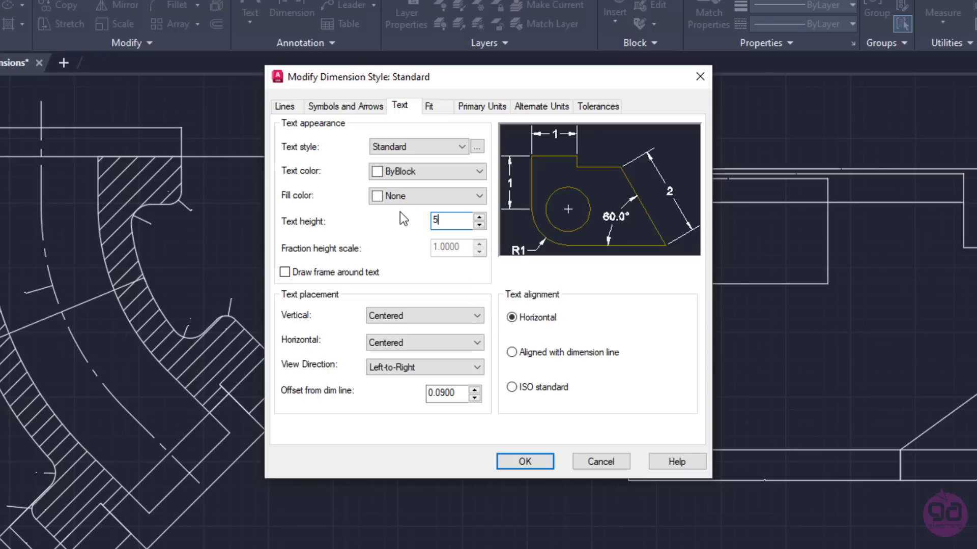
pyautogui.click(477, 217)
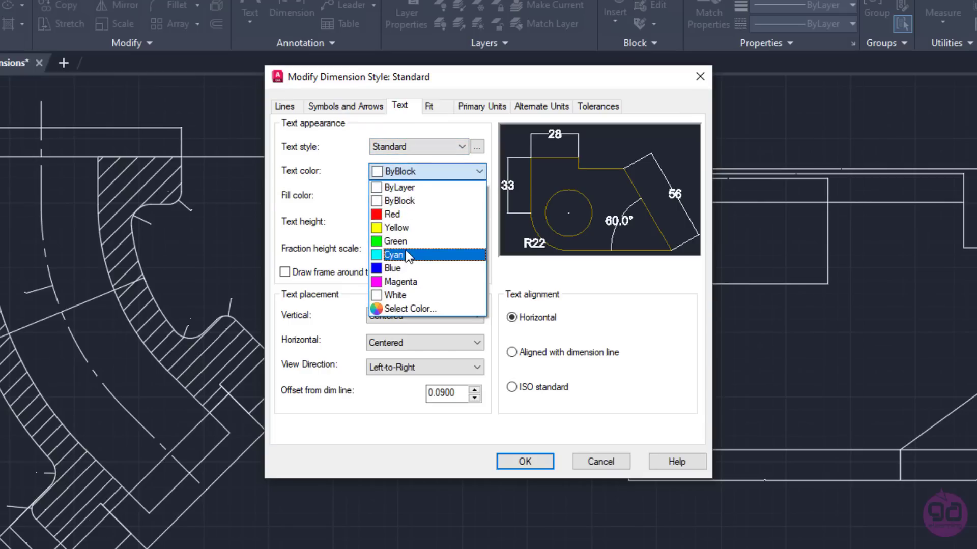
pyautogui.click(394, 254)
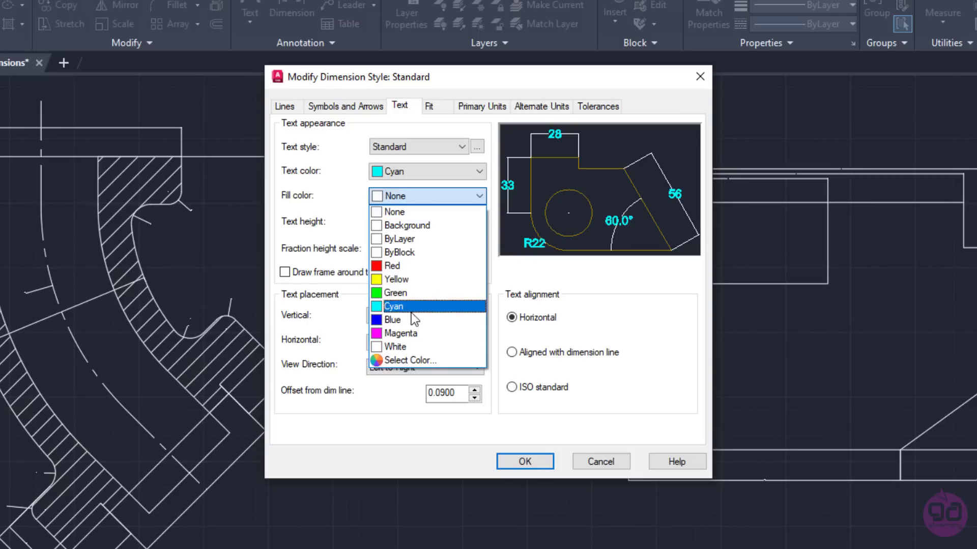
pyautogui.click(404, 334)
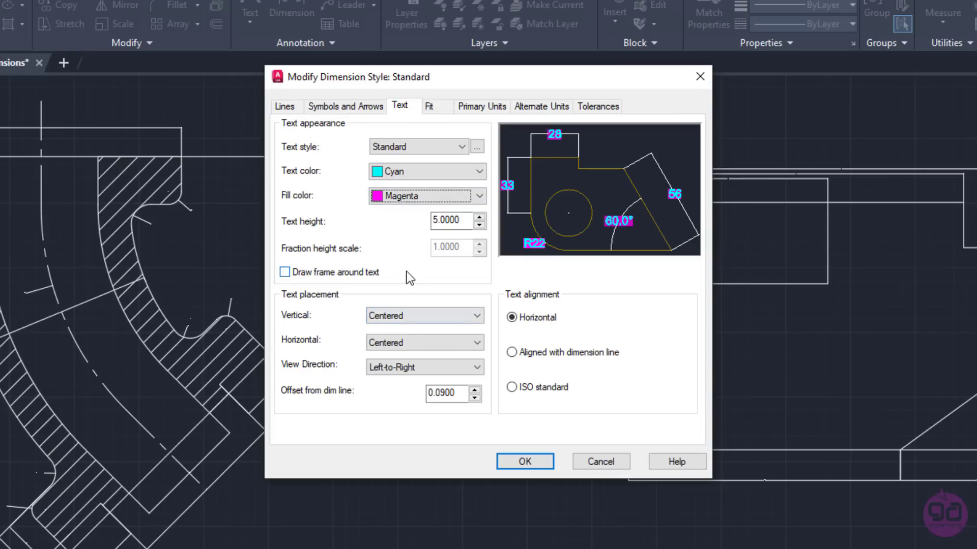
pyautogui.moveTo(404, 238)
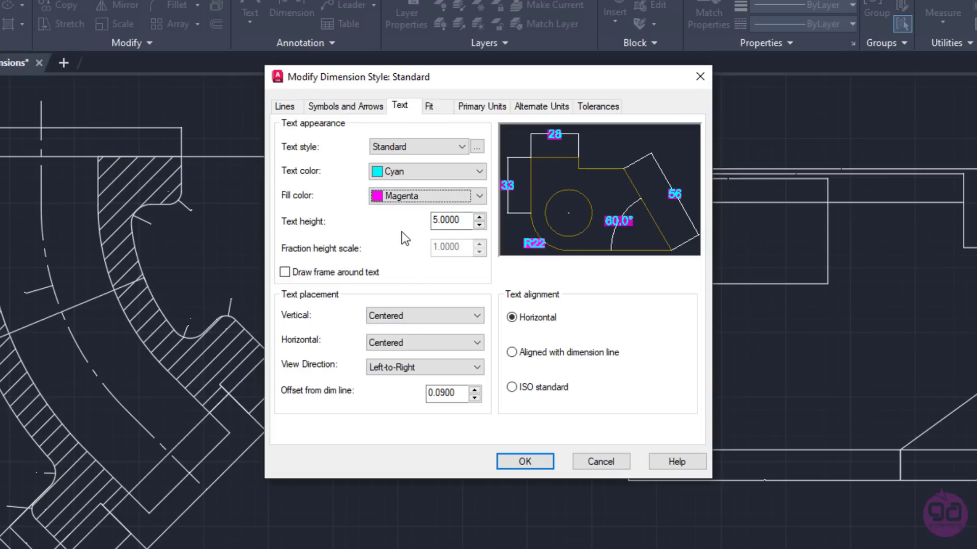
pyautogui.moveTo(405, 200)
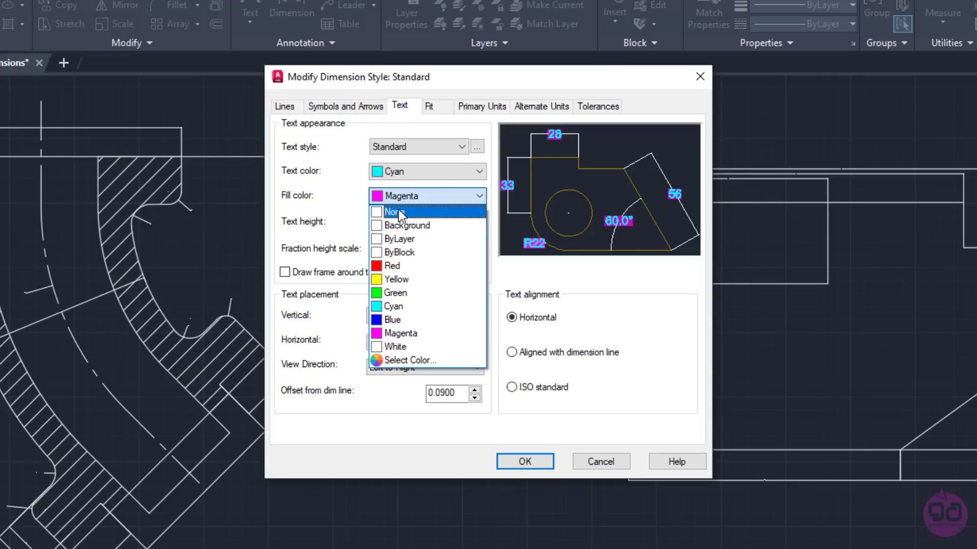
pyautogui.click(390, 211)
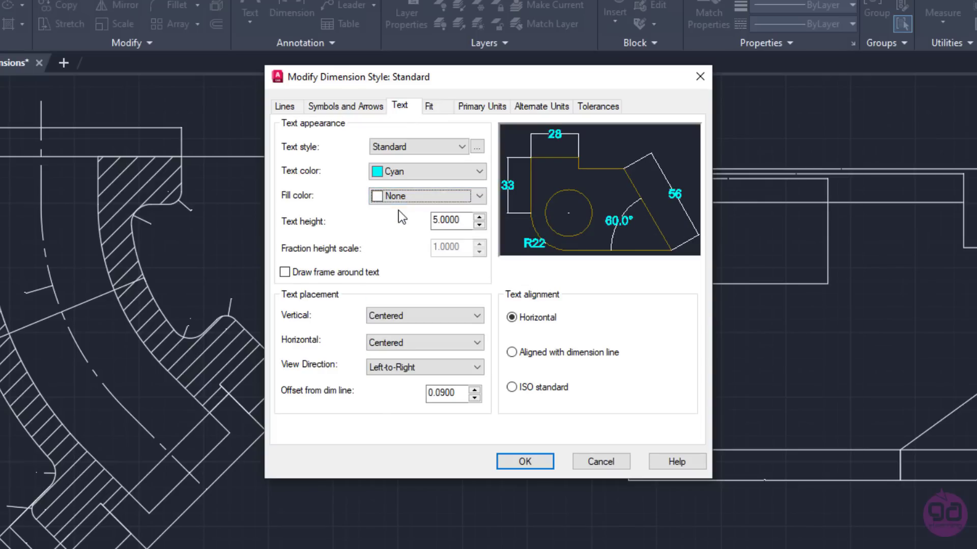
pyautogui.moveTo(392, 241)
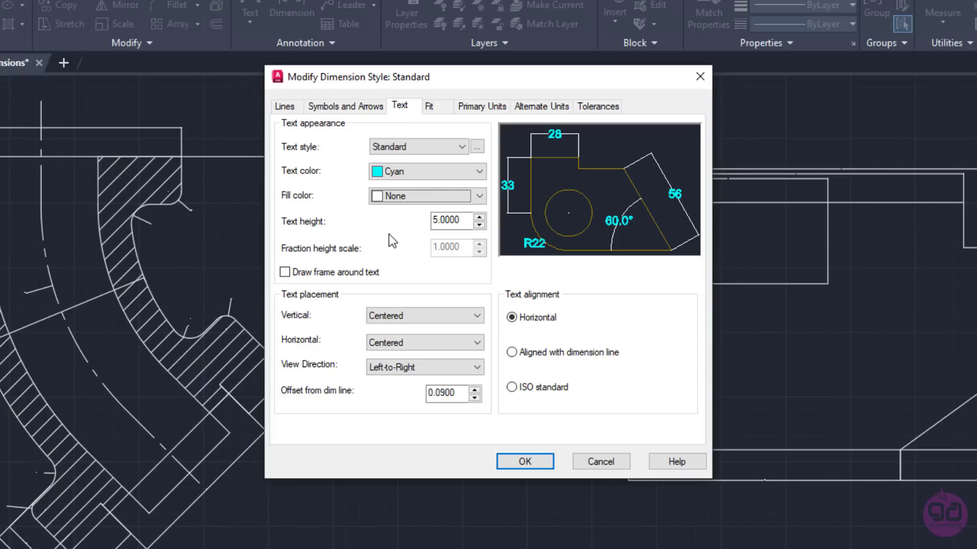
pyautogui.moveTo(391, 249)
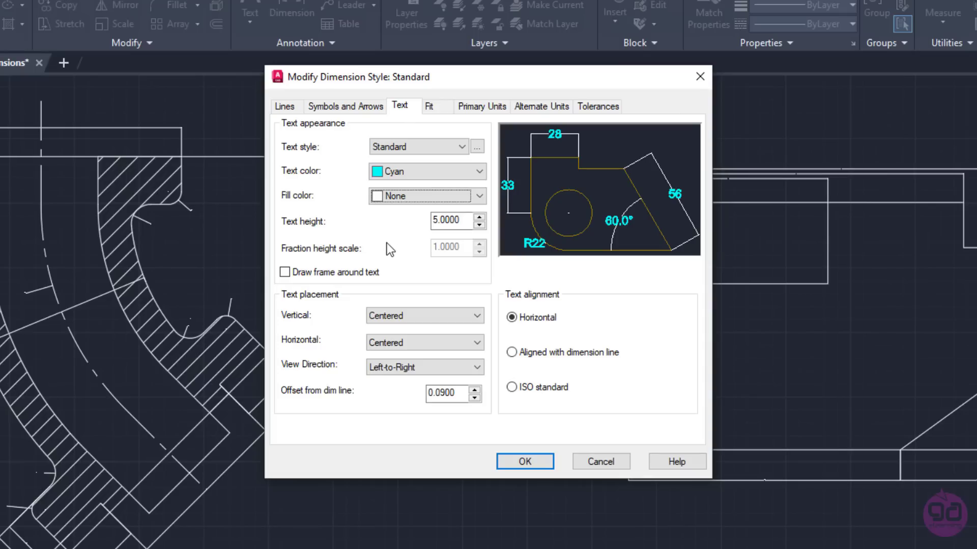
pyautogui.moveTo(285, 272)
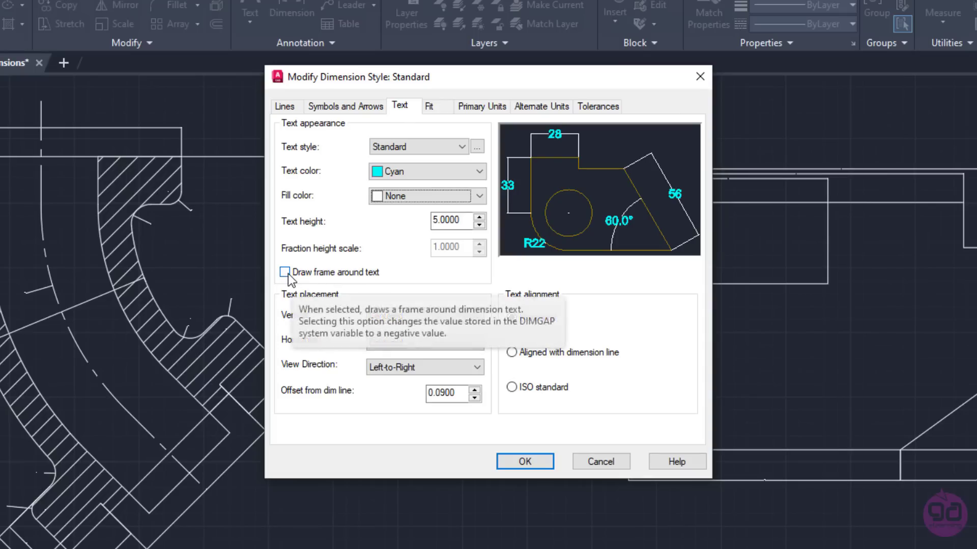
pyautogui.click(284, 272)
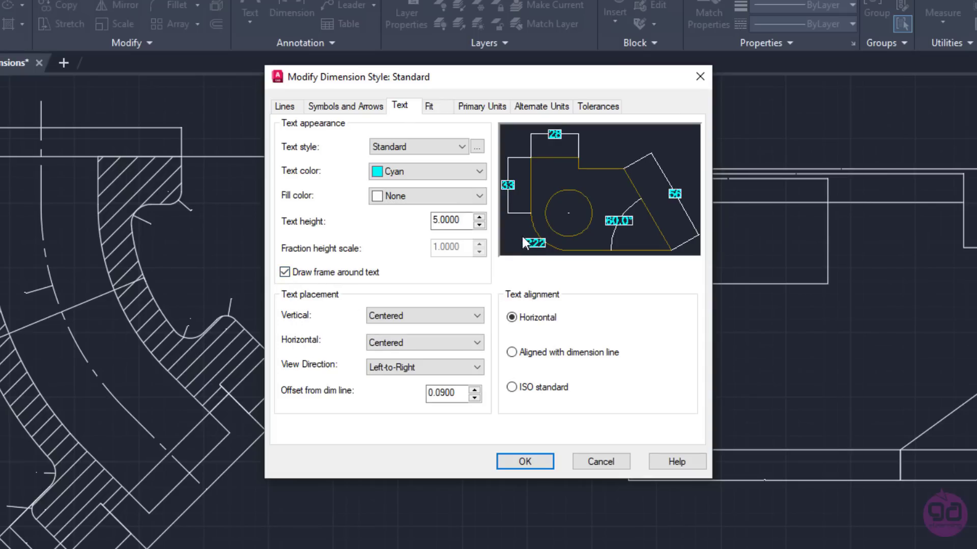
pyautogui.moveTo(514, 261)
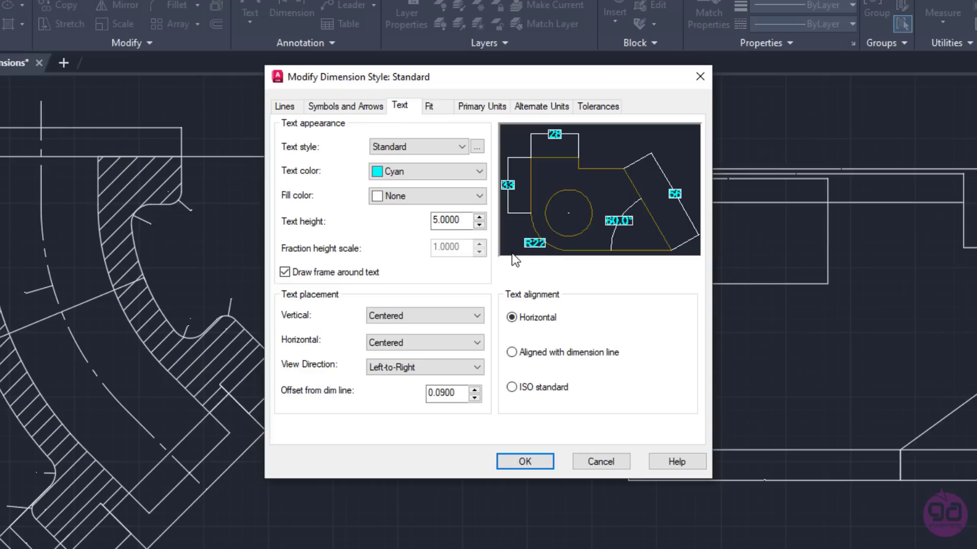
pyautogui.click(285, 273)
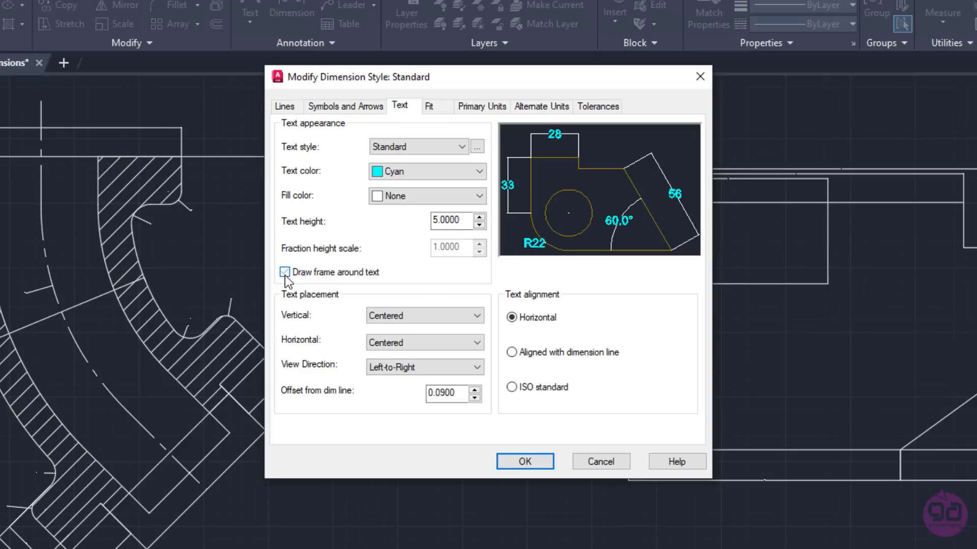
pyautogui.click(285, 272)
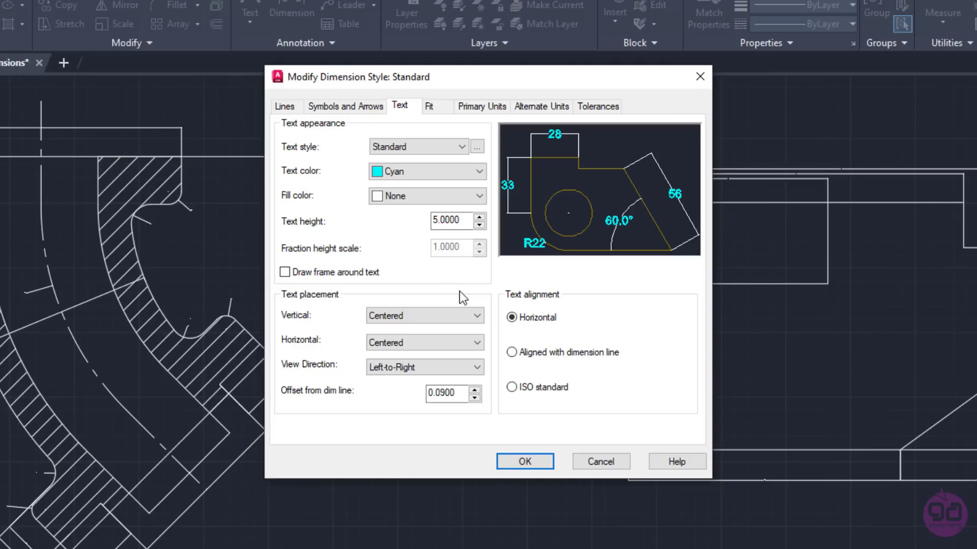
pyautogui.moveTo(483, 311)
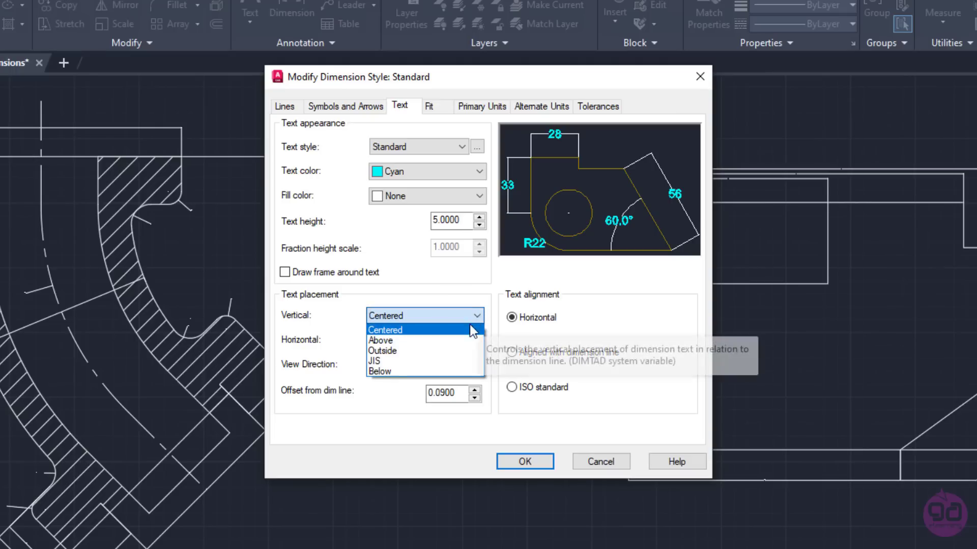
pyautogui.click(380, 340)
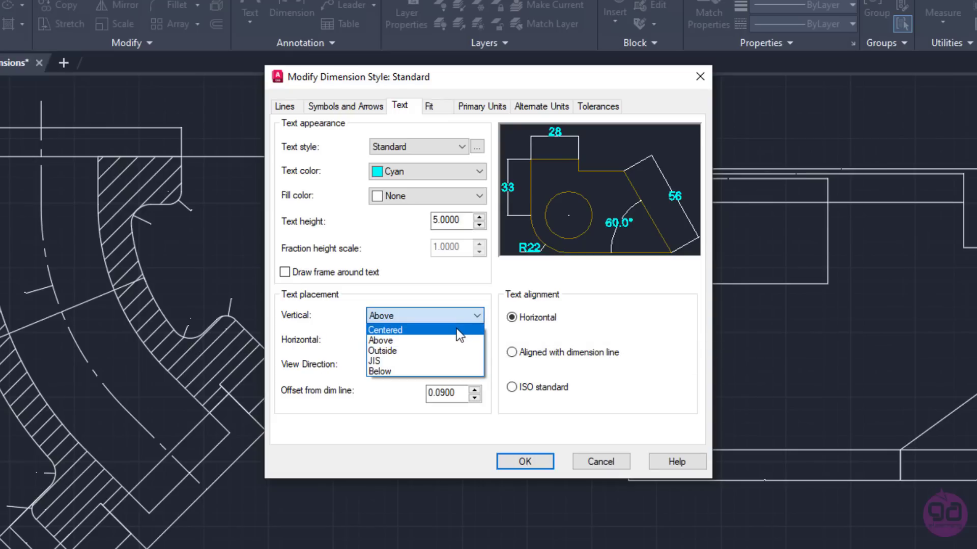
pyautogui.click(385, 330)
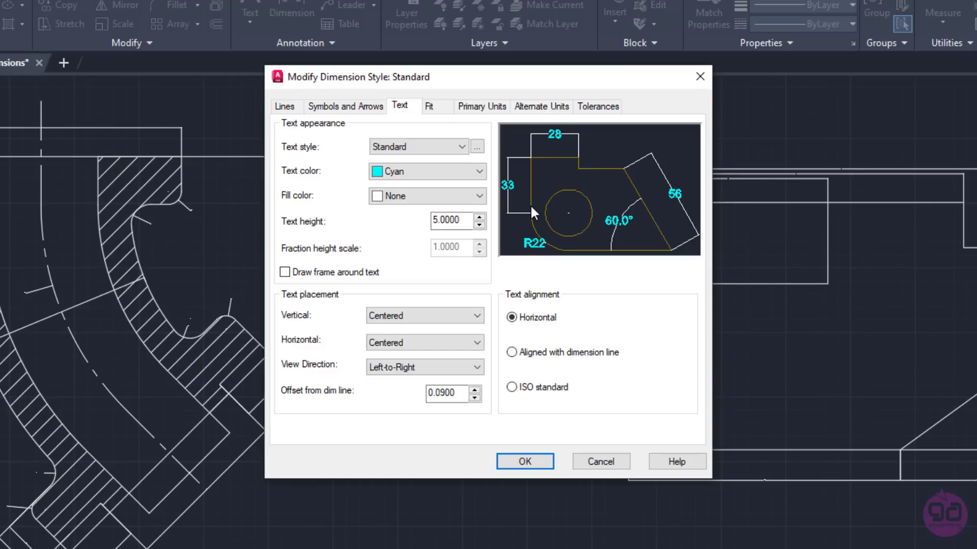
pyautogui.moveTo(489, 344)
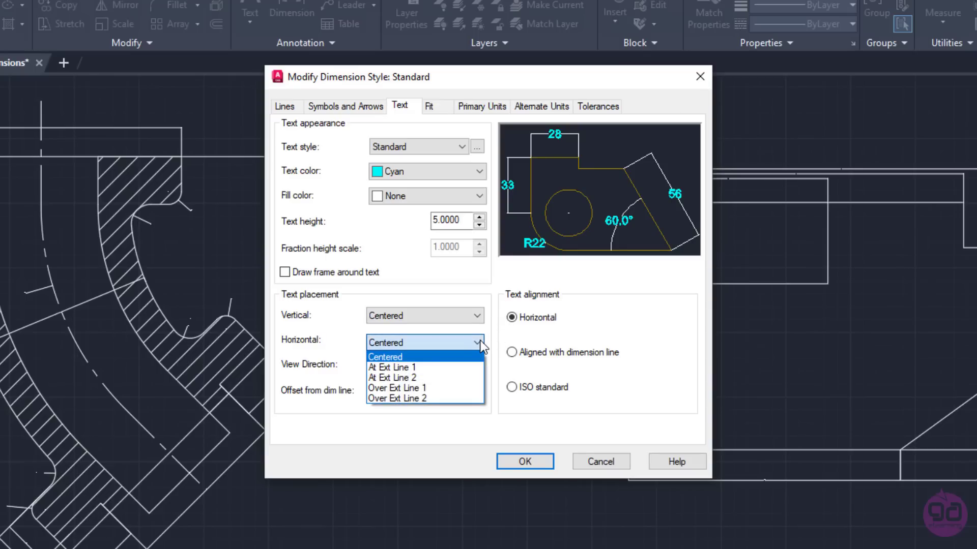
pyautogui.moveTo(397, 399)
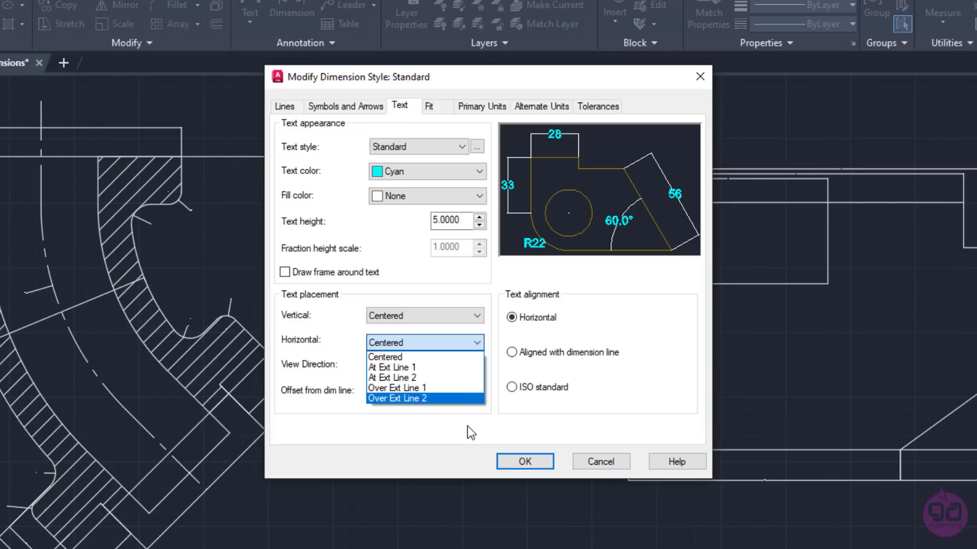
pyautogui.click(386, 356)
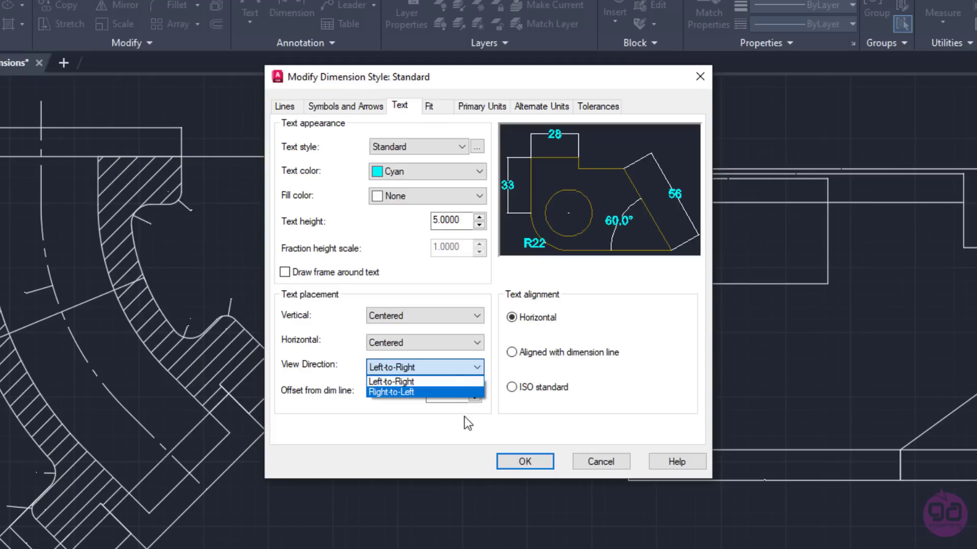
pyautogui.moveTo(469, 426)
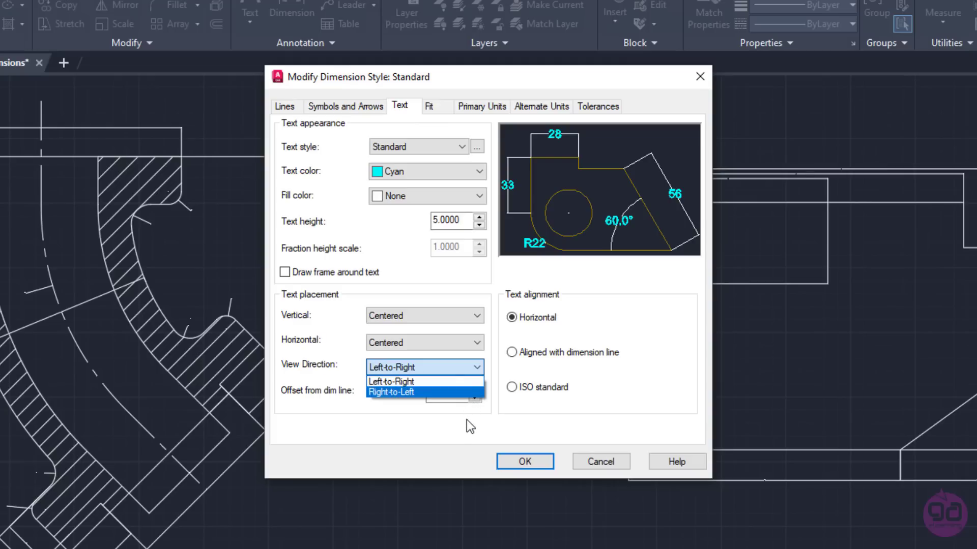
pyautogui.click(390, 381)
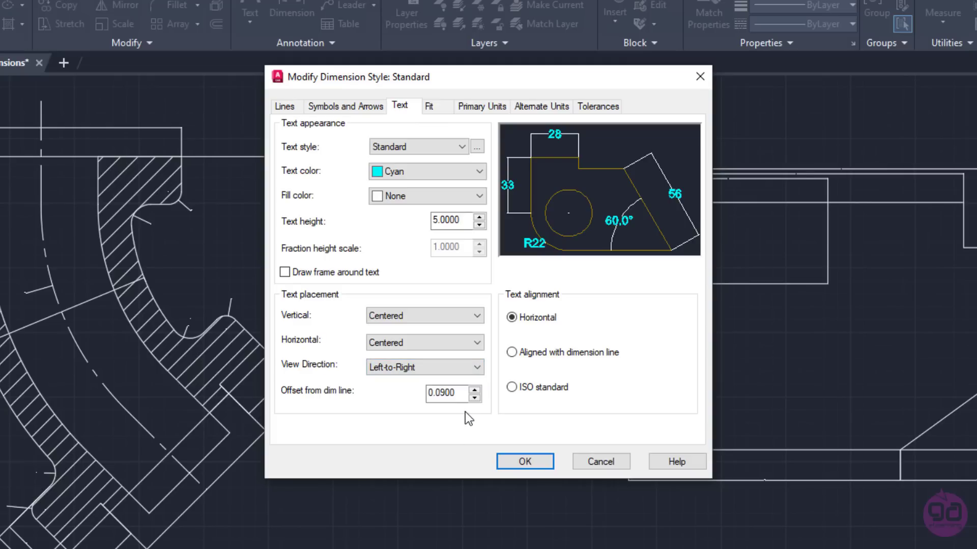
pyautogui.moveTo(328, 403)
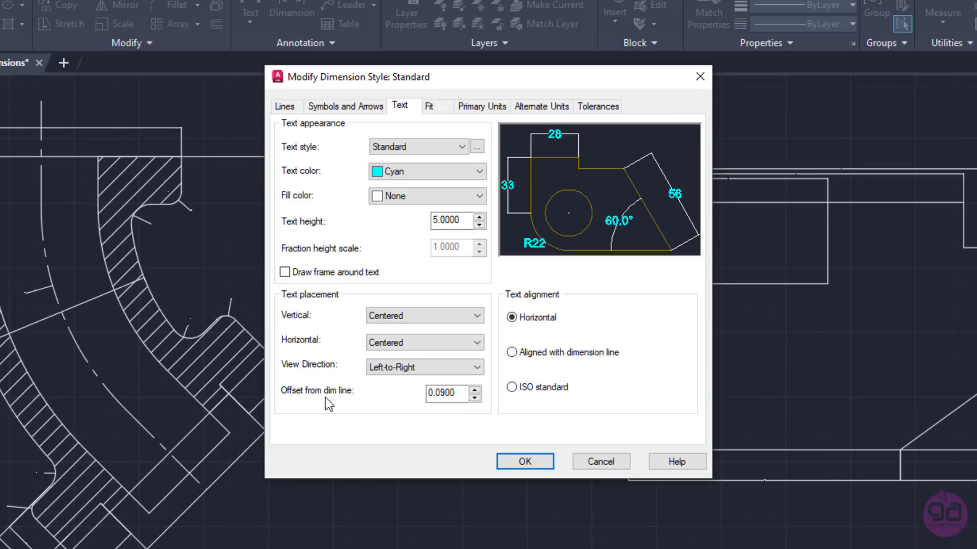
pyautogui.moveTo(358, 406)
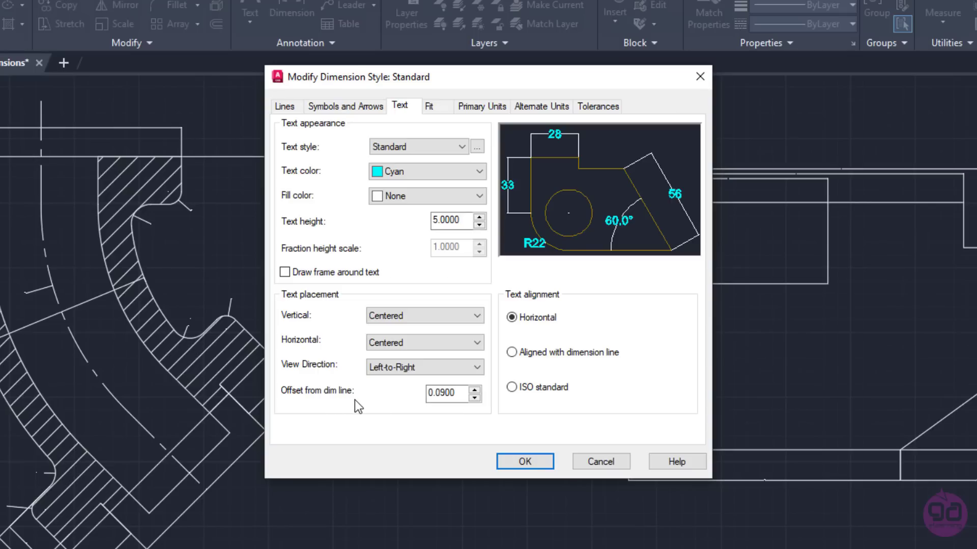
# - Change the text offset from dimension line from 5 to 1.5
pyautogui.click(446, 393)
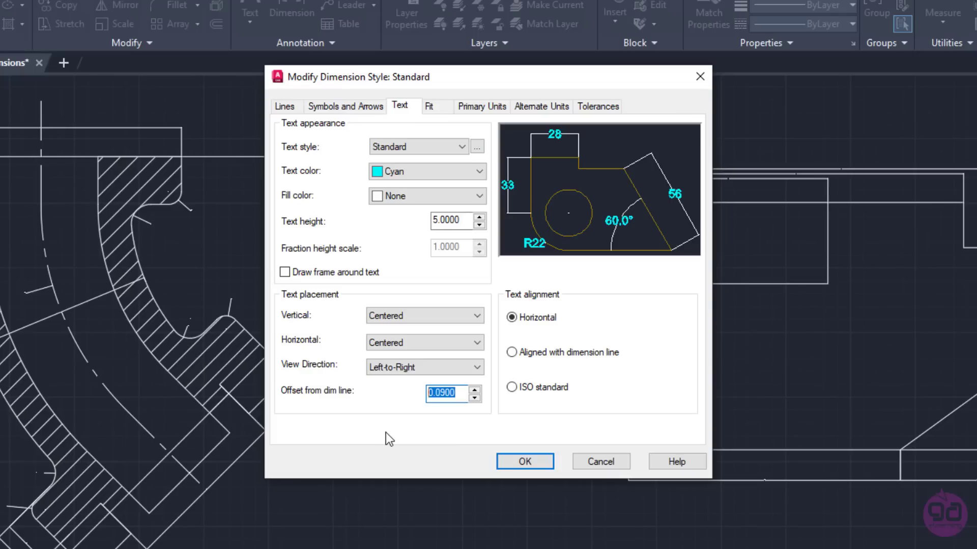
pyautogui.moveTo(513, 194)
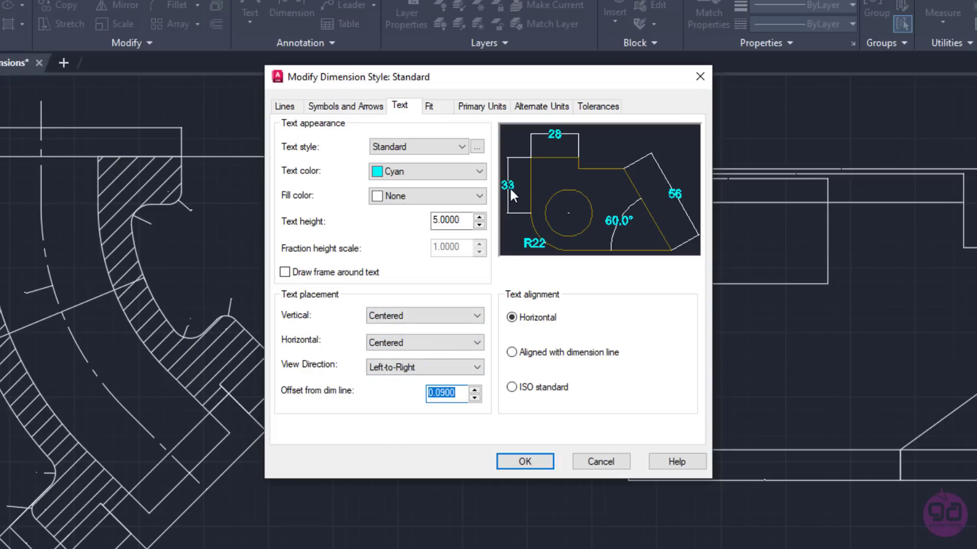
pyautogui.moveTo(510, 232)
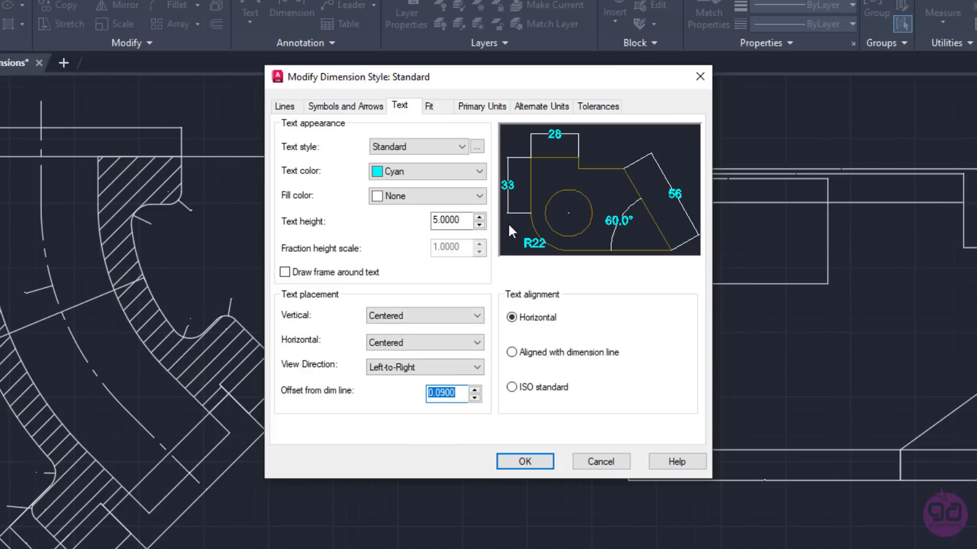
pyautogui.moveTo(494, 413)
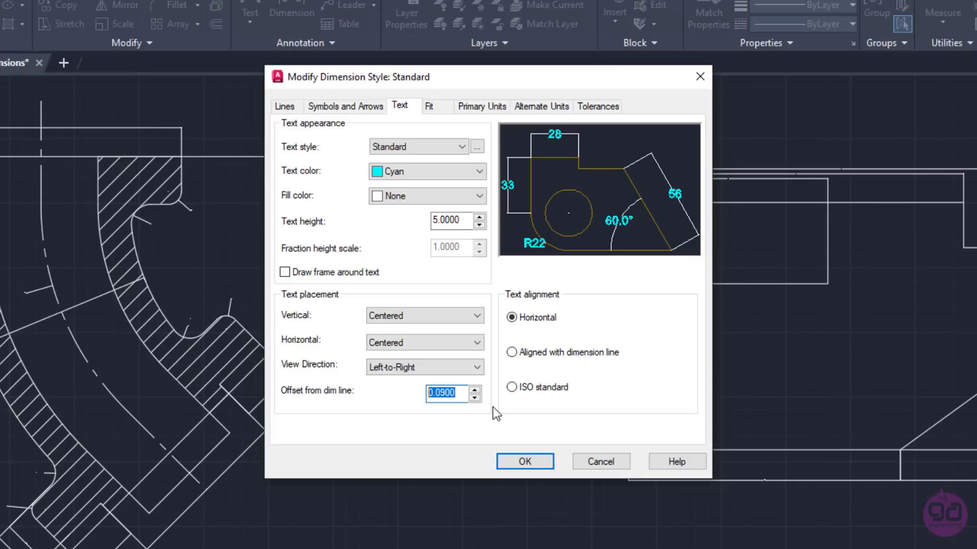
pyautogui.write('5')
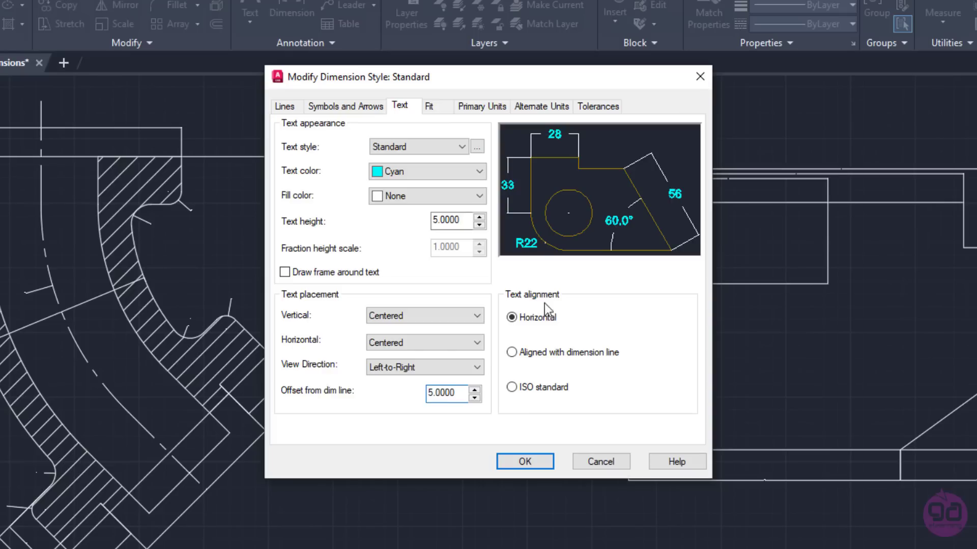
pyautogui.moveTo(509, 192)
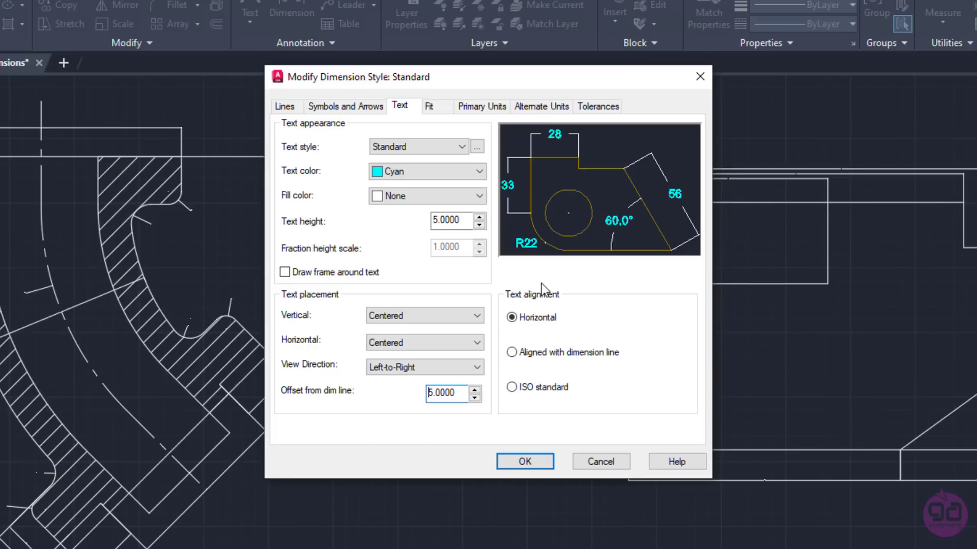
pyautogui.moveTo(472, 440)
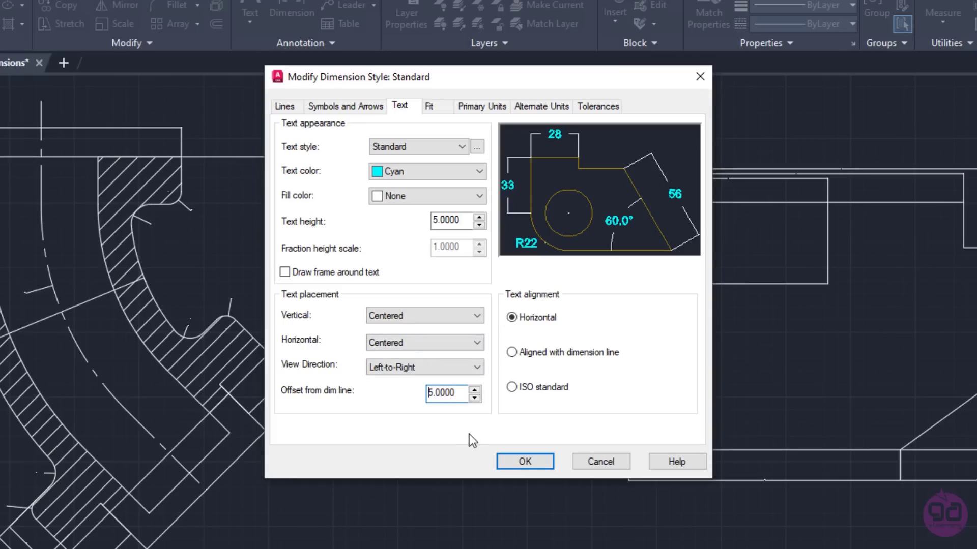
pyautogui.moveTo(477, 428)
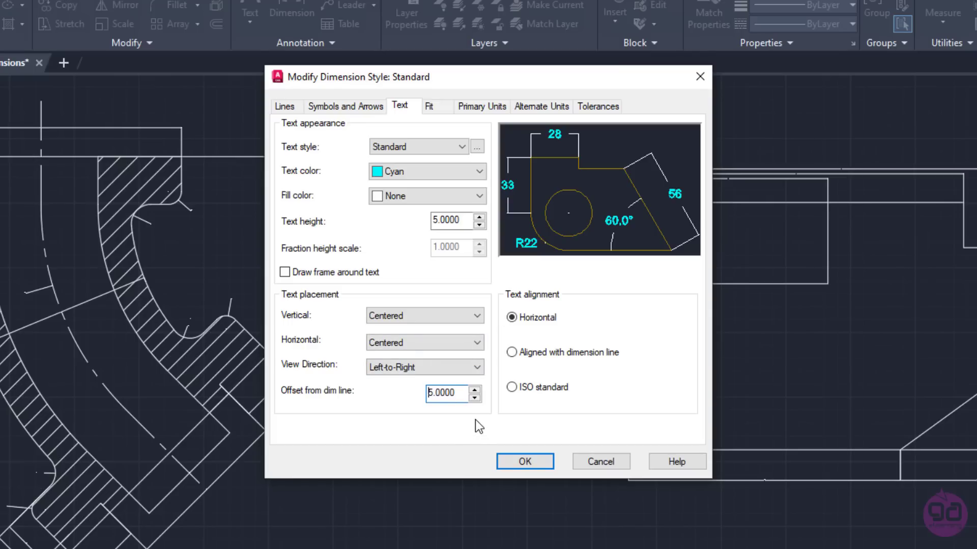
pyautogui.moveTo(475, 414)
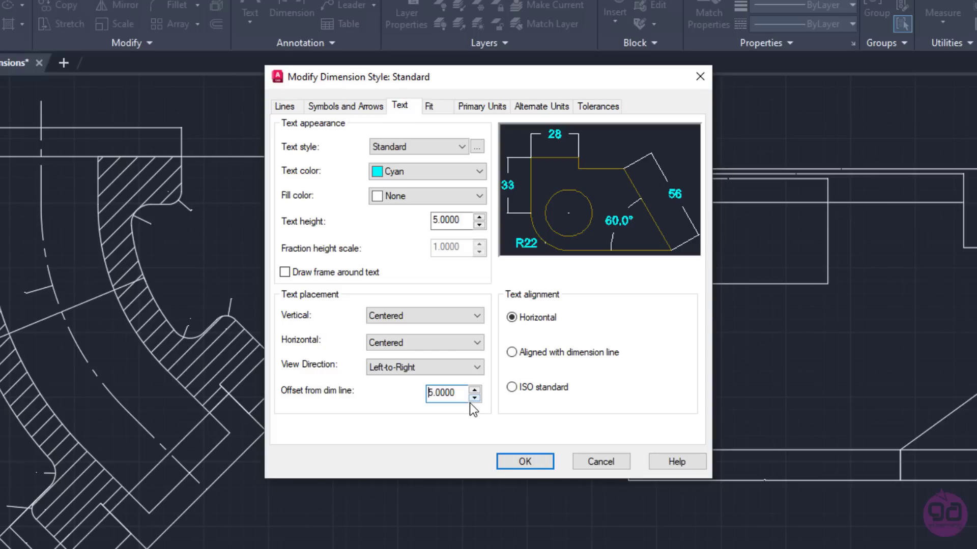
pyautogui.moveTo(464, 395)
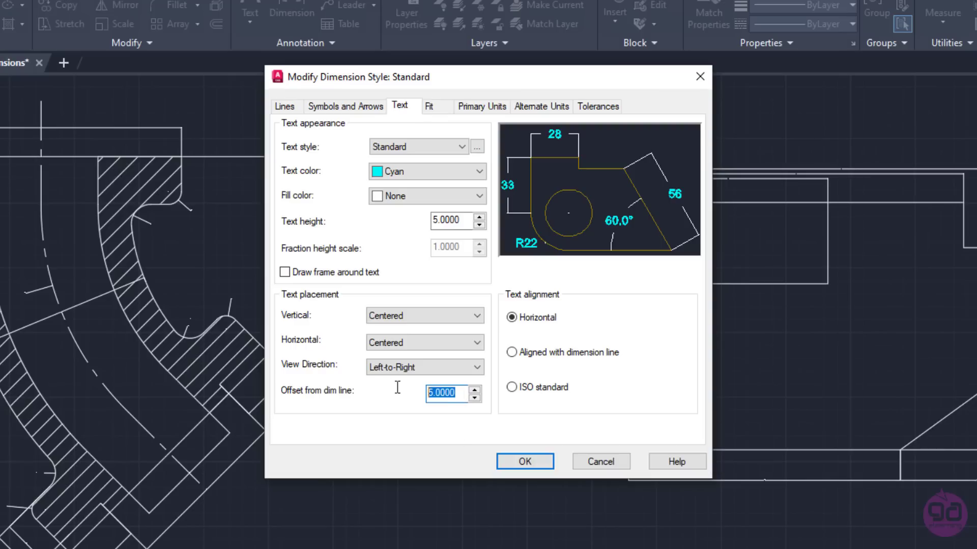
pyautogui.moveTo(354, 344)
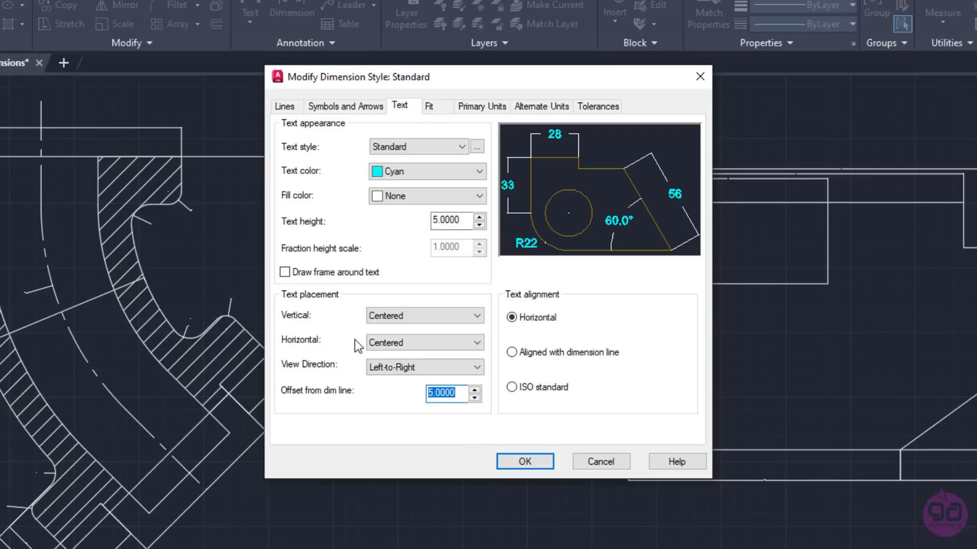
pyautogui.write('1.5000')
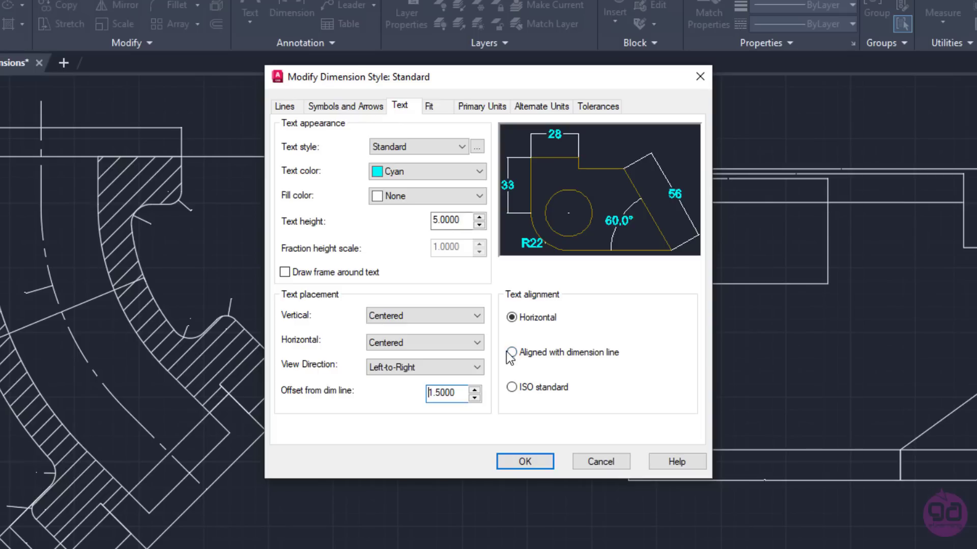
pyautogui.moveTo(511, 353)
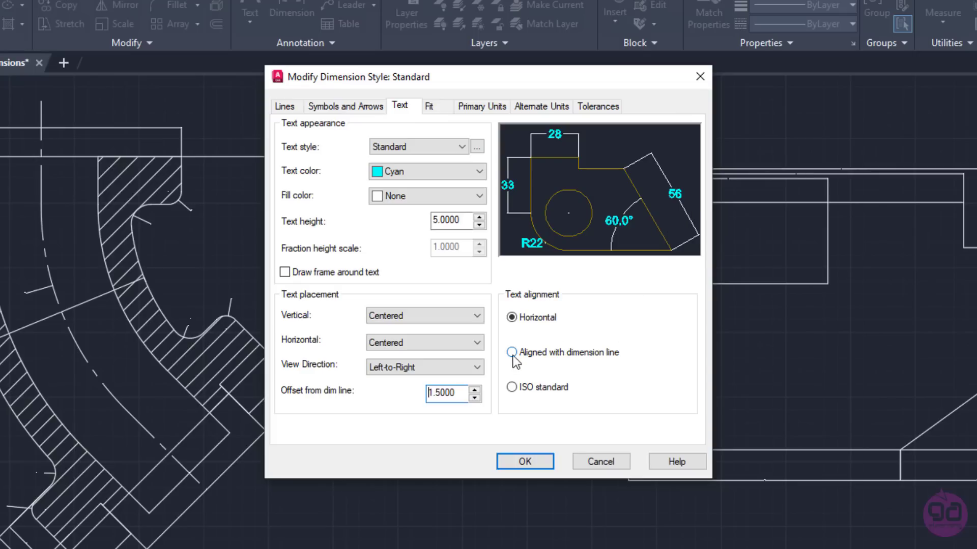
# - Choose 'Aligned with dimension line' as the text alignment
pyautogui.click(511, 352)
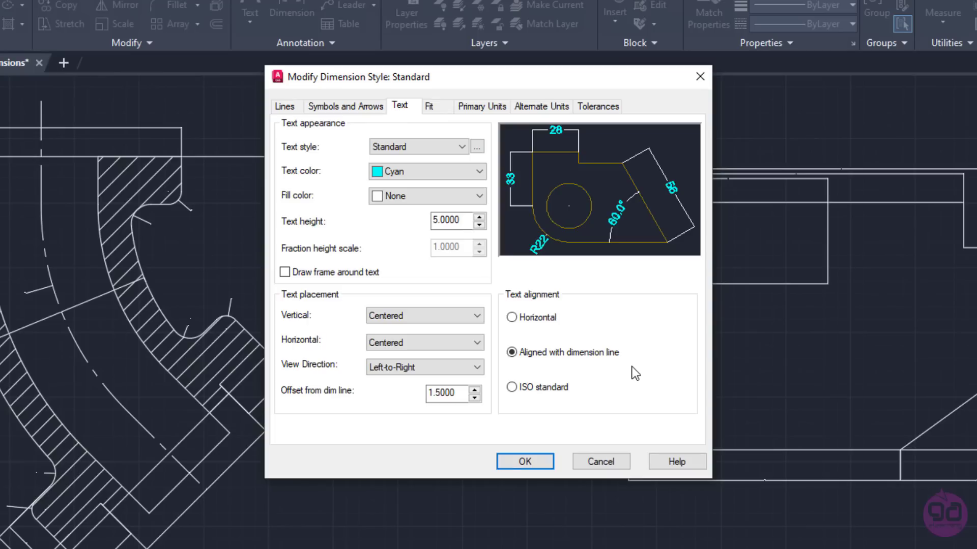
pyautogui.moveTo(632, 370)
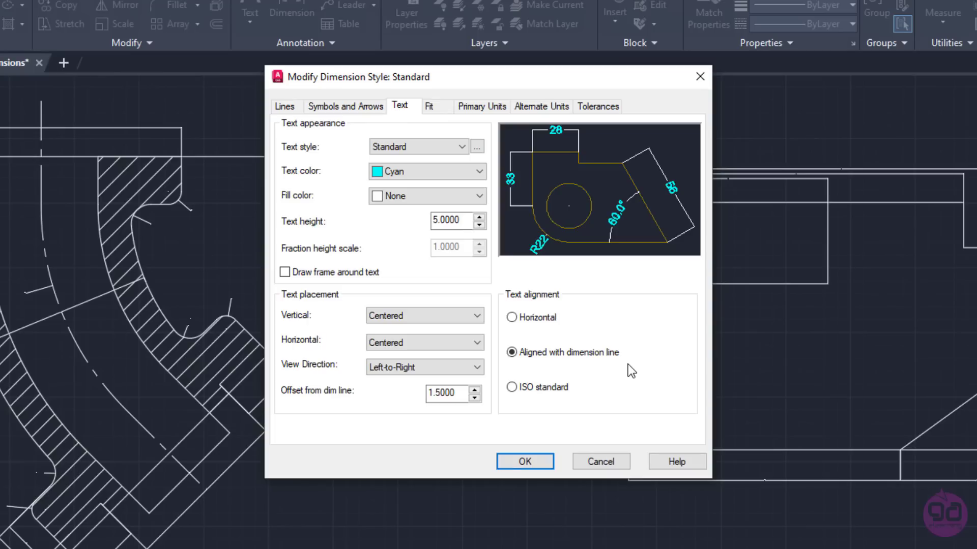
pyautogui.moveTo(345, 106)
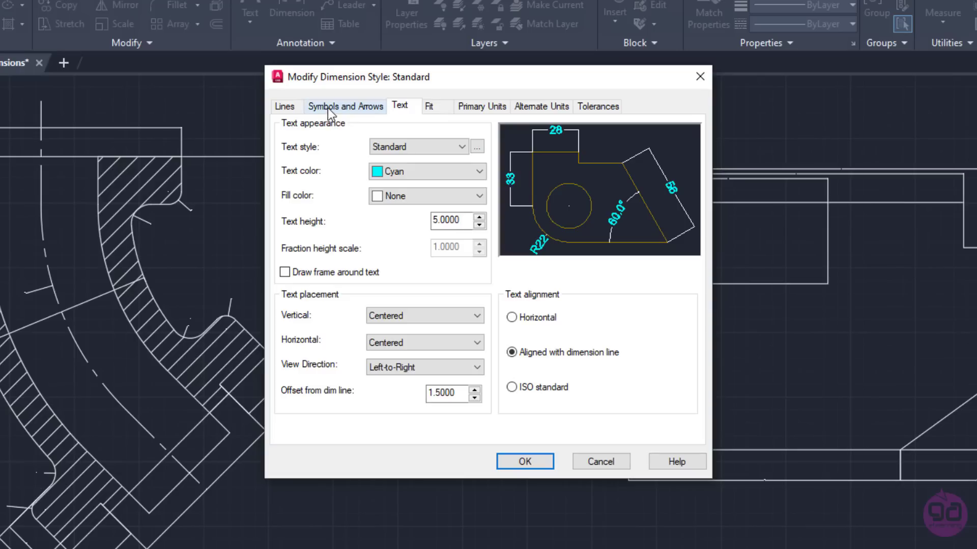
# - Set the arrow size to 4.5 on the Symbols and Arrows tab
pyautogui.click(345, 106)
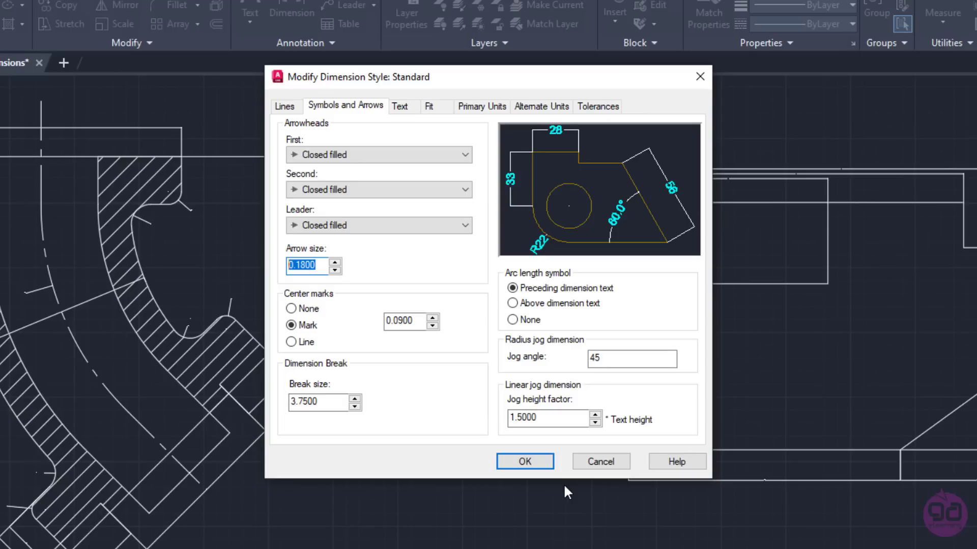
pyautogui.write('4.5000')
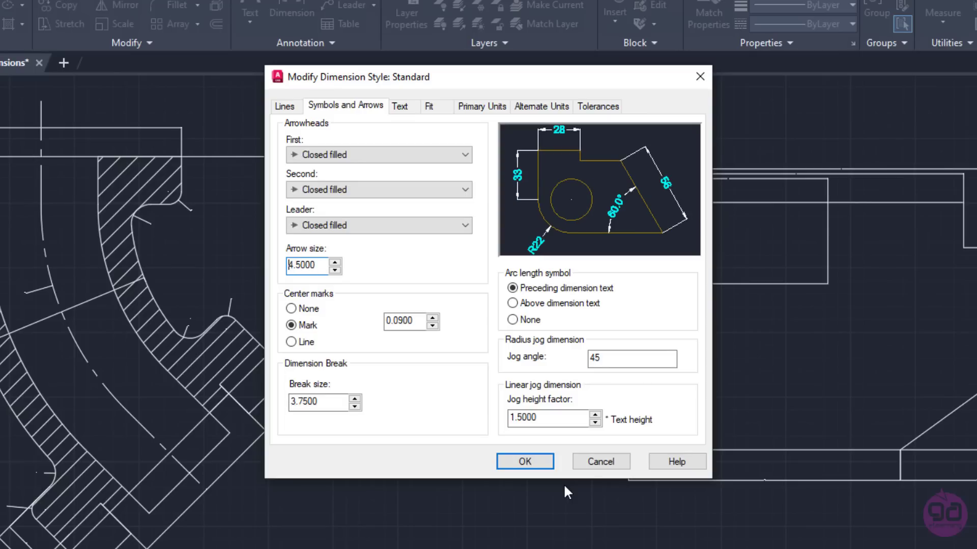
pyautogui.moveTo(676, 461)
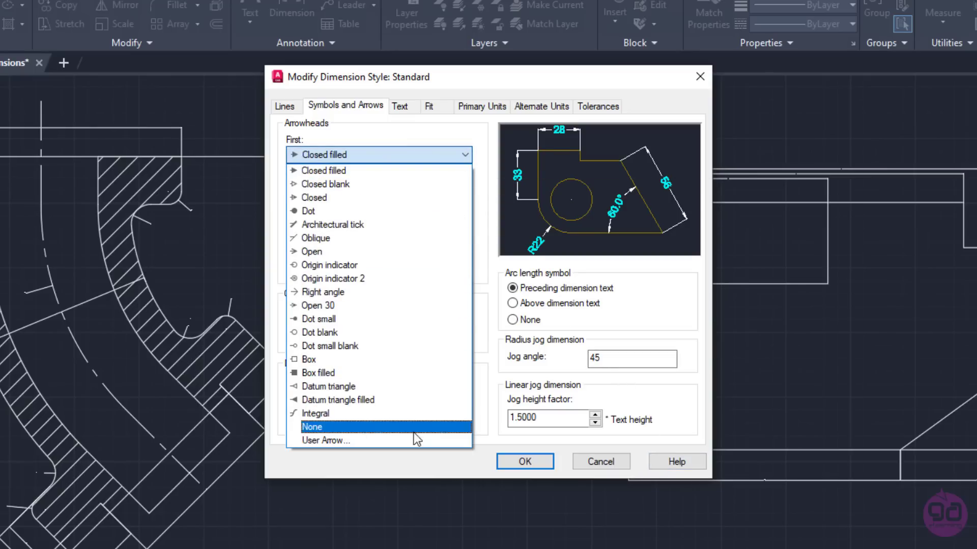
pyautogui.moveTo(380, 224)
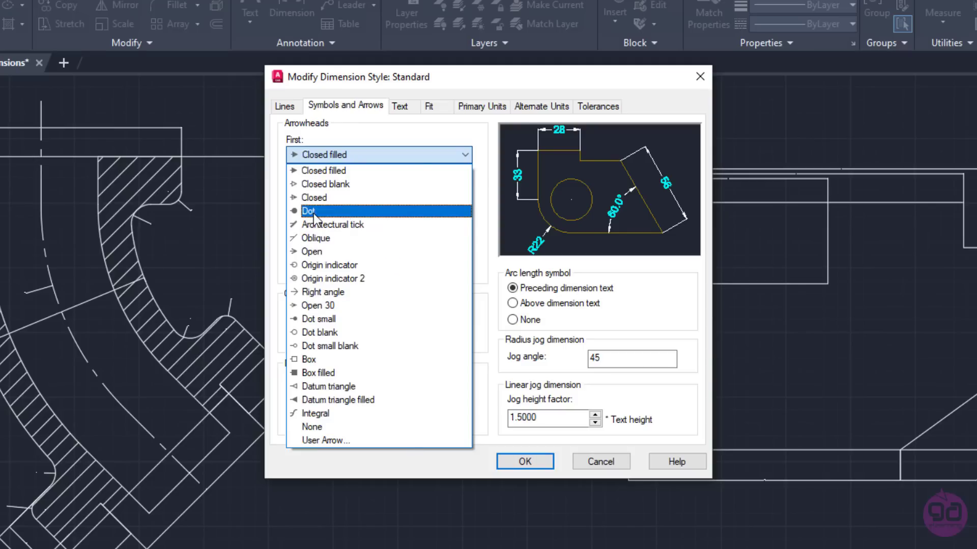
# - Set the first arrowhead to Dot and center marks to None, with mark size 2
pyautogui.click(310, 211)
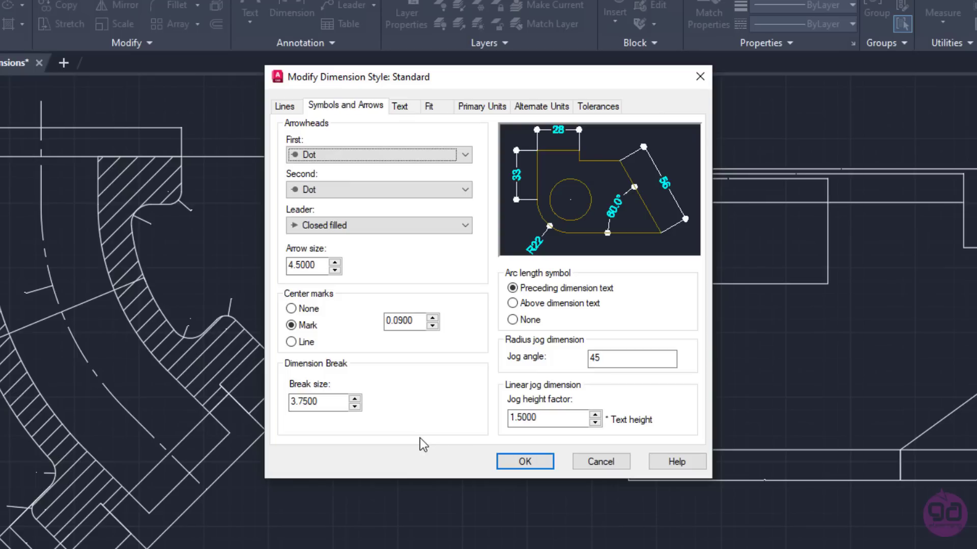
pyautogui.moveTo(414, 427)
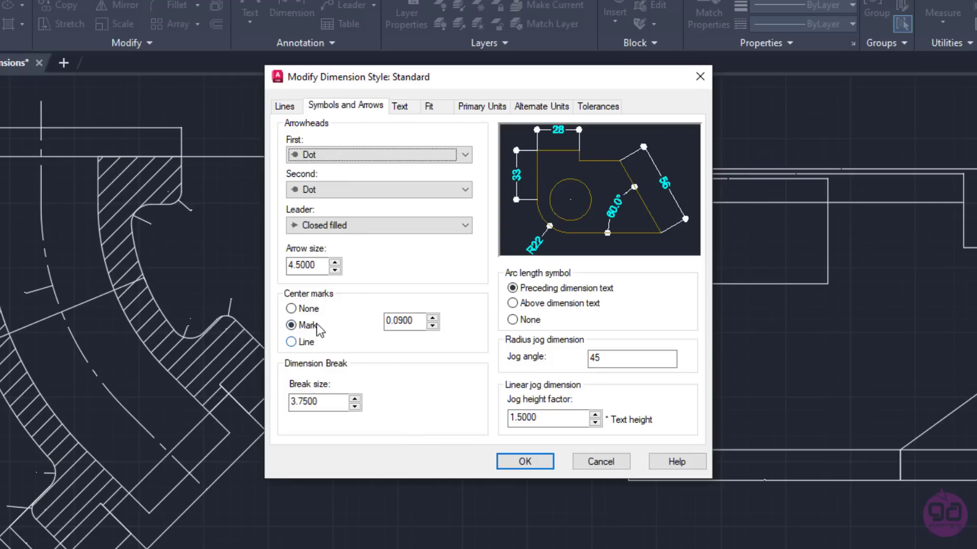
pyautogui.click(291, 309)
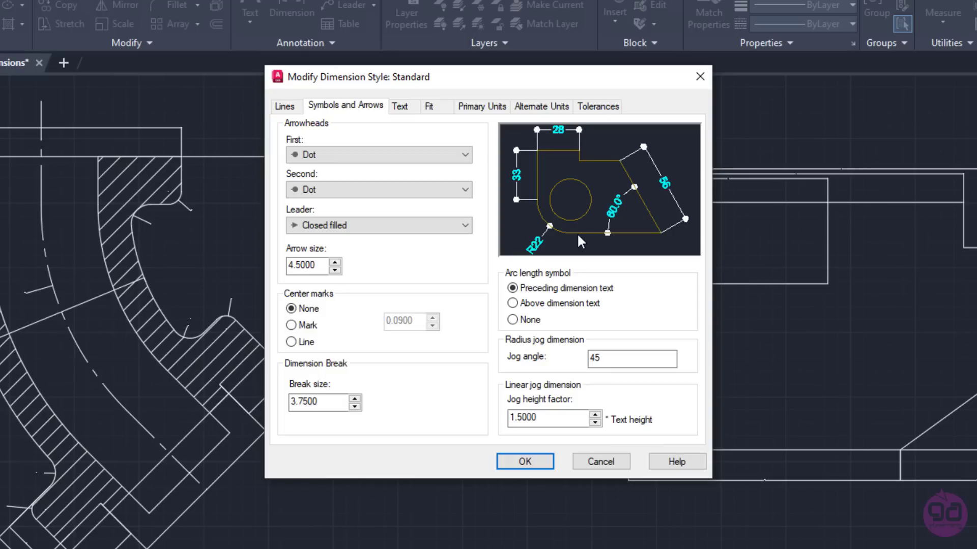
pyautogui.moveTo(390, 338)
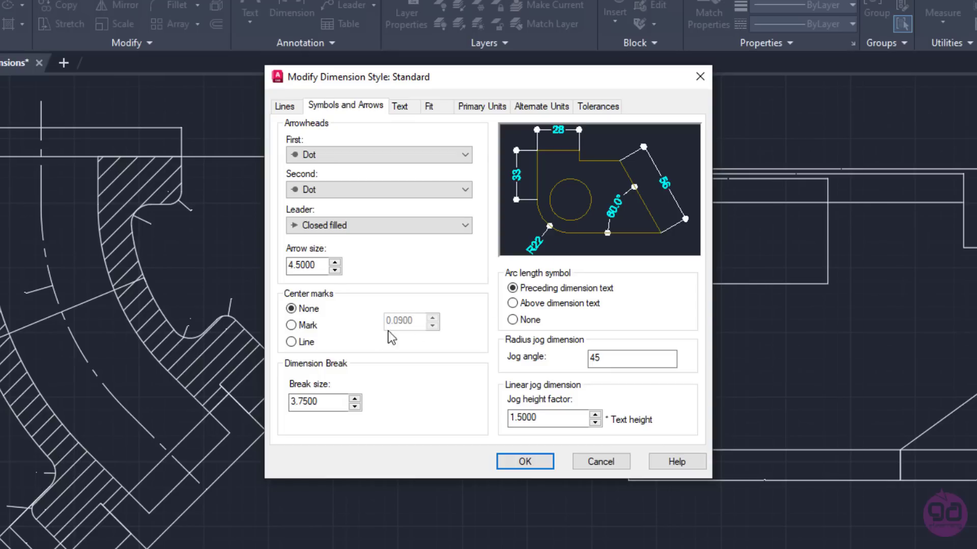
pyautogui.click(292, 325)
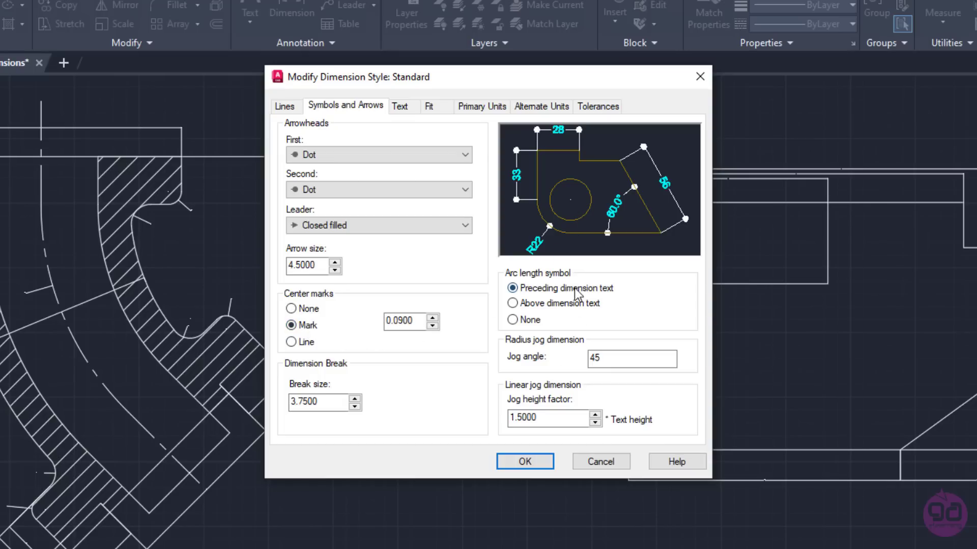
pyautogui.moveTo(564, 229)
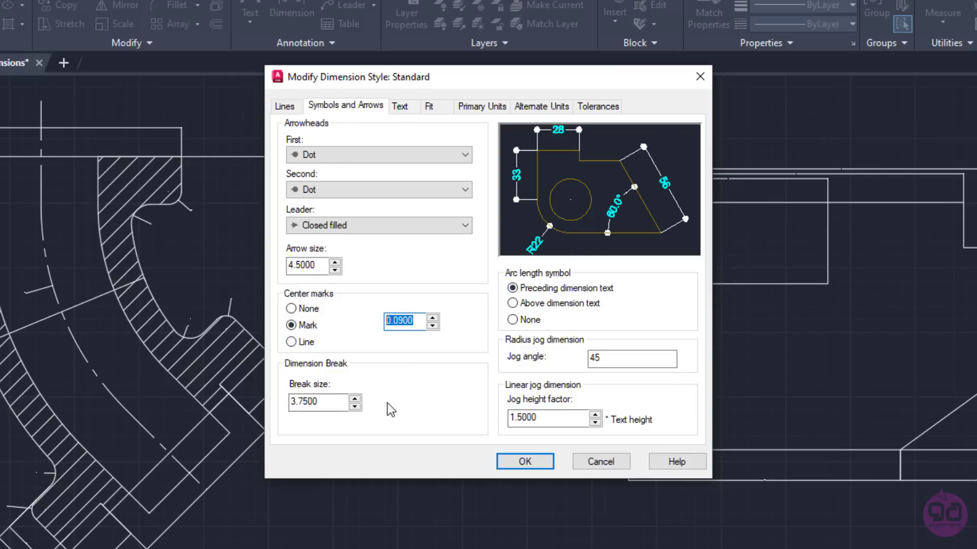
pyautogui.moveTo(484, 375)
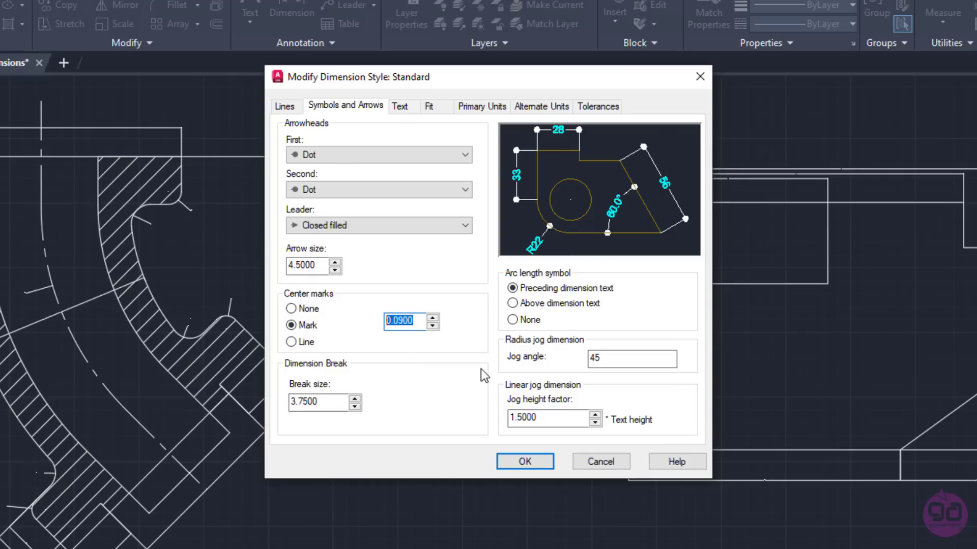
pyautogui.write('2')
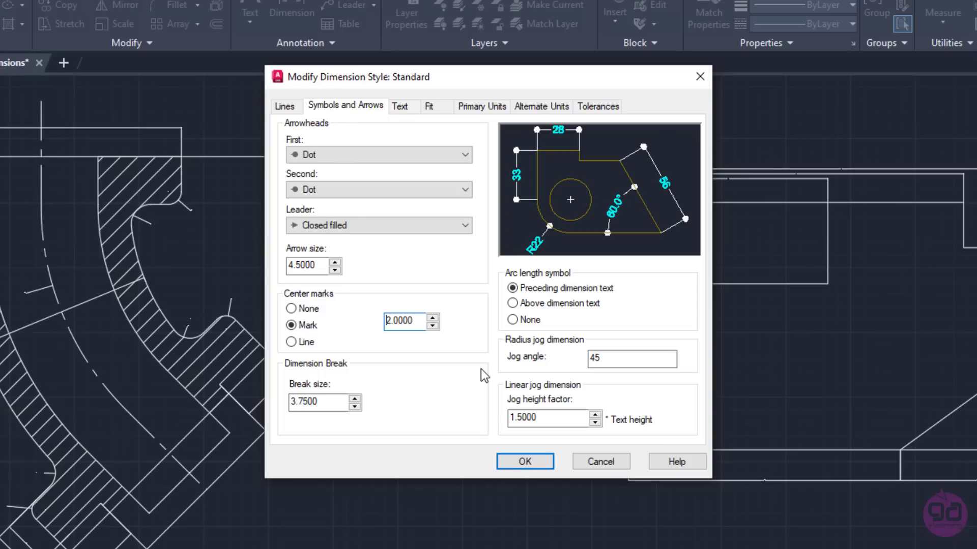
pyautogui.click(291, 341)
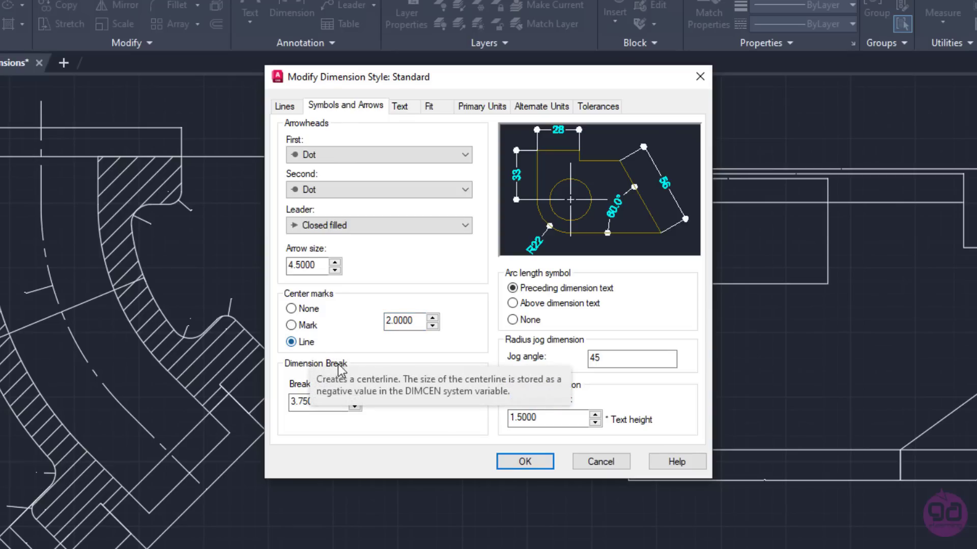
pyautogui.click(291, 309)
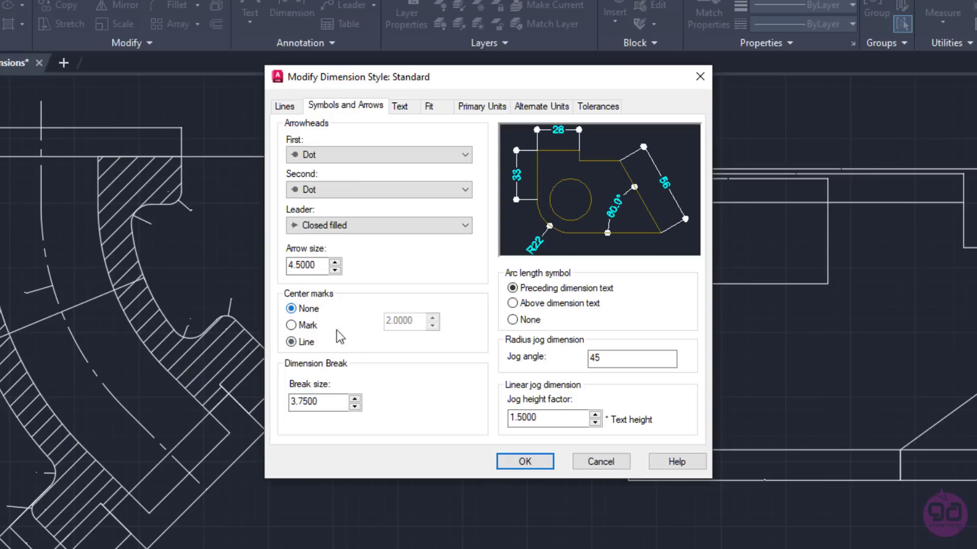
pyautogui.click(291, 308)
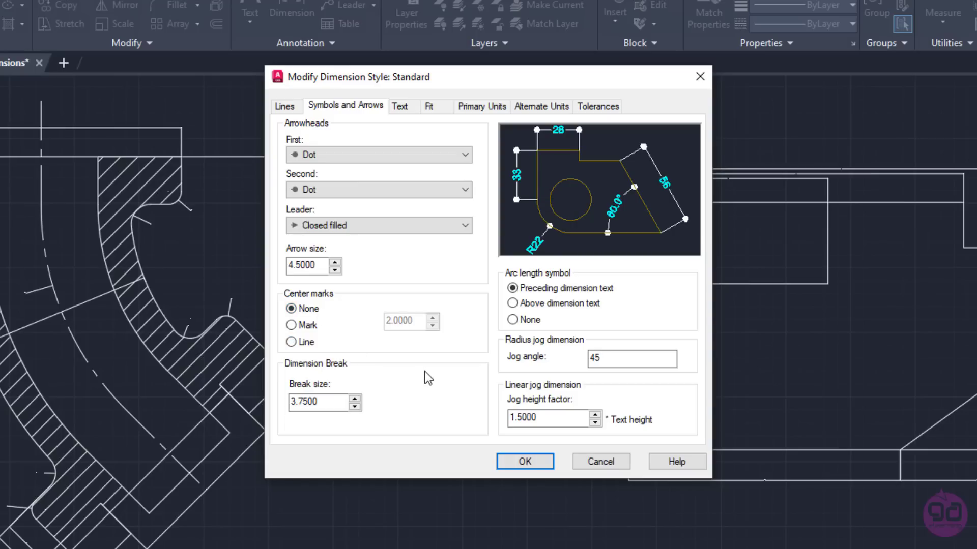
pyautogui.moveTo(486, 345)
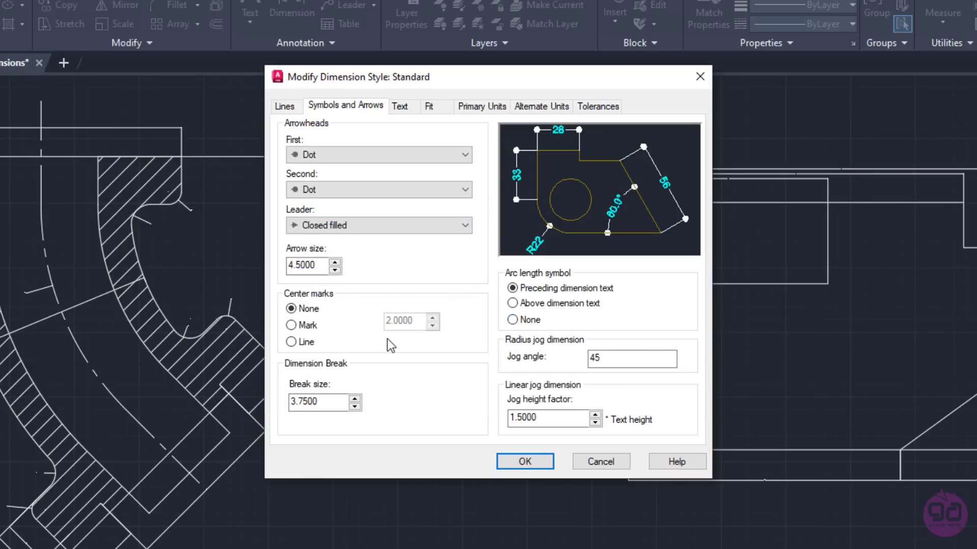
pyautogui.moveTo(291, 342)
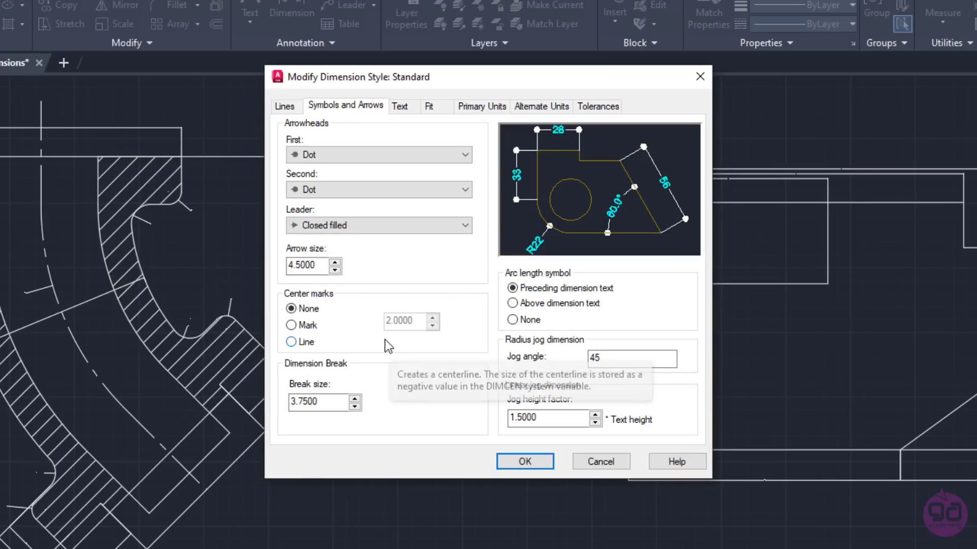
# - Place the arc length symbol above the dimension text
pyautogui.click(513, 303)
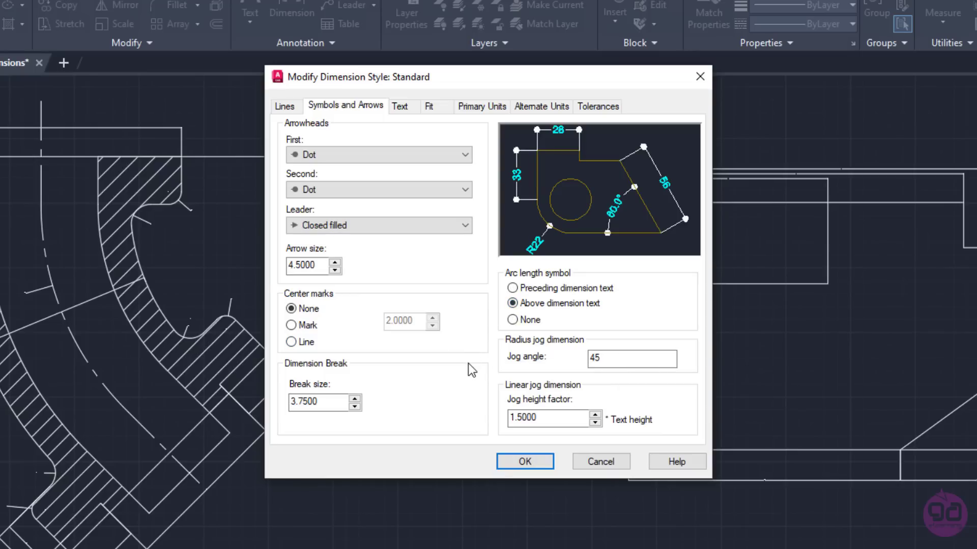
pyautogui.moveTo(436, 277)
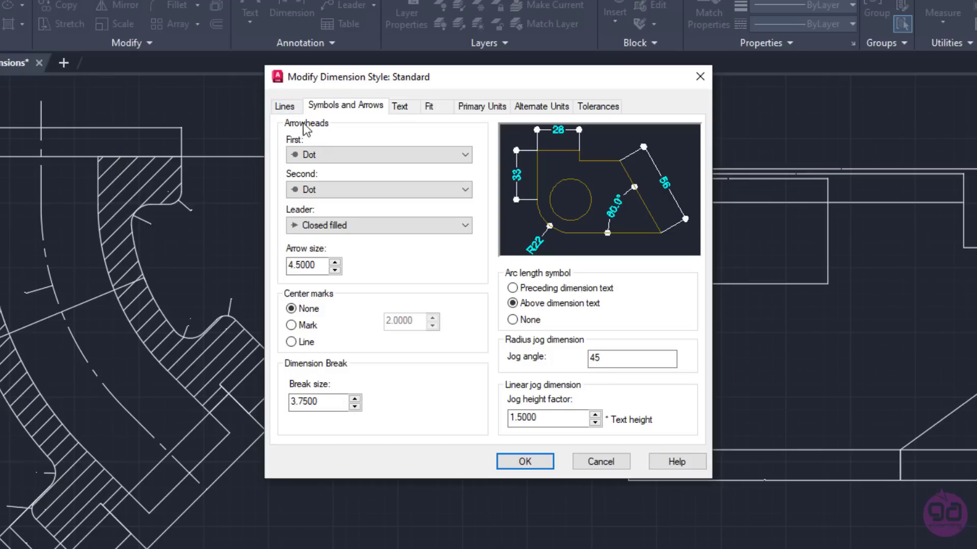
pyautogui.moveTo(302, 128)
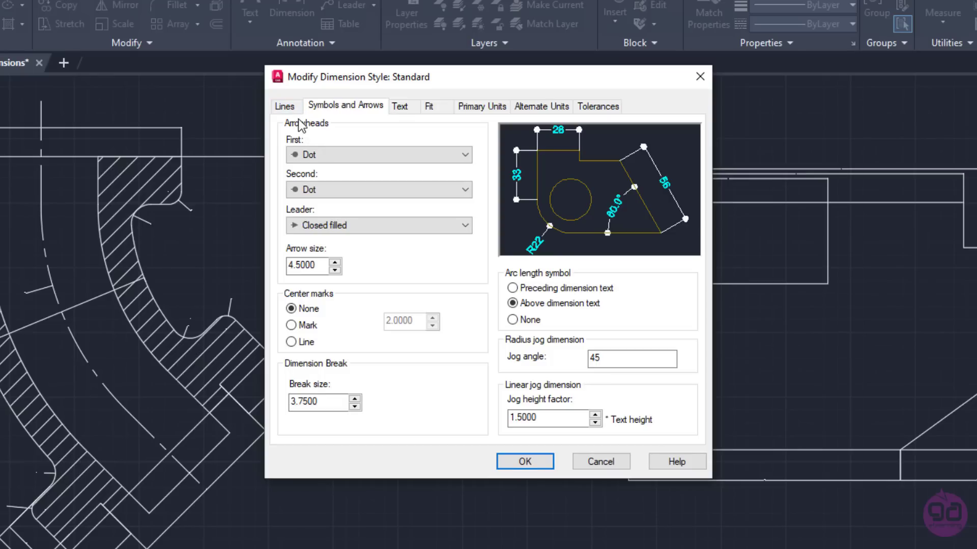
# - Make dimension lines cyan, set baseline spacing 12, and leave both dim lines unsuppressed
pyautogui.click(284, 106)
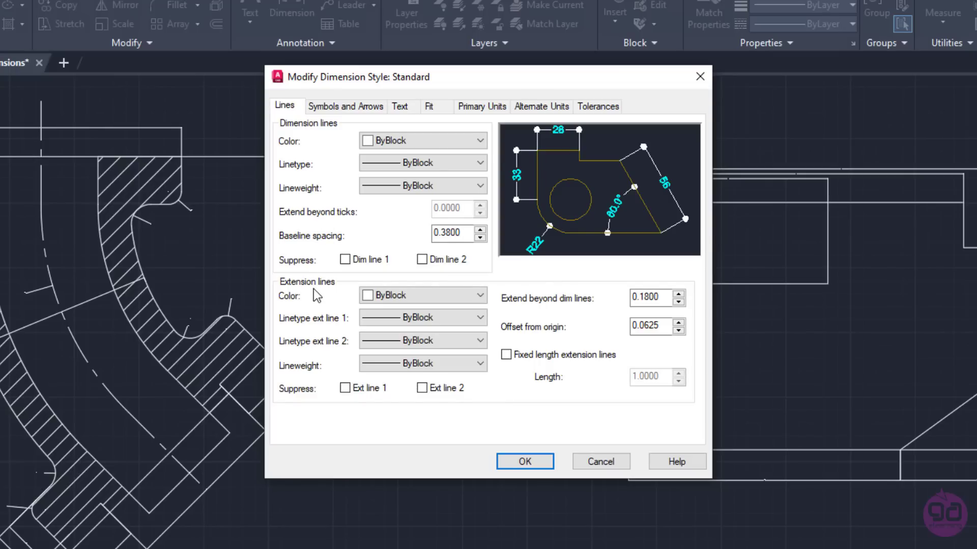
pyautogui.moveTo(375, 203)
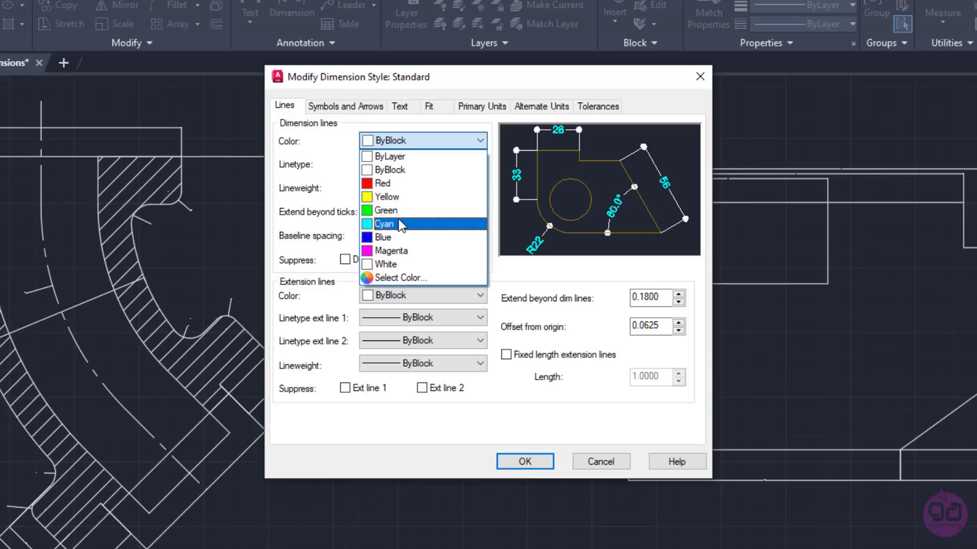
pyautogui.click(385, 223)
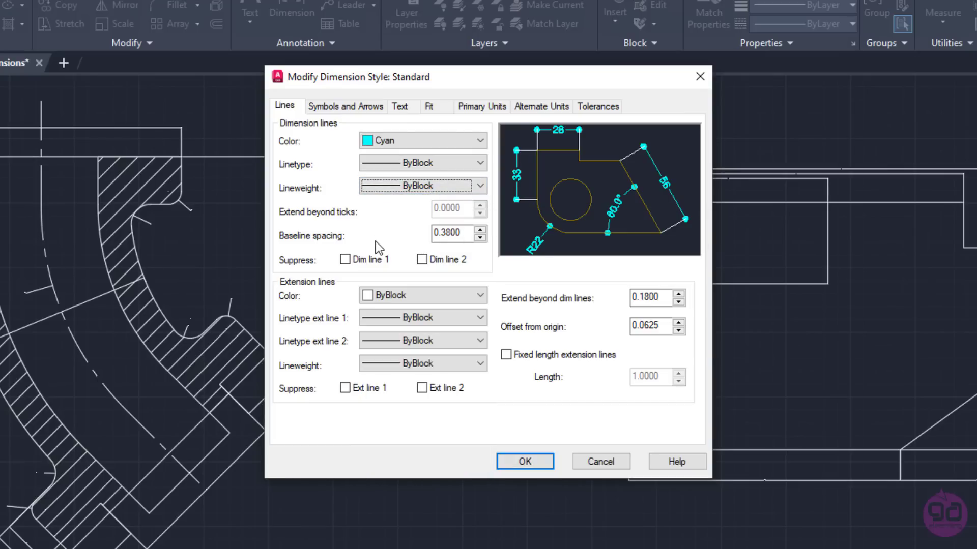
pyautogui.moveTo(397, 218)
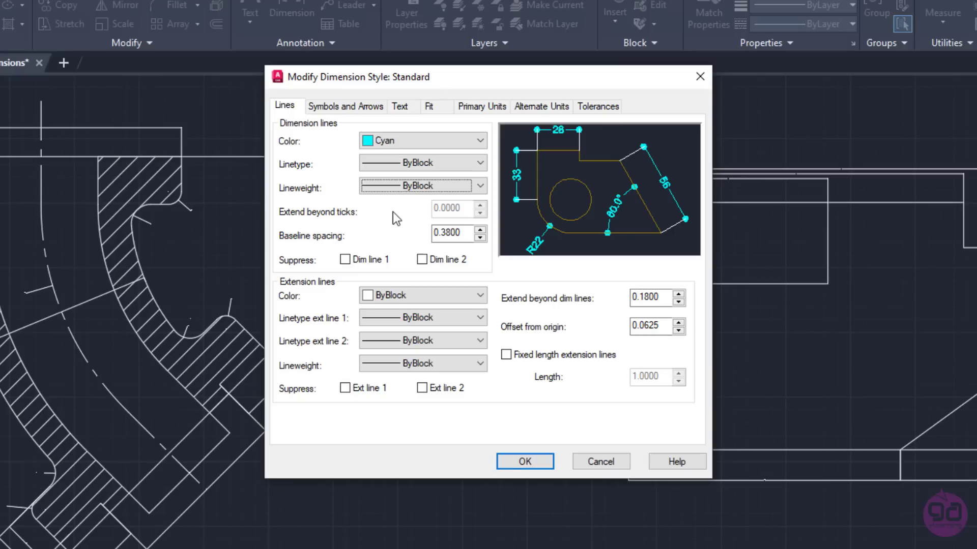
pyautogui.moveTo(411, 212)
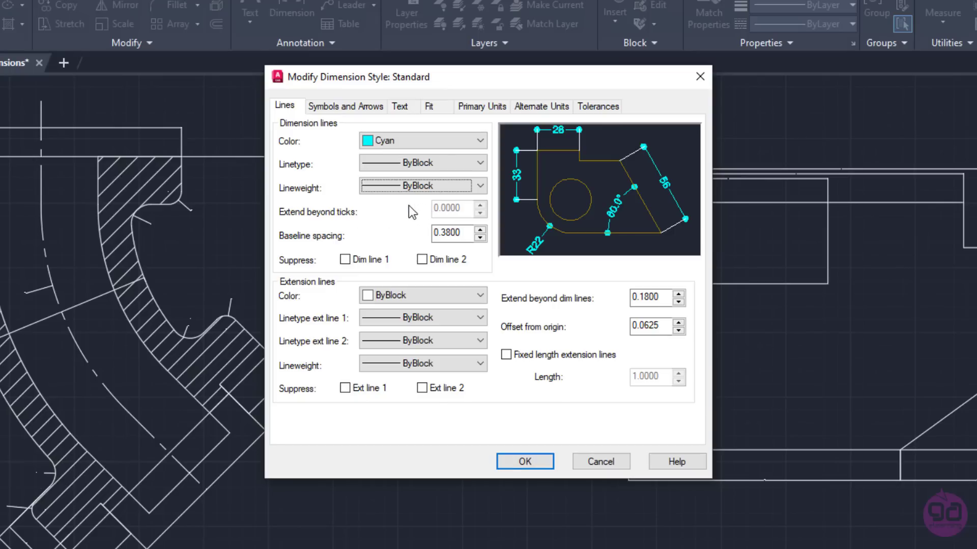
pyautogui.moveTo(404, 214)
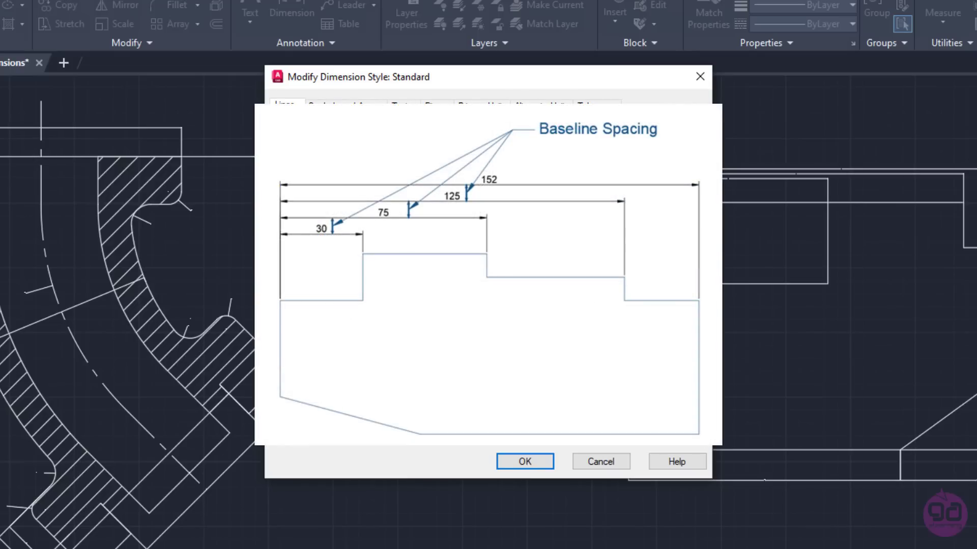
pyautogui.click(285, 106)
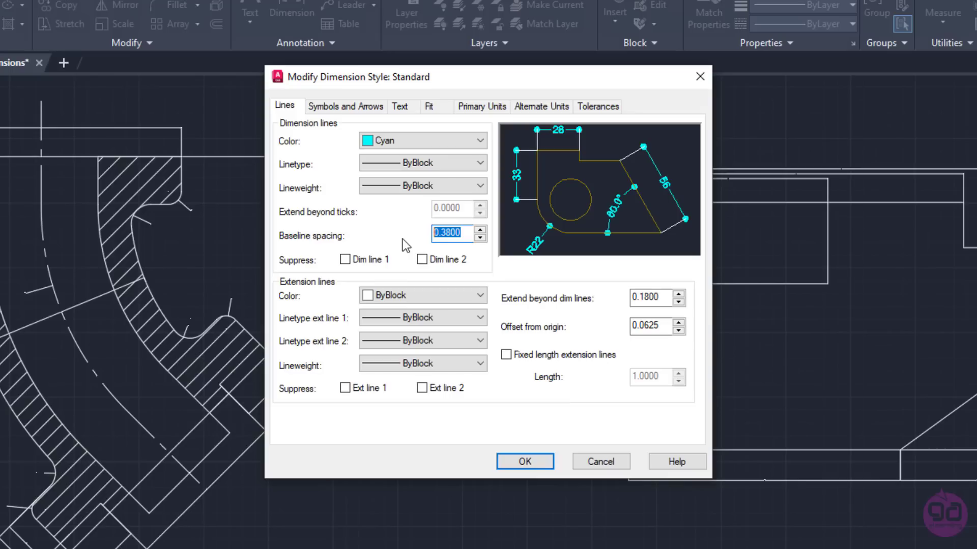
pyautogui.write('12.0000')
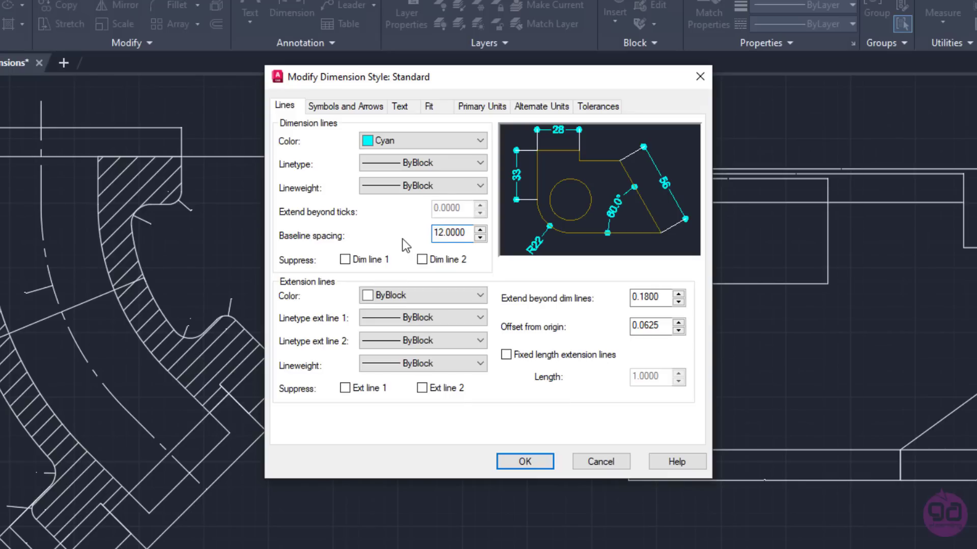
pyautogui.moveTo(434, 259)
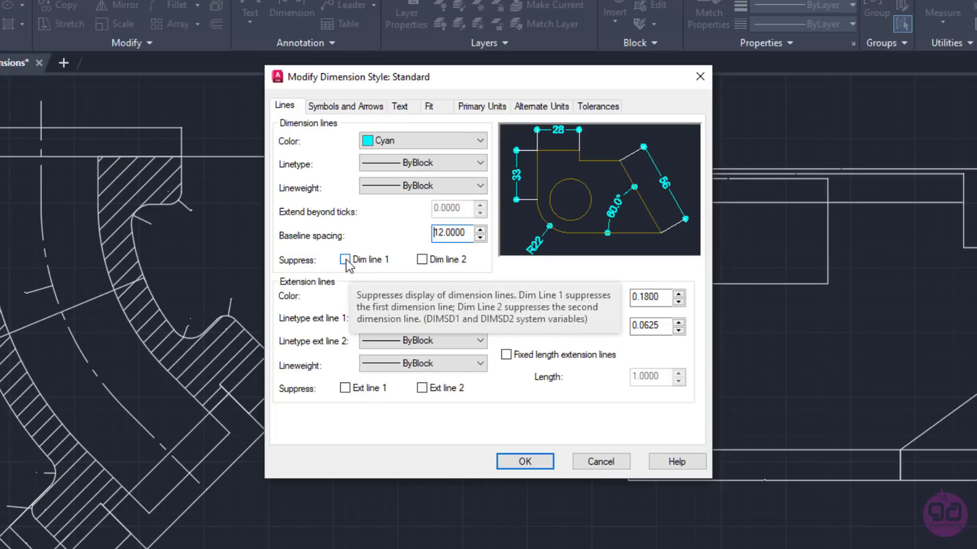
pyautogui.click(345, 259)
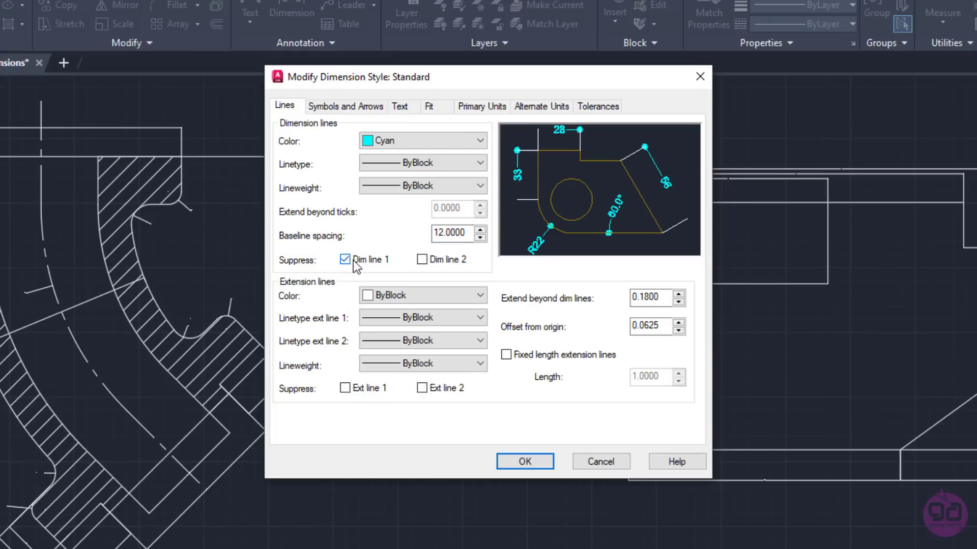
pyautogui.click(422, 259)
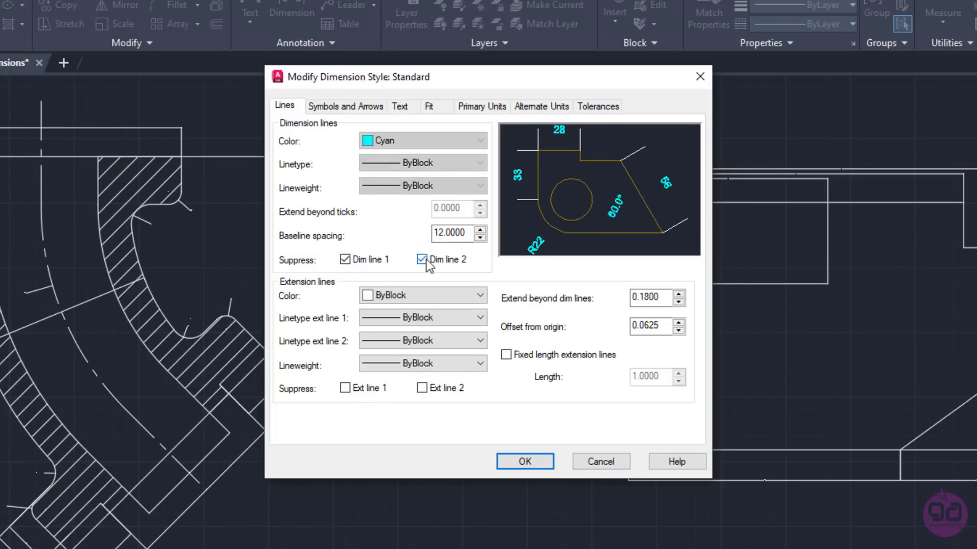
pyautogui.click(422, 259)
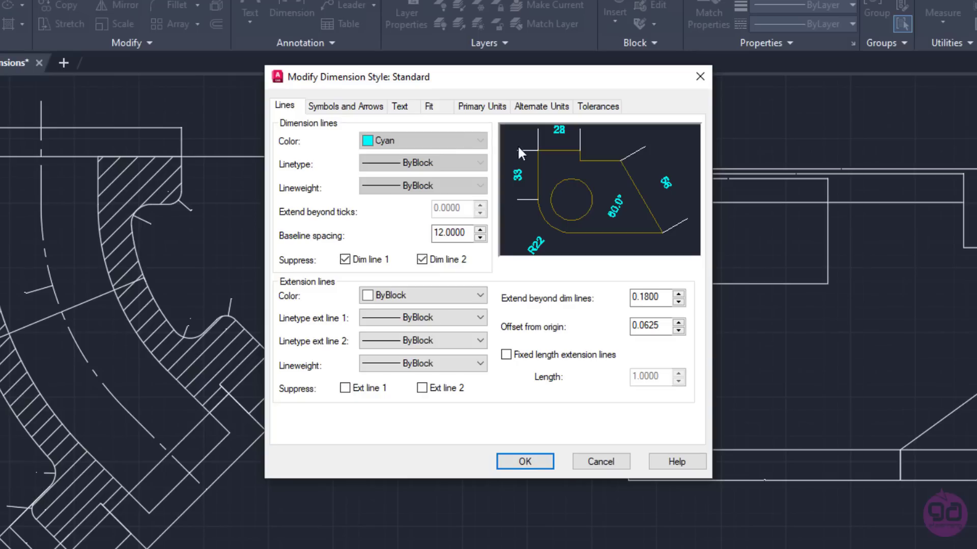
pyautogui.moveTo(509, 252)
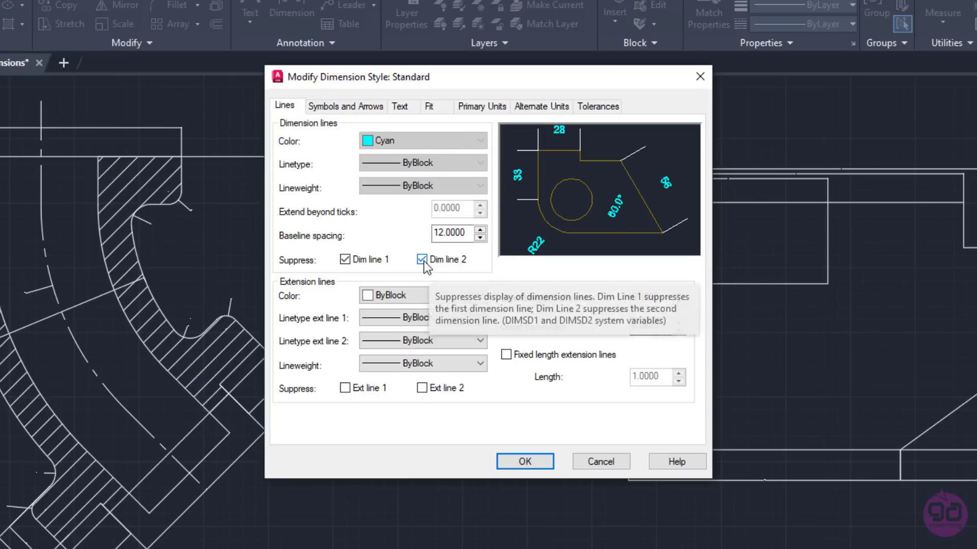
pyautogui.click(422, 259)
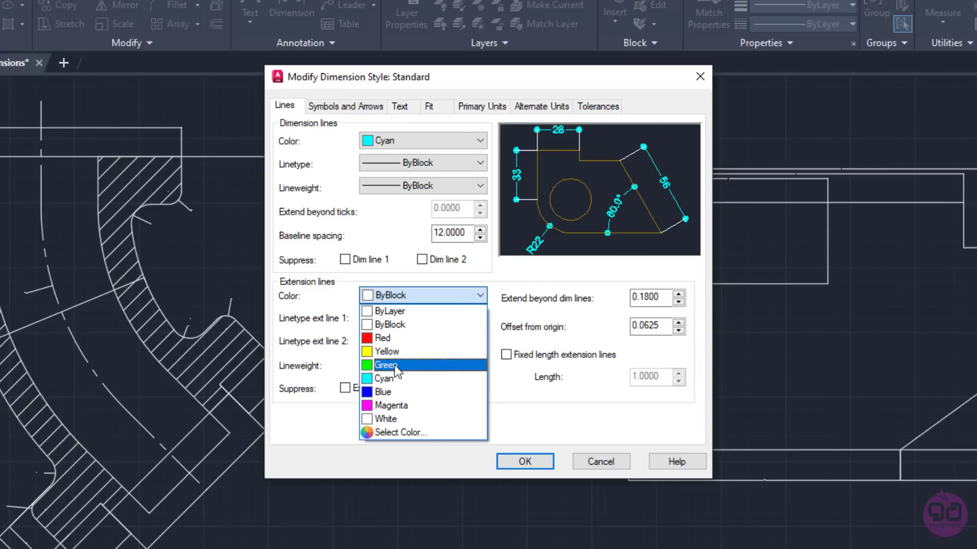
# - Set extension line colour to Cyan, leaving linetype, lineweight and suppression unchanged
pyautogui.click(383, 378)
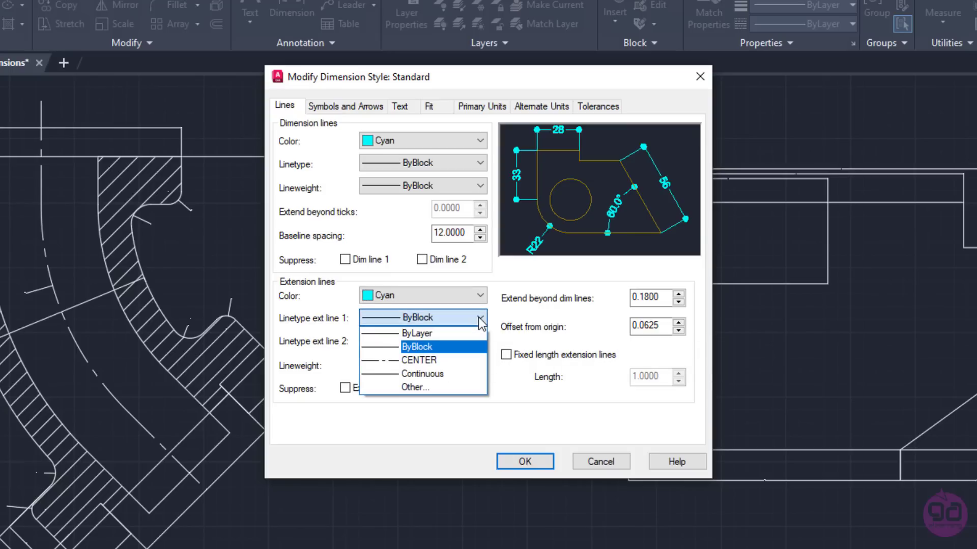
pyautogui.click(479, 363)
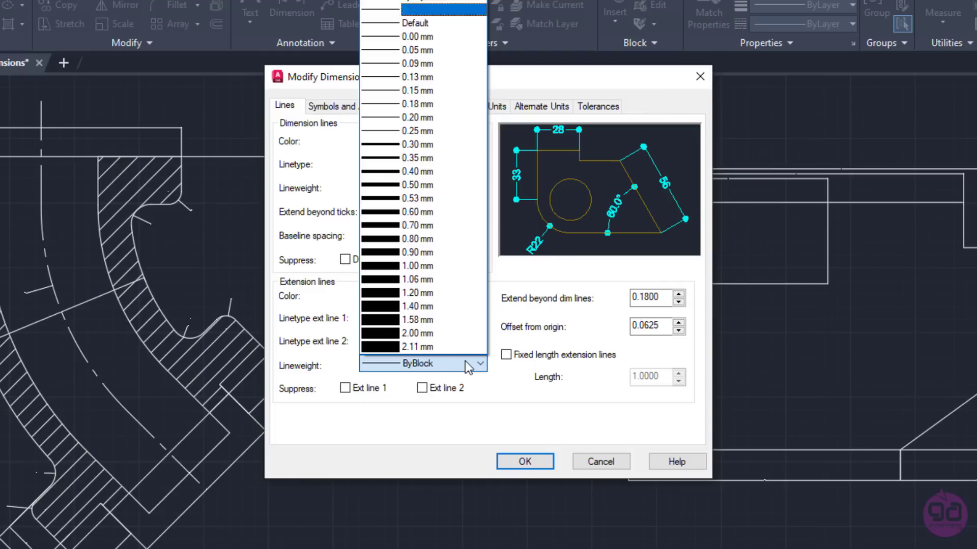
pyautogui.click(417, 363)
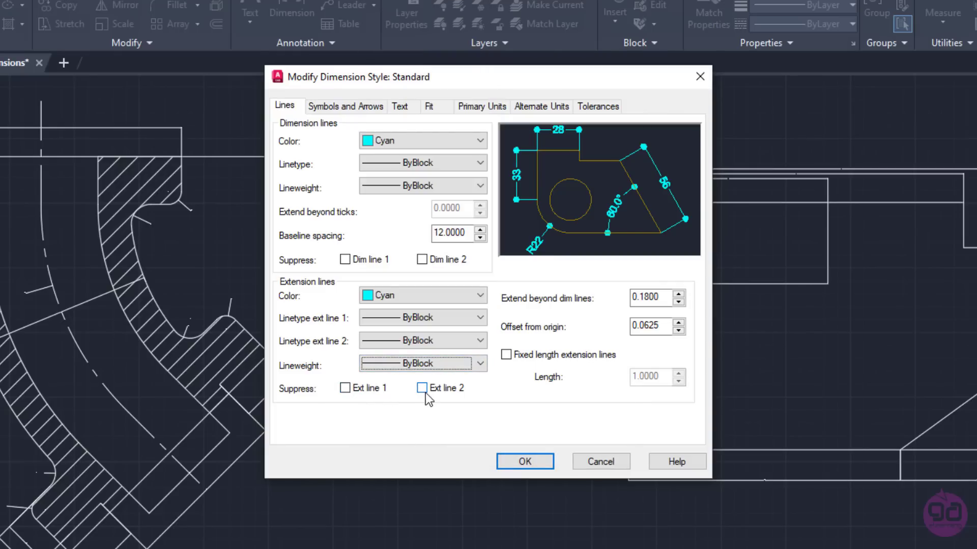
pyautogui.click(345, 387)
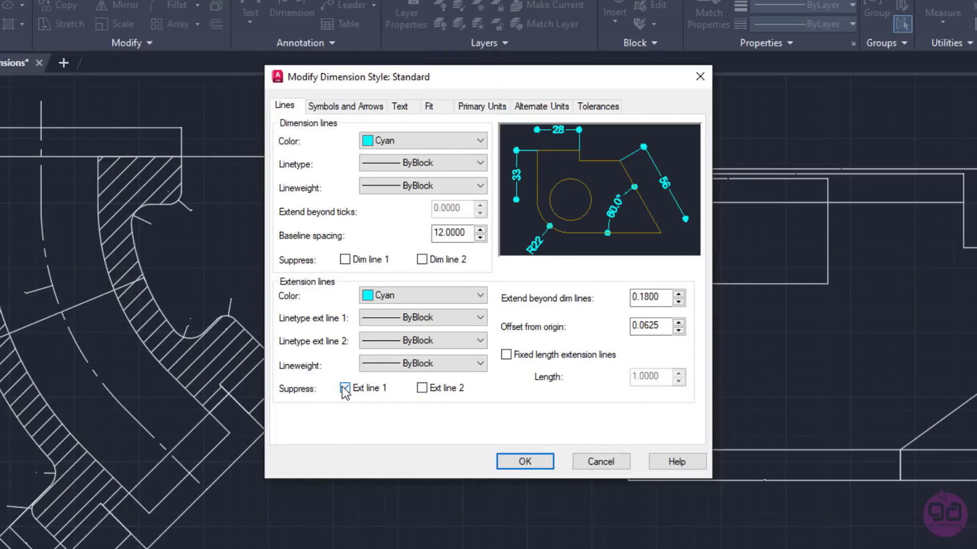
pyautogui.click(345, 388)
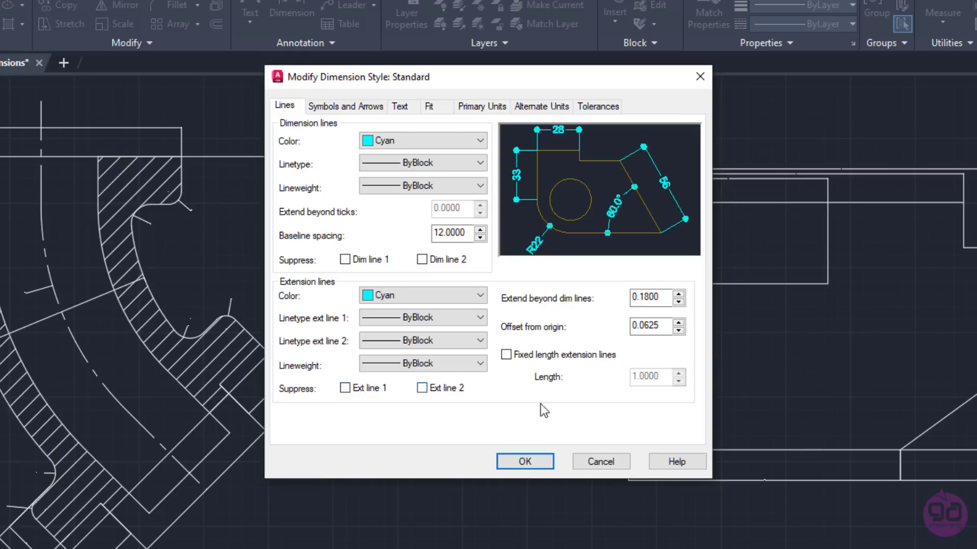
pyautogui.moveTo(575, 310)
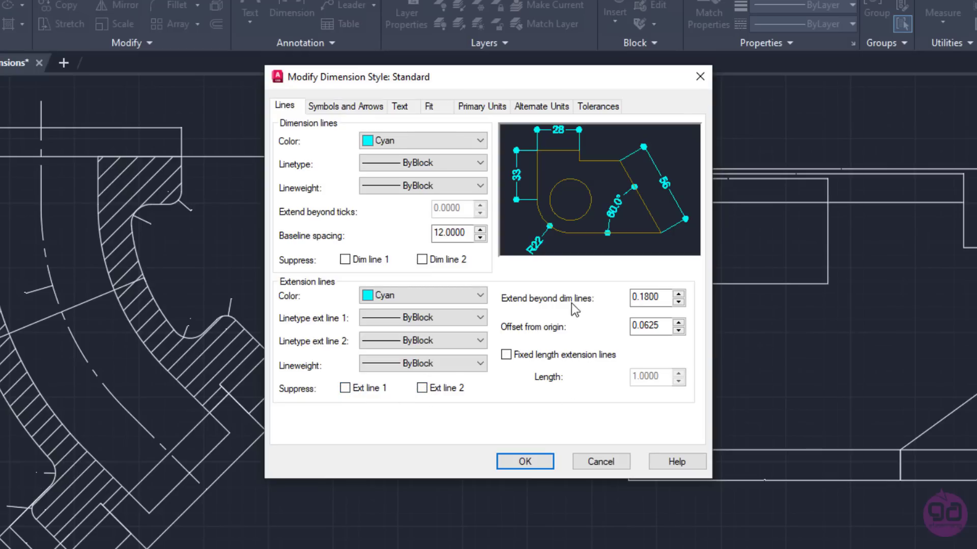
pyautogui.moveTo(534, 339)
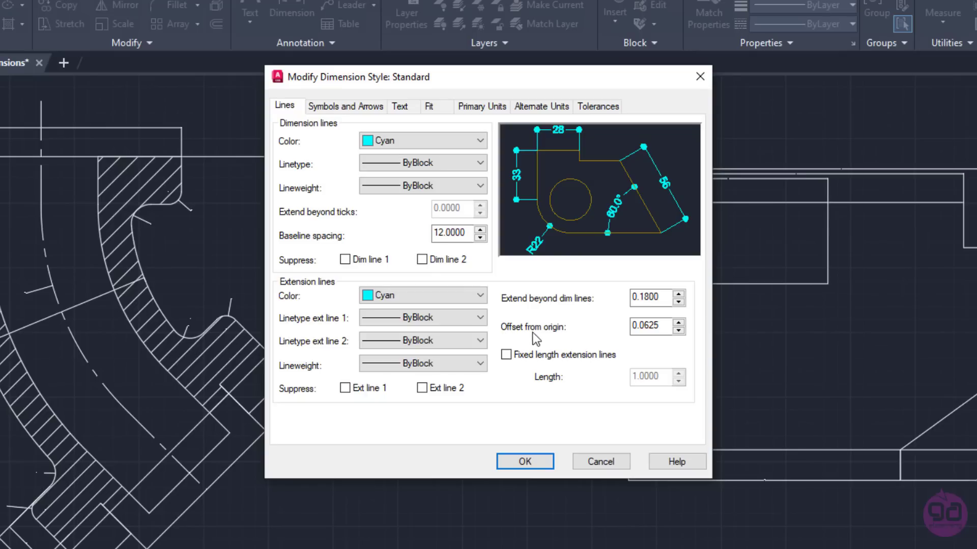
pyautogui.moveTo(552, 338)
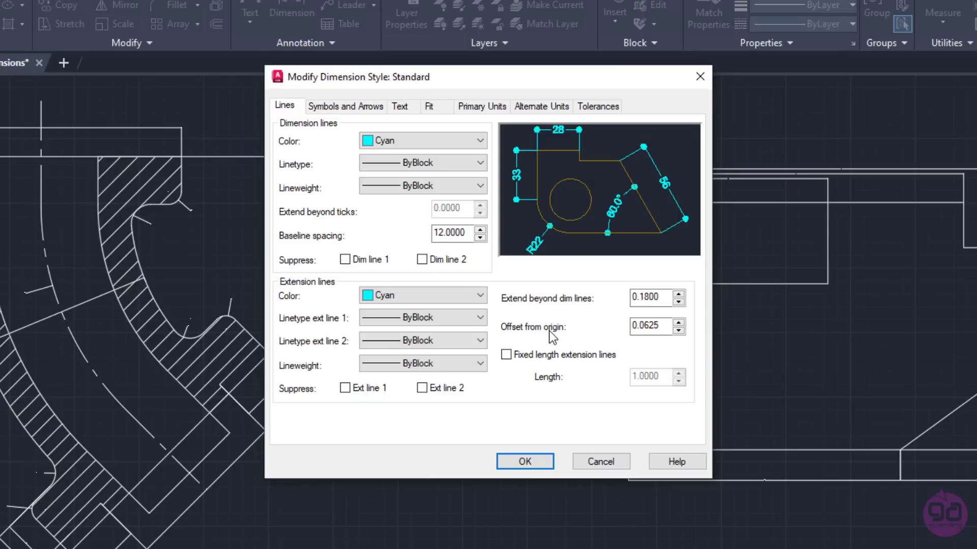
pyautogui.moveTo(624, 320)
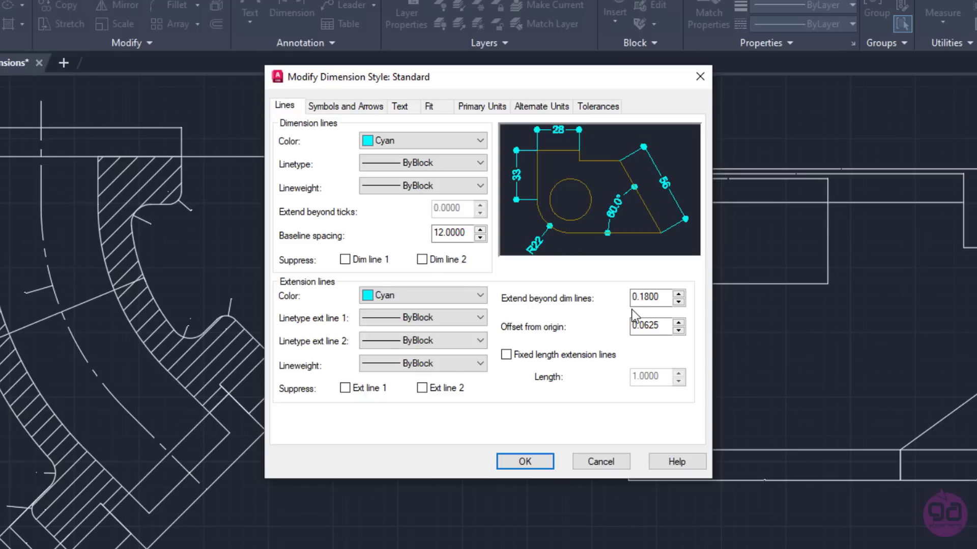
pyautogui.moveTo(657, 298)
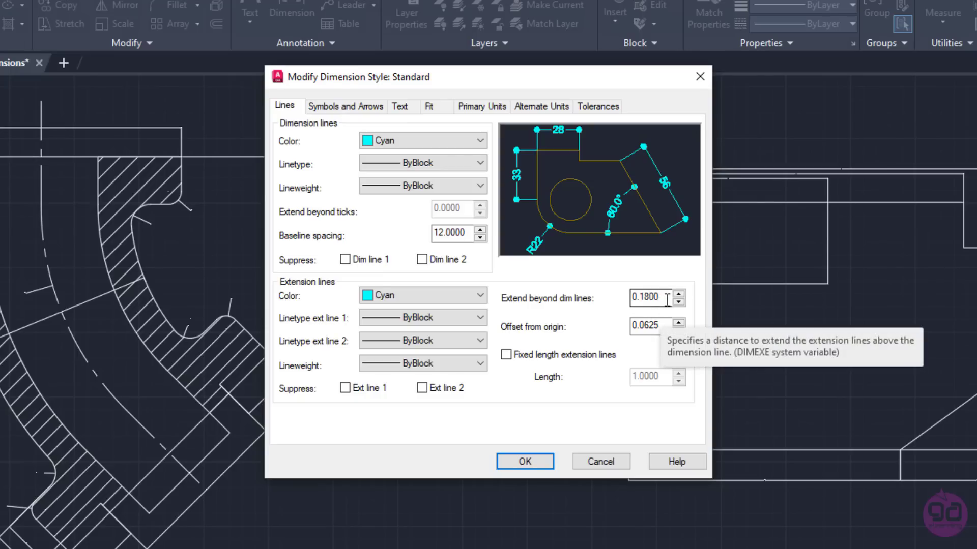
# - Set extension beyond dimension lines to 5 and offset from origin to 1, save and close
pyautogui.tripleClick(651, 298)
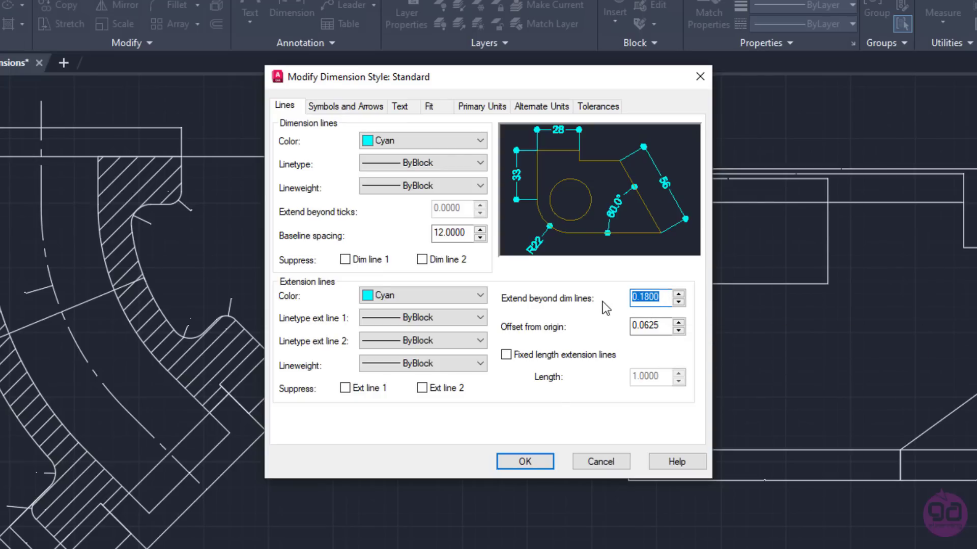
pyautogui.write('5.0000')
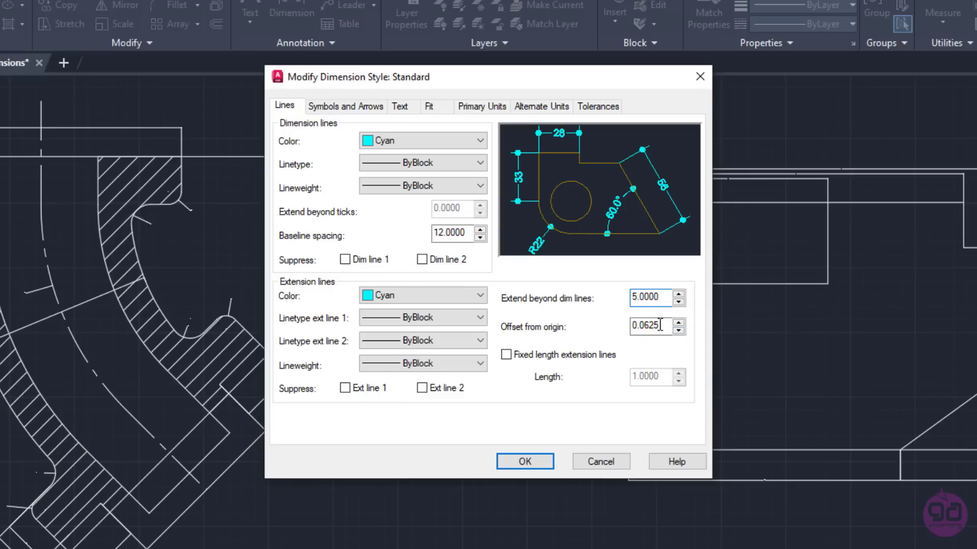
pyautogui.tripleClick(650, 327)
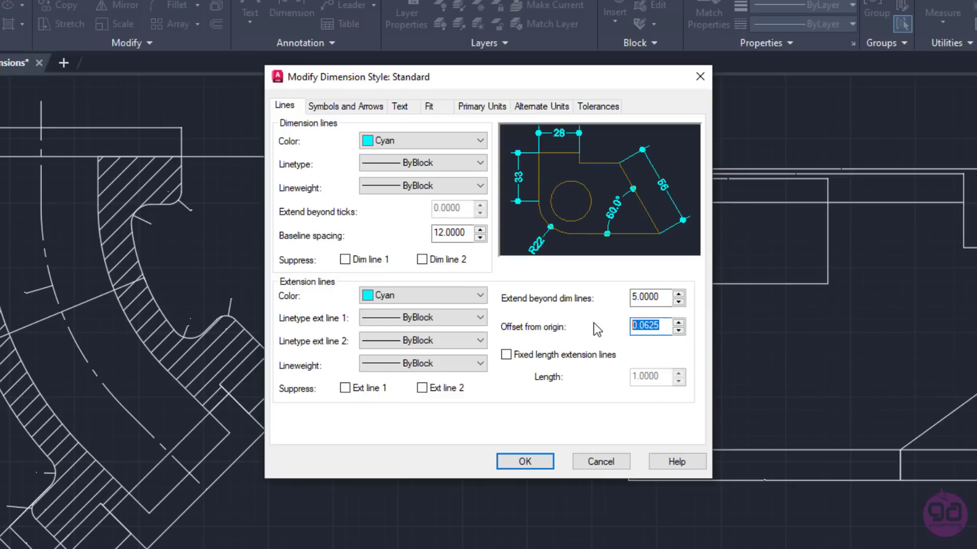
pyautogui.write('1.0000')
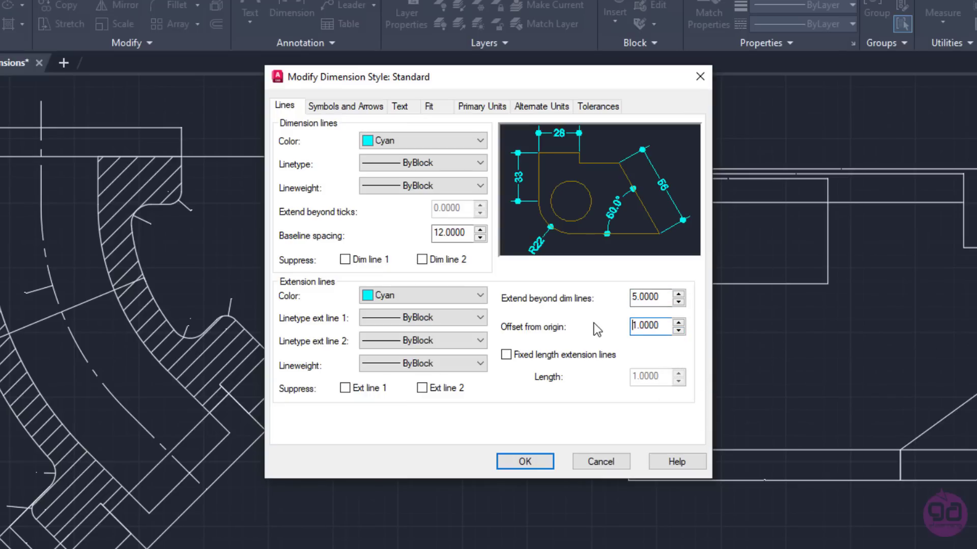
pyautogui.moveTo(572, 275)
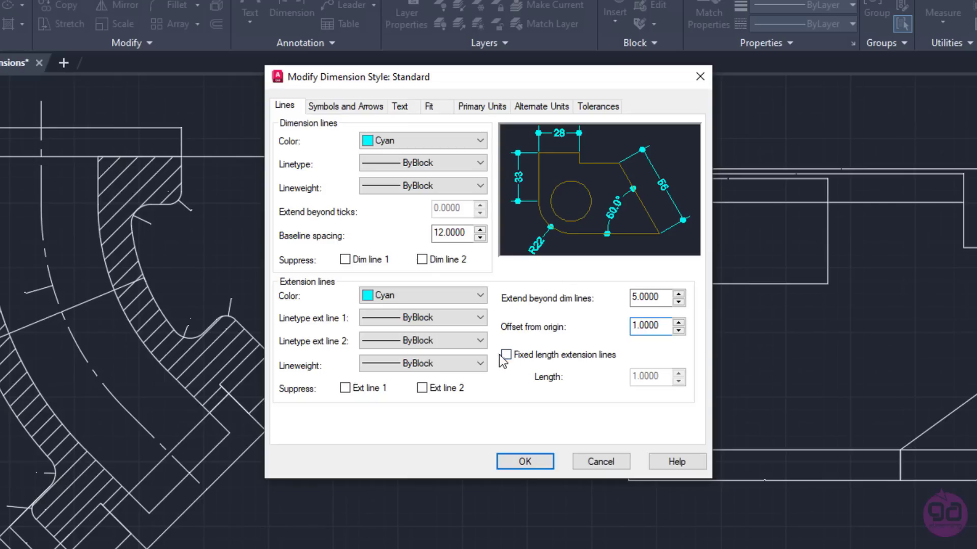
pyautogui.moveTo(506, 359)
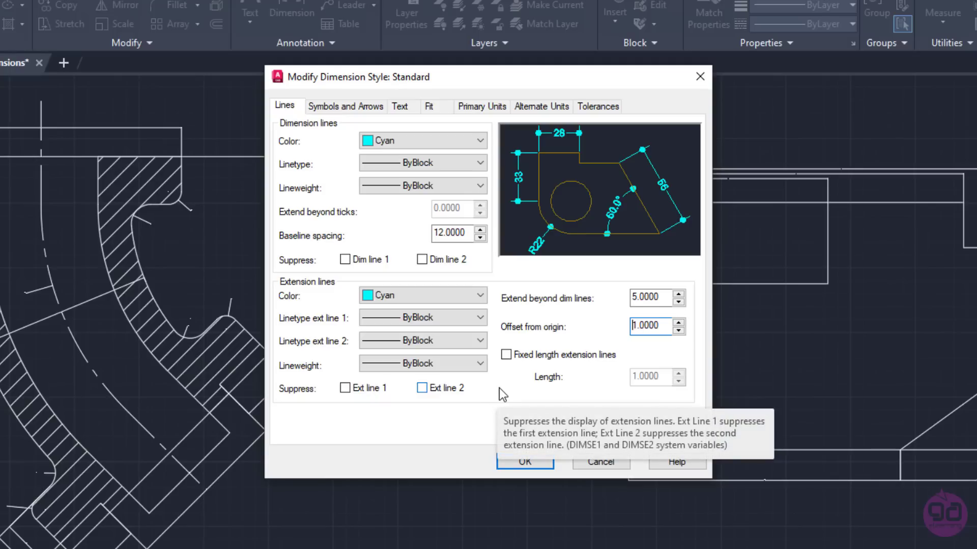
pyautogui.moveTo(519, 427)
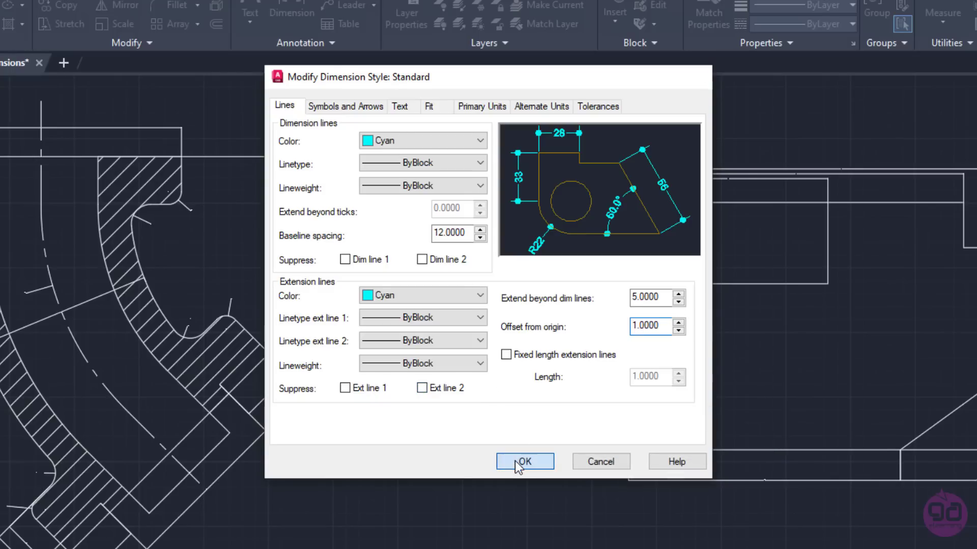
pyautogui.click(523, 462)
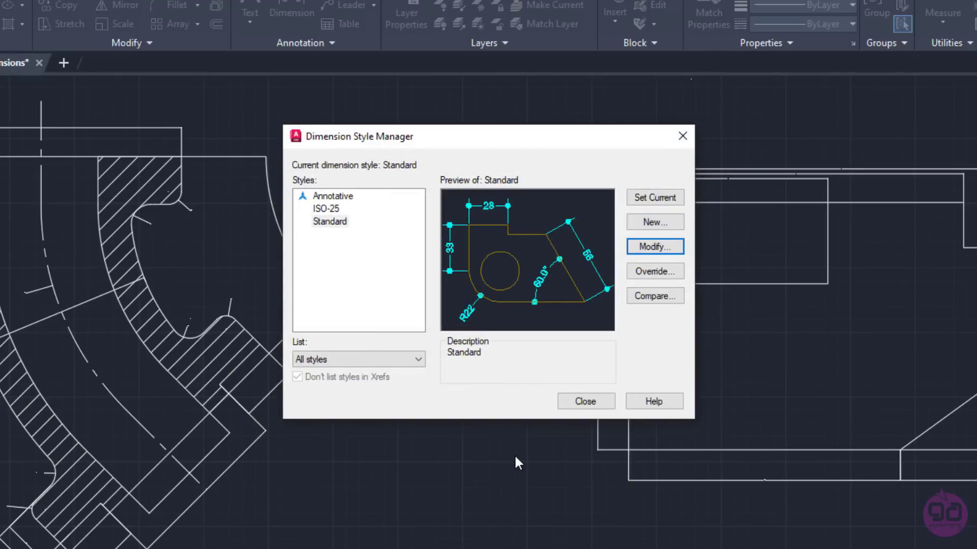
pyautogui.moveTo(585, 400)
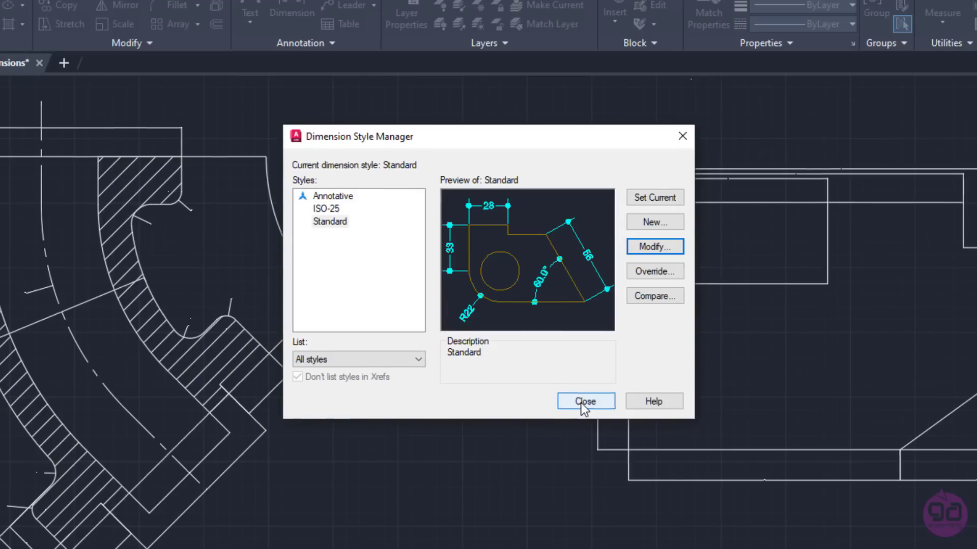
pyautogui.click(585, 401)
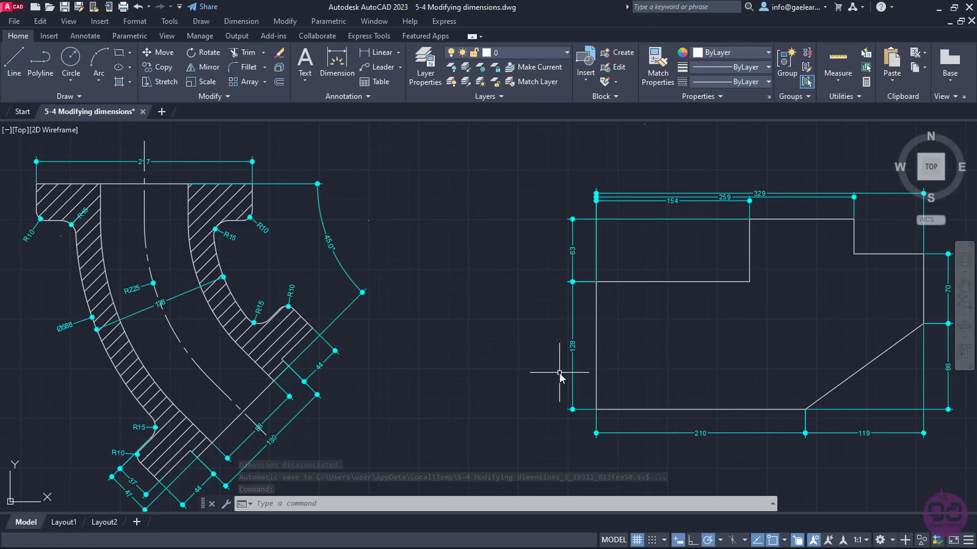
pyautogui.moveTo(509, 381)
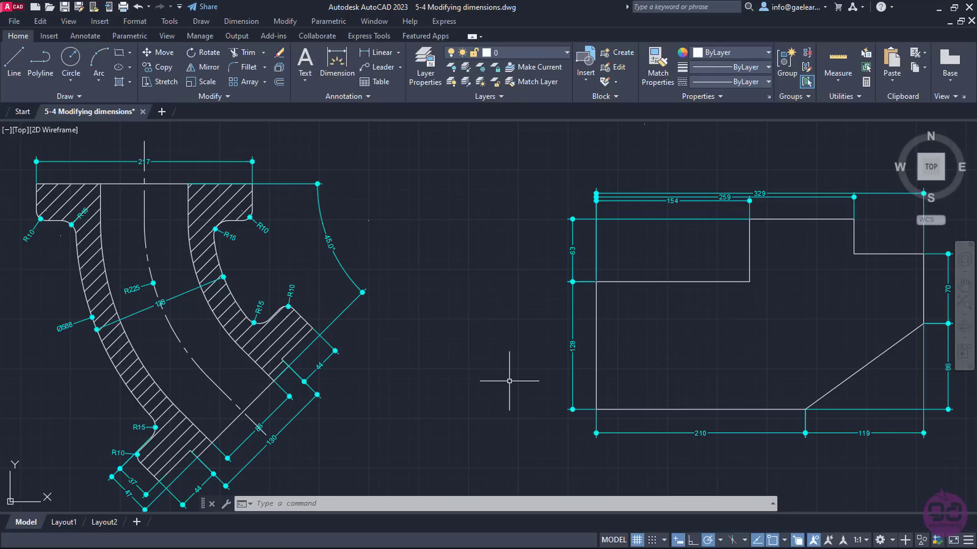
pyautogui.moveTo(300, 380)
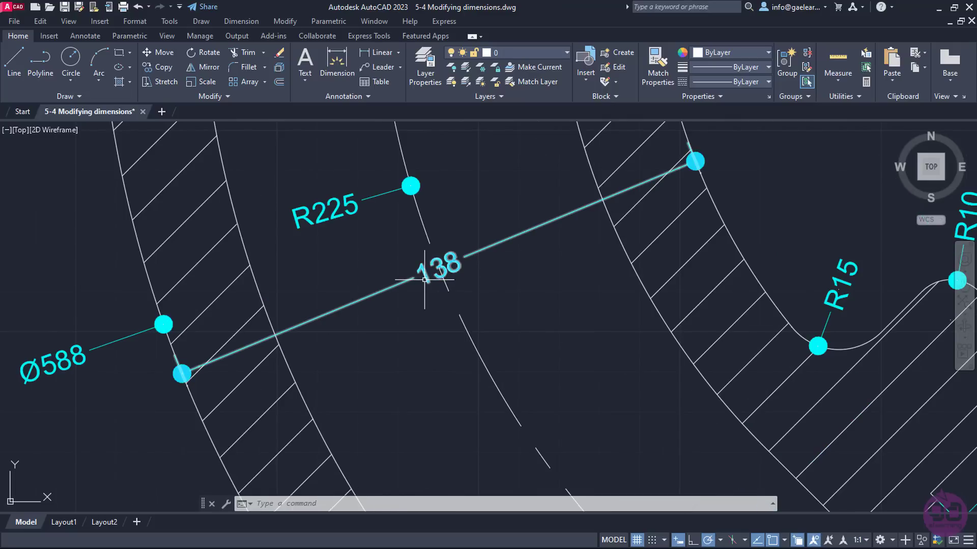
# - Zoom in on the aligned 138 dimension across the pipe elbow
pyautogui.click(434, 321)
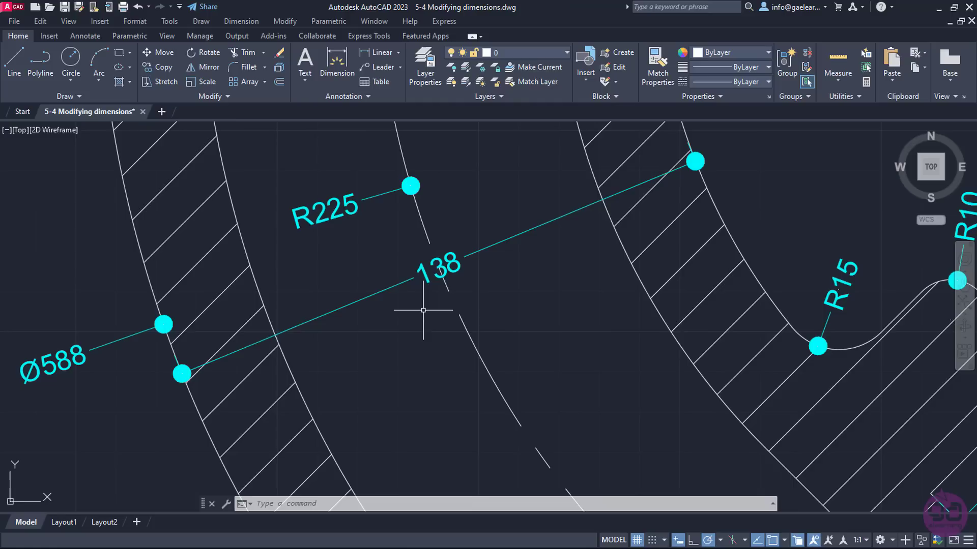
pyautogui.moveTo(428, 293)
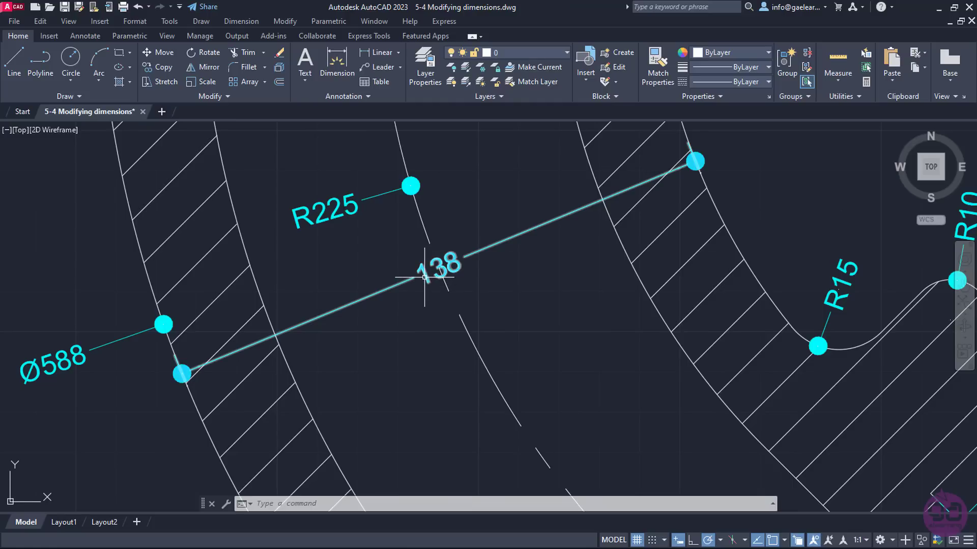
# - Insert the diameter symbol before the 138, 88 and 130 aligned dimension texts
pyautogui.doubleClick(438, 275)
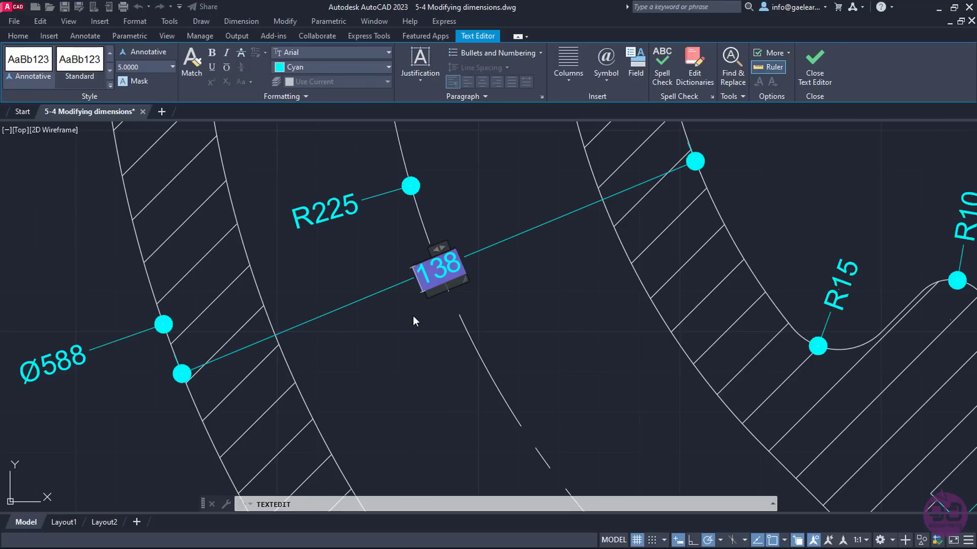
pyautogui.moveTo(554, 194)
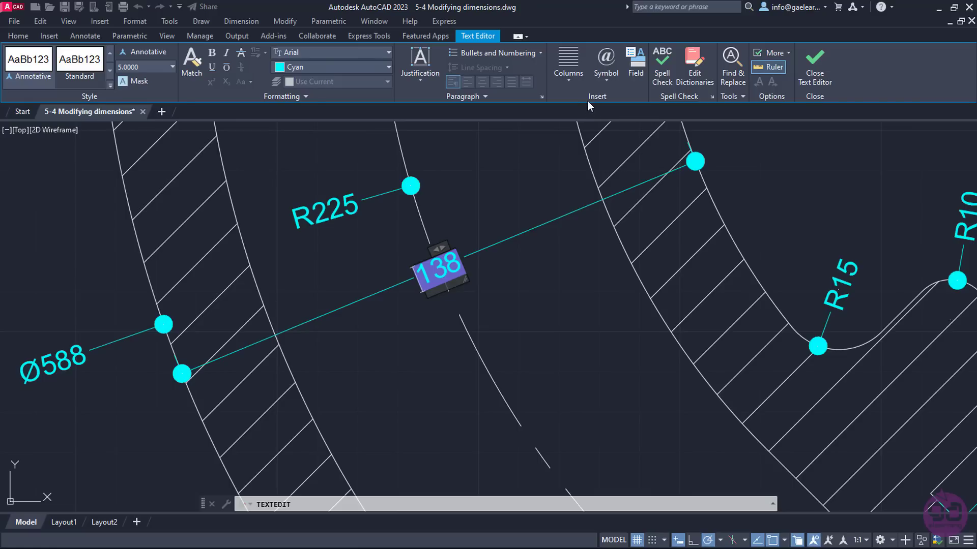
pyautogui.click(605, 62)
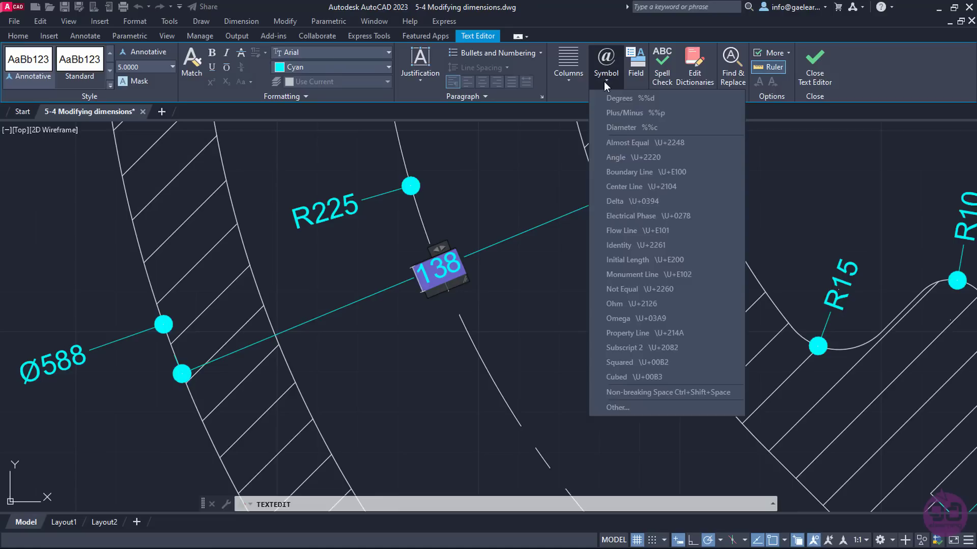
pyautogui.moveTo(630, 128)
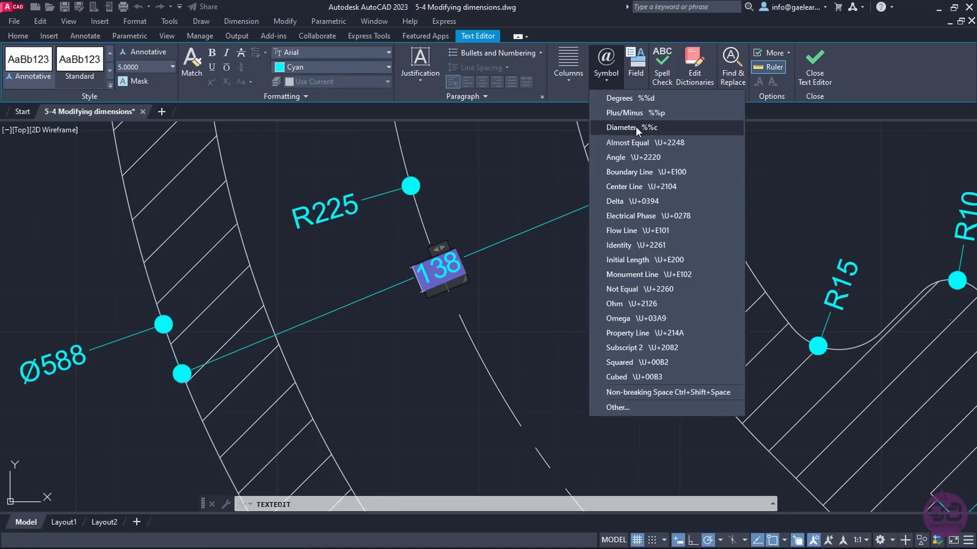
pyautogui.click(630, 128)
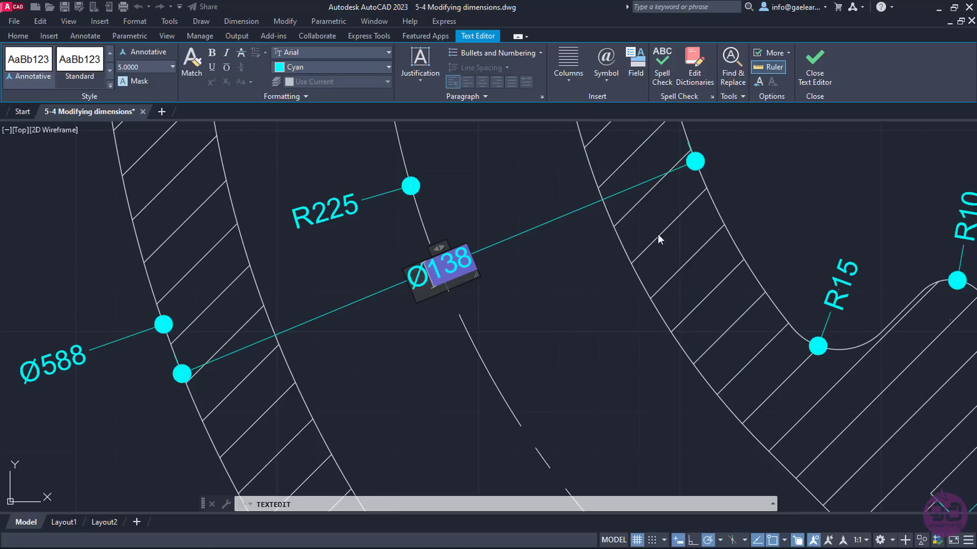
pyautogui.click(813, 62)
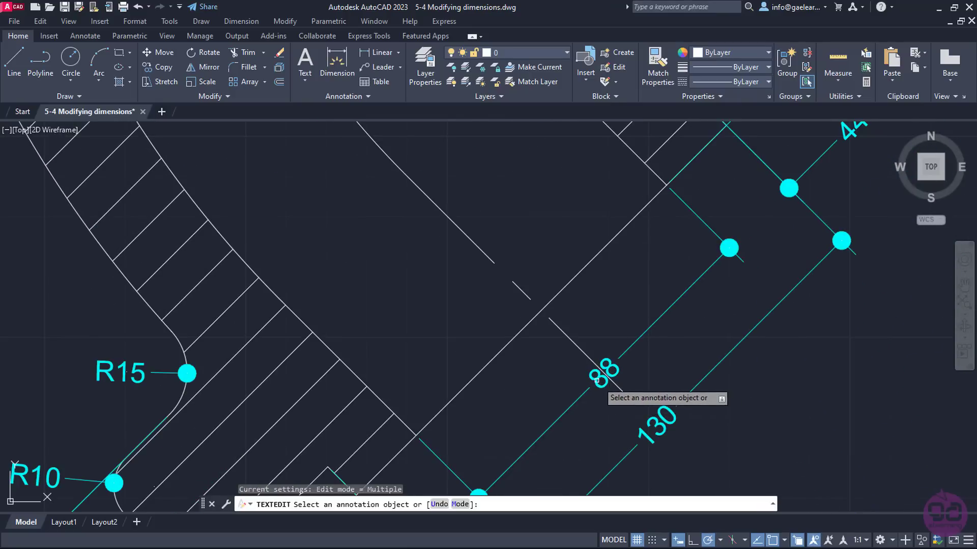
pyautogui.click(602, 372)
pyautogui.write('Ø')
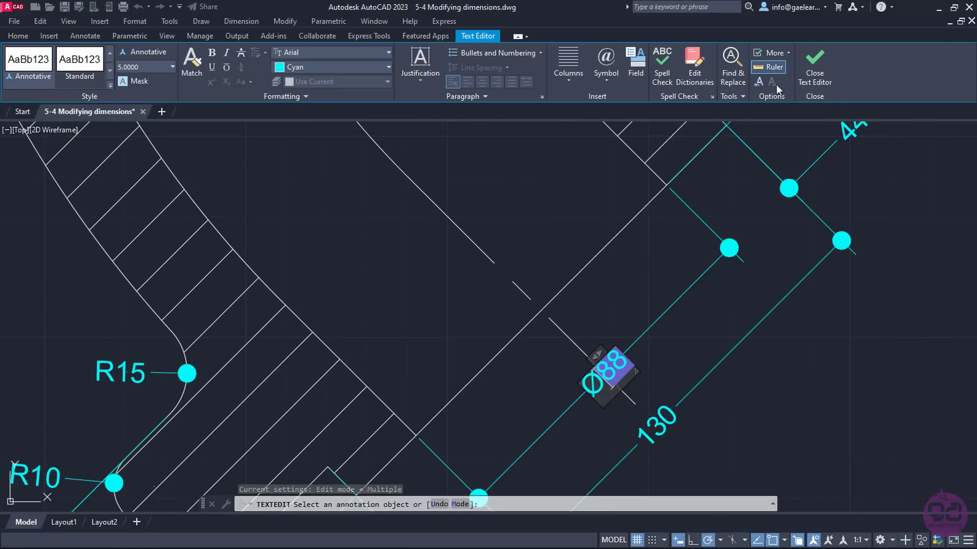
pyautogui.click(814, 62)
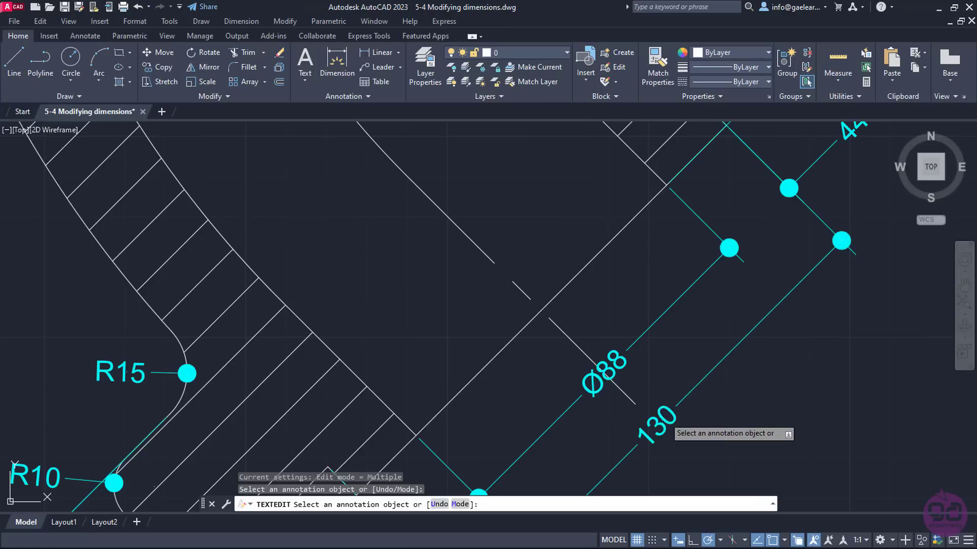
pyautogui.click(605, 64)
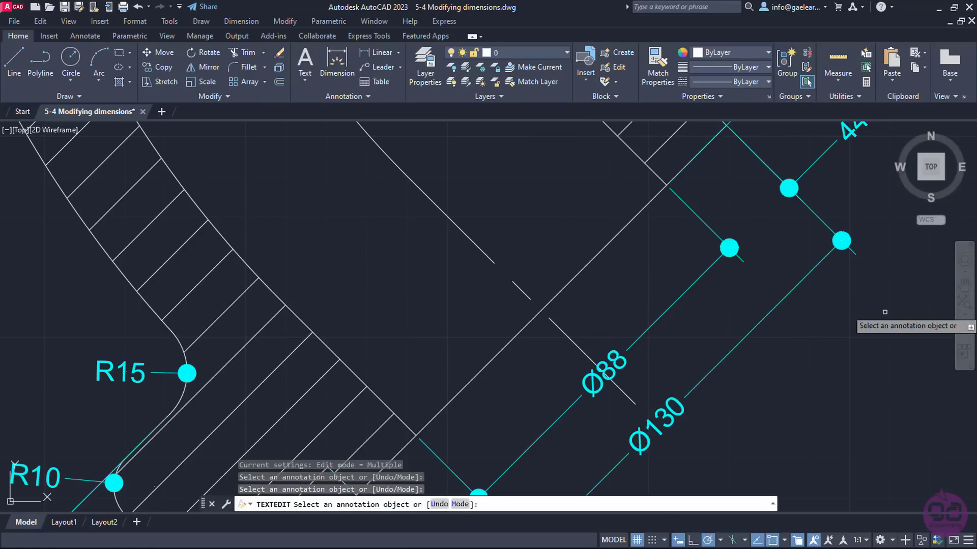
pyautogui.press('Escape')
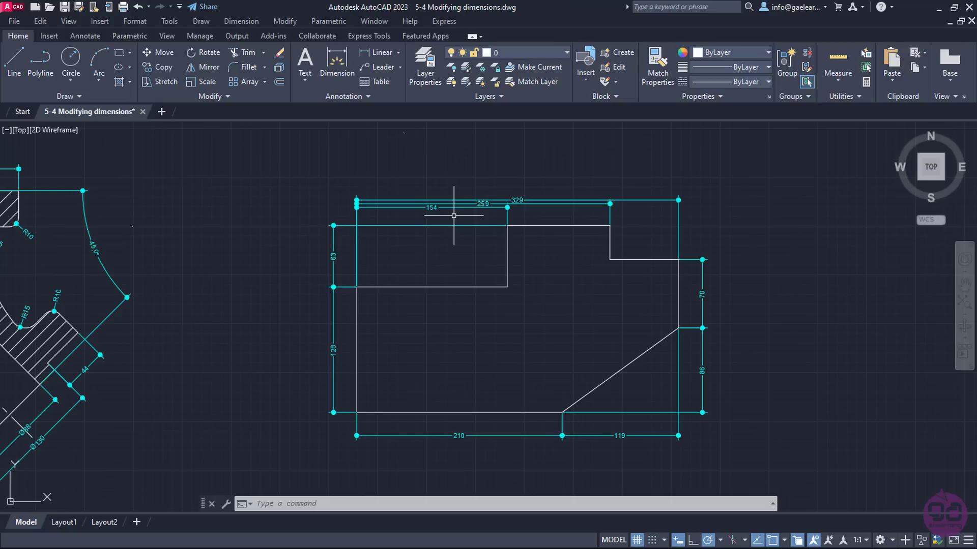
pyautogui.moveTo(602, 228)
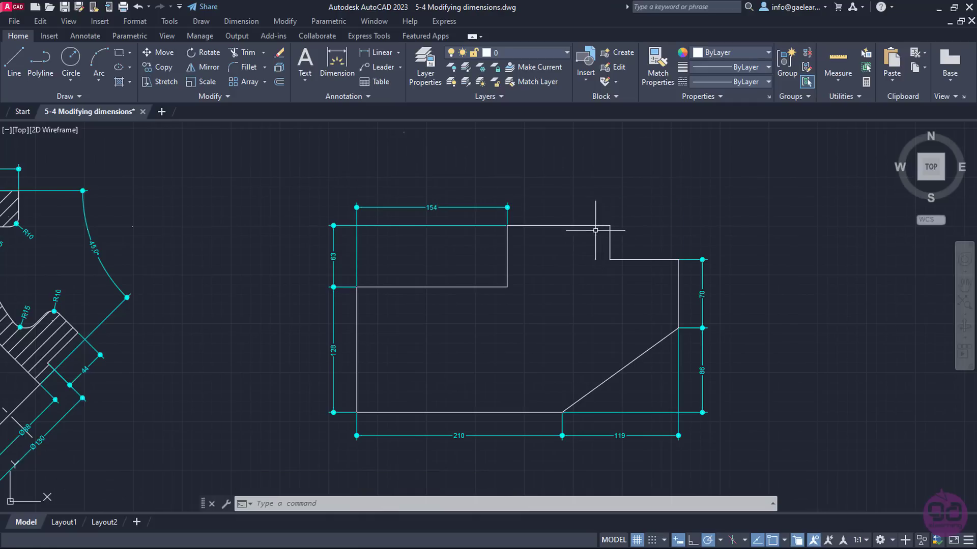
# - Redraw the 259 and 329 dimensions as baselines from the 154 dimension
pyautogui.click(241, 20)
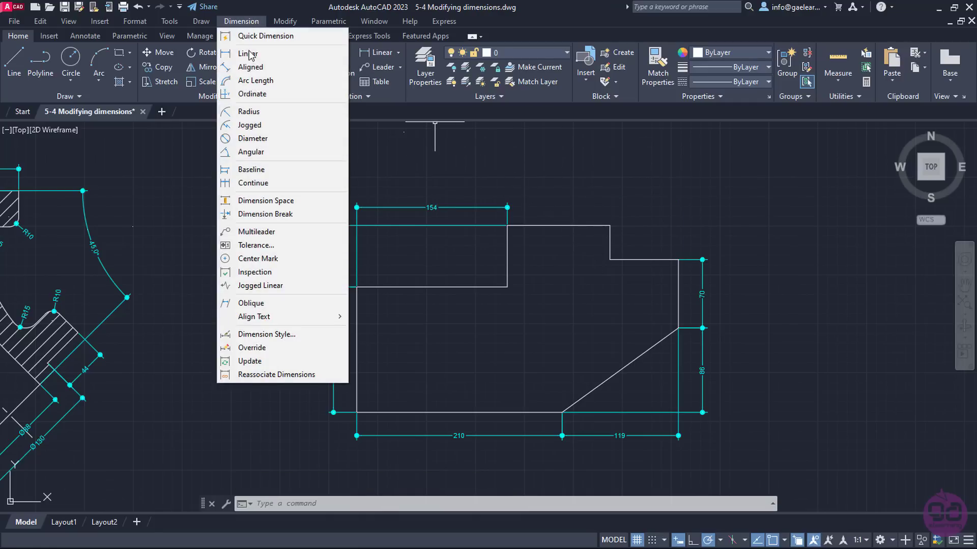
pyautogui.click(251, 169)
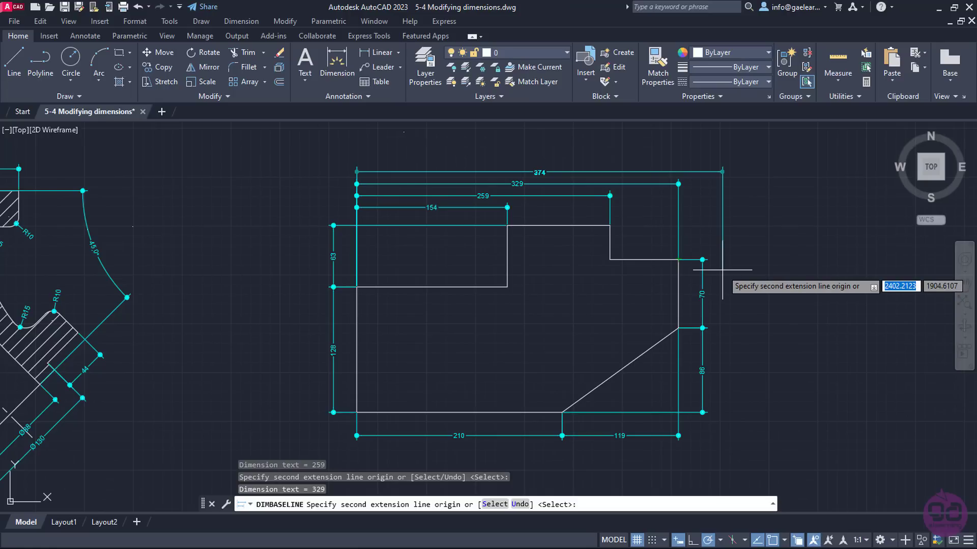
pyautogui.press('Escape')
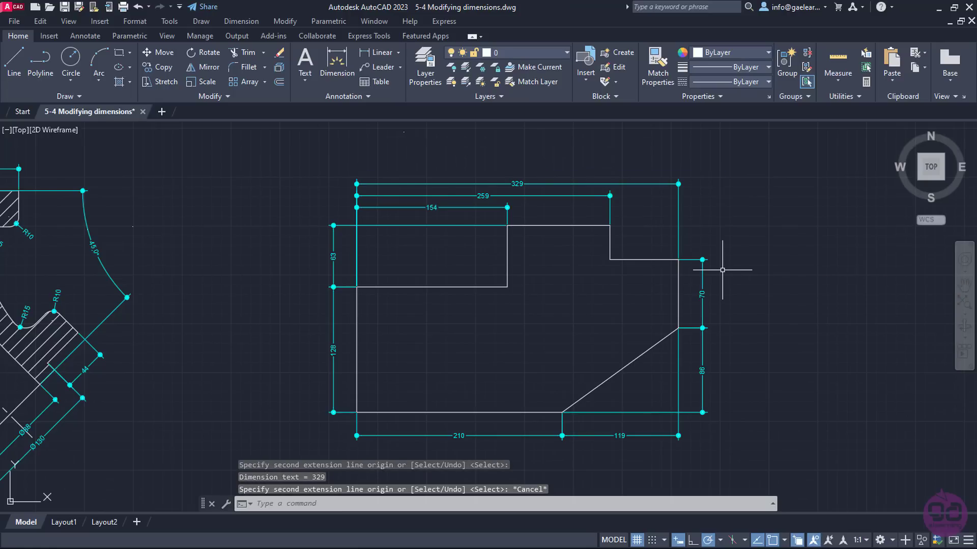